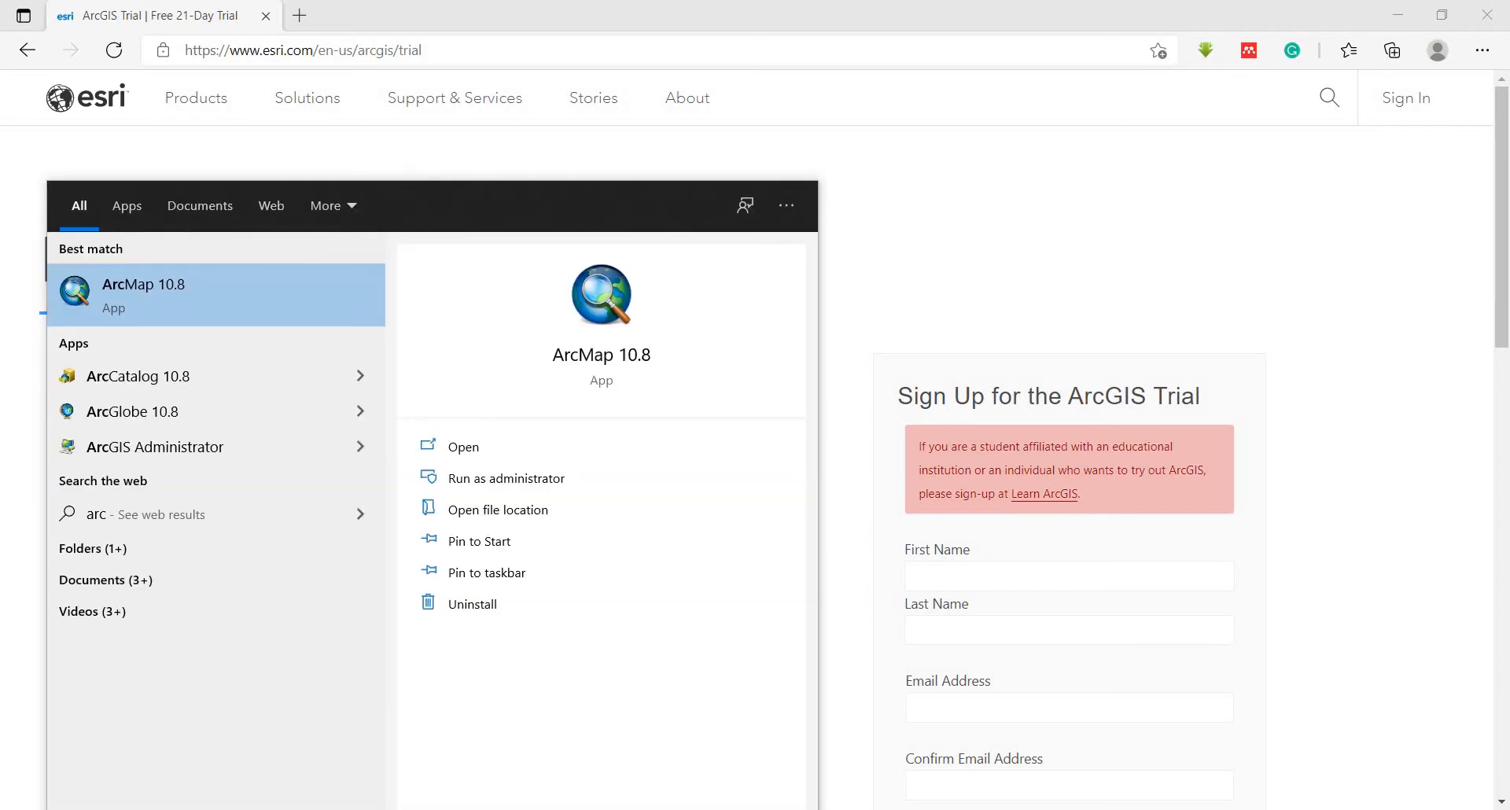
Step: Launch ArcMap 10.8 from the Start menu search results
left_click(192, 297)
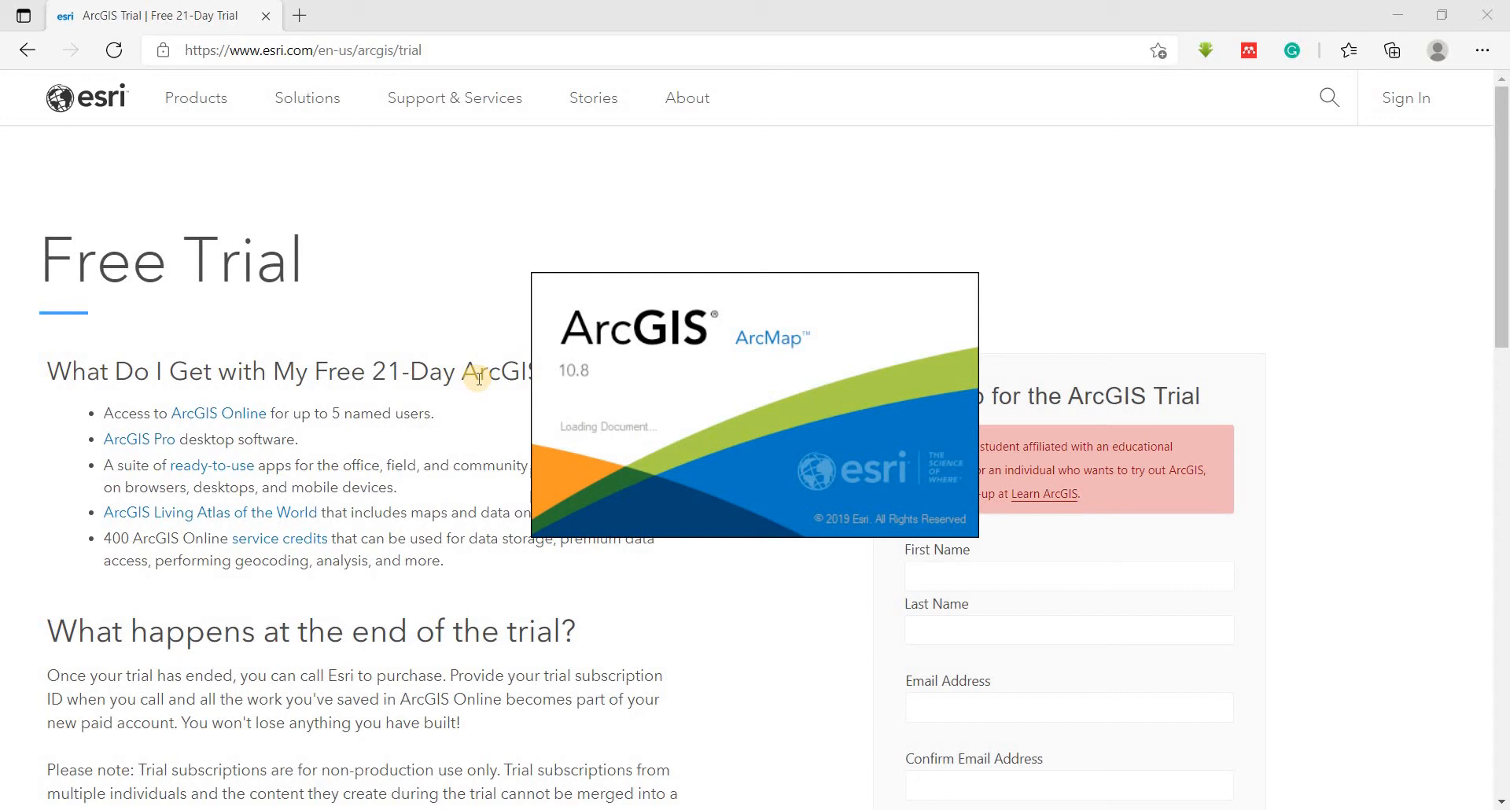
mouse_move(464, 445)
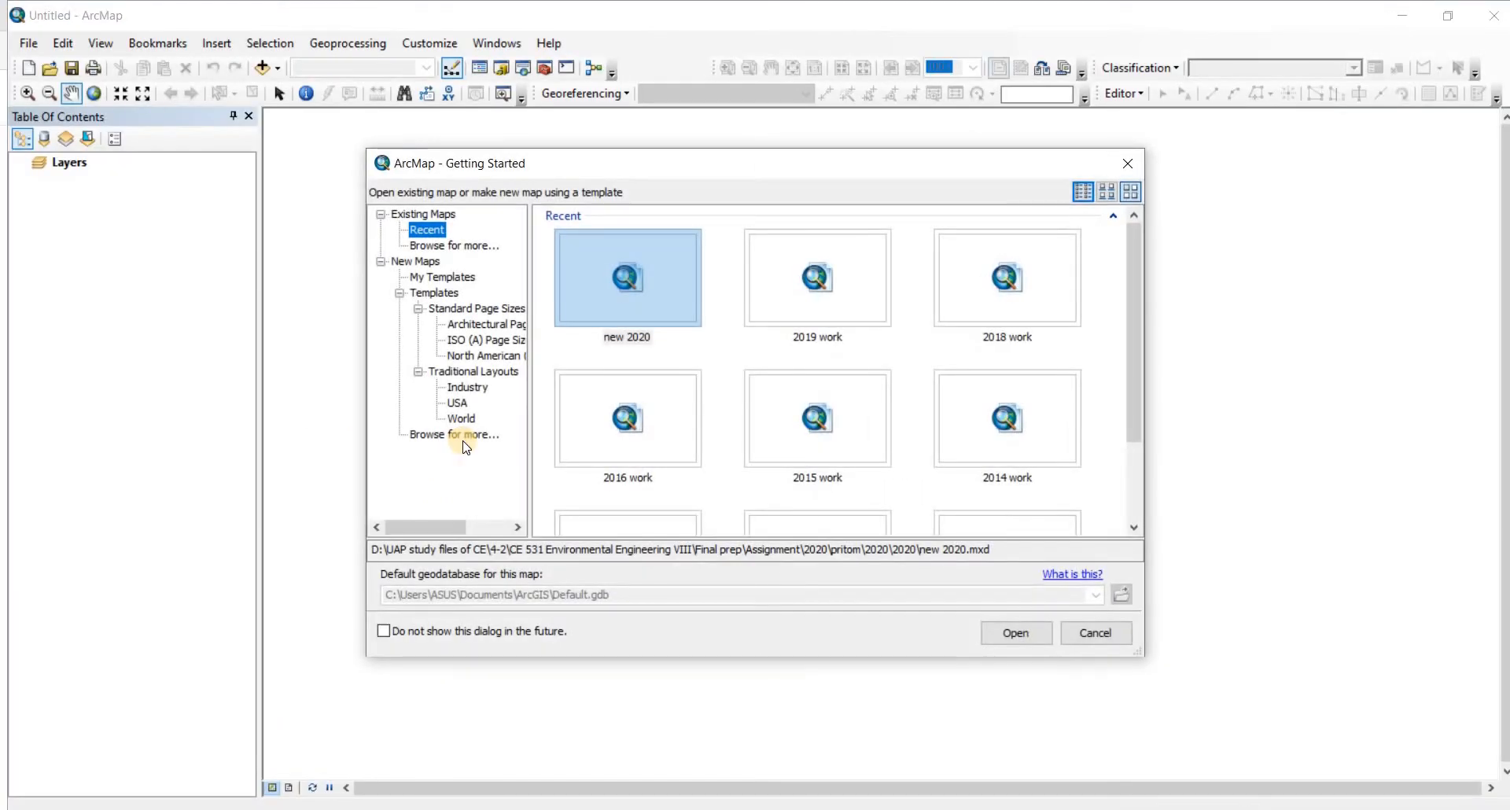
mouse_move(474, 240)
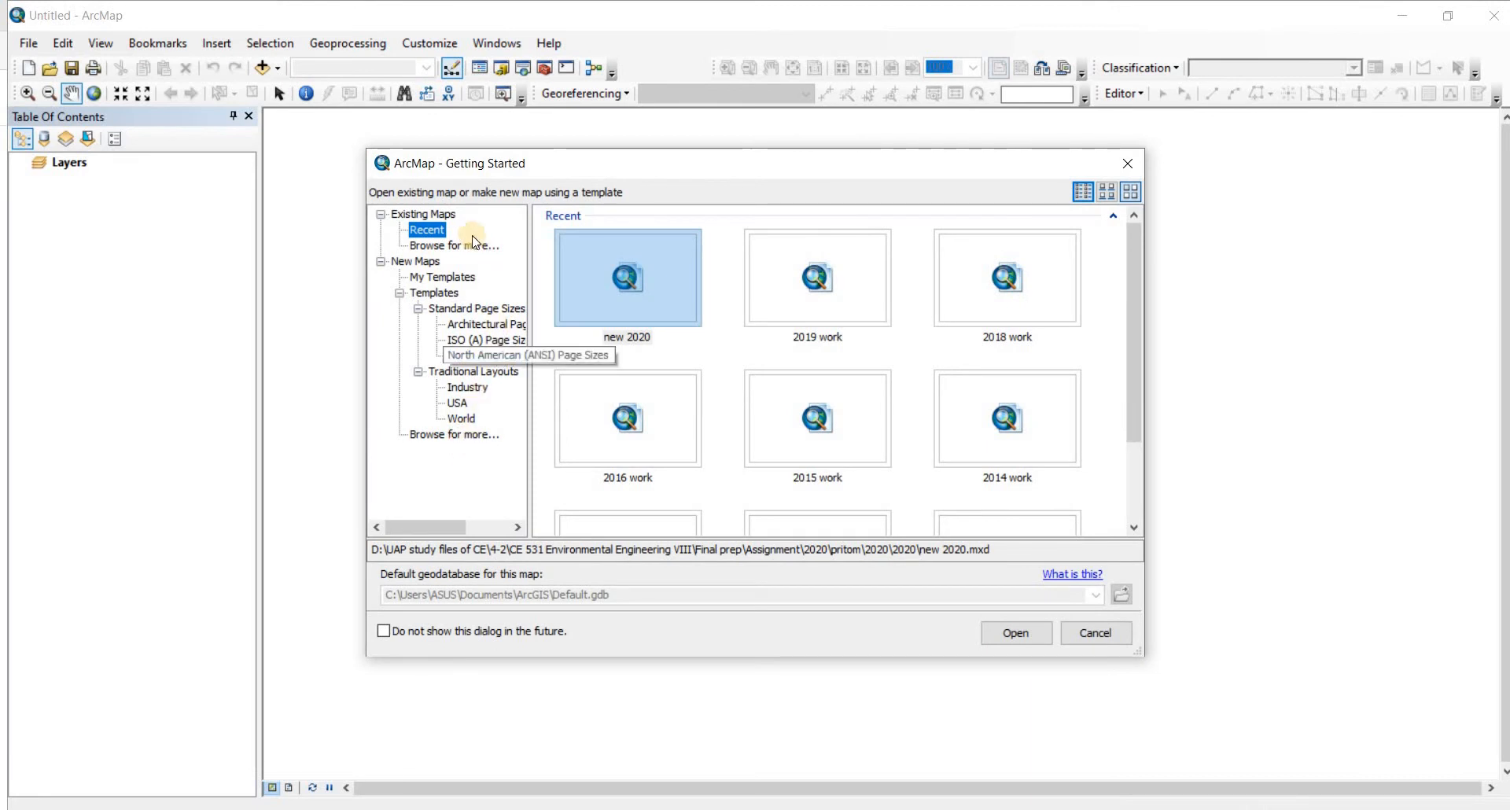
mouse_move(582, 483)
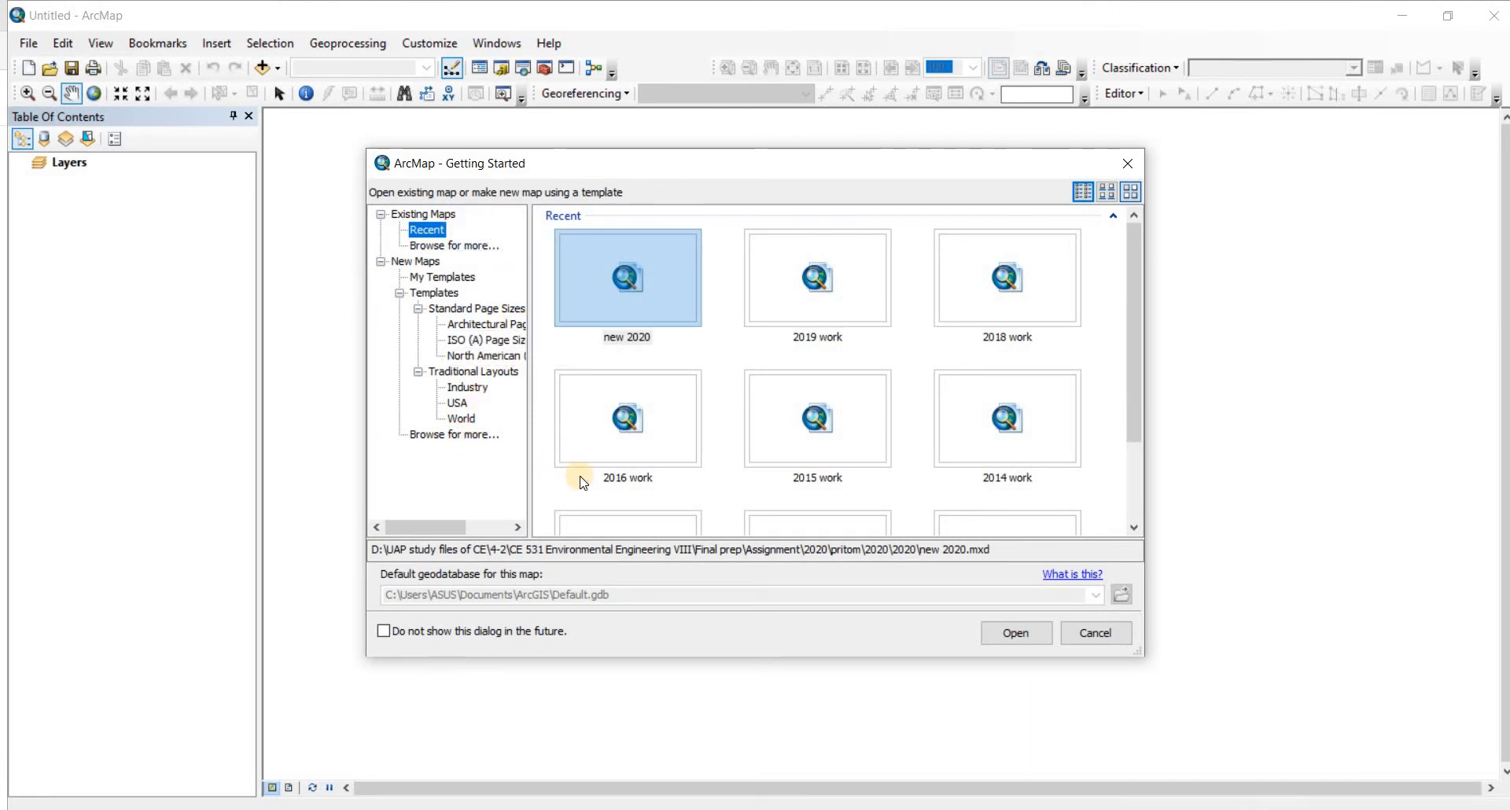
mouse_move(871, 435)
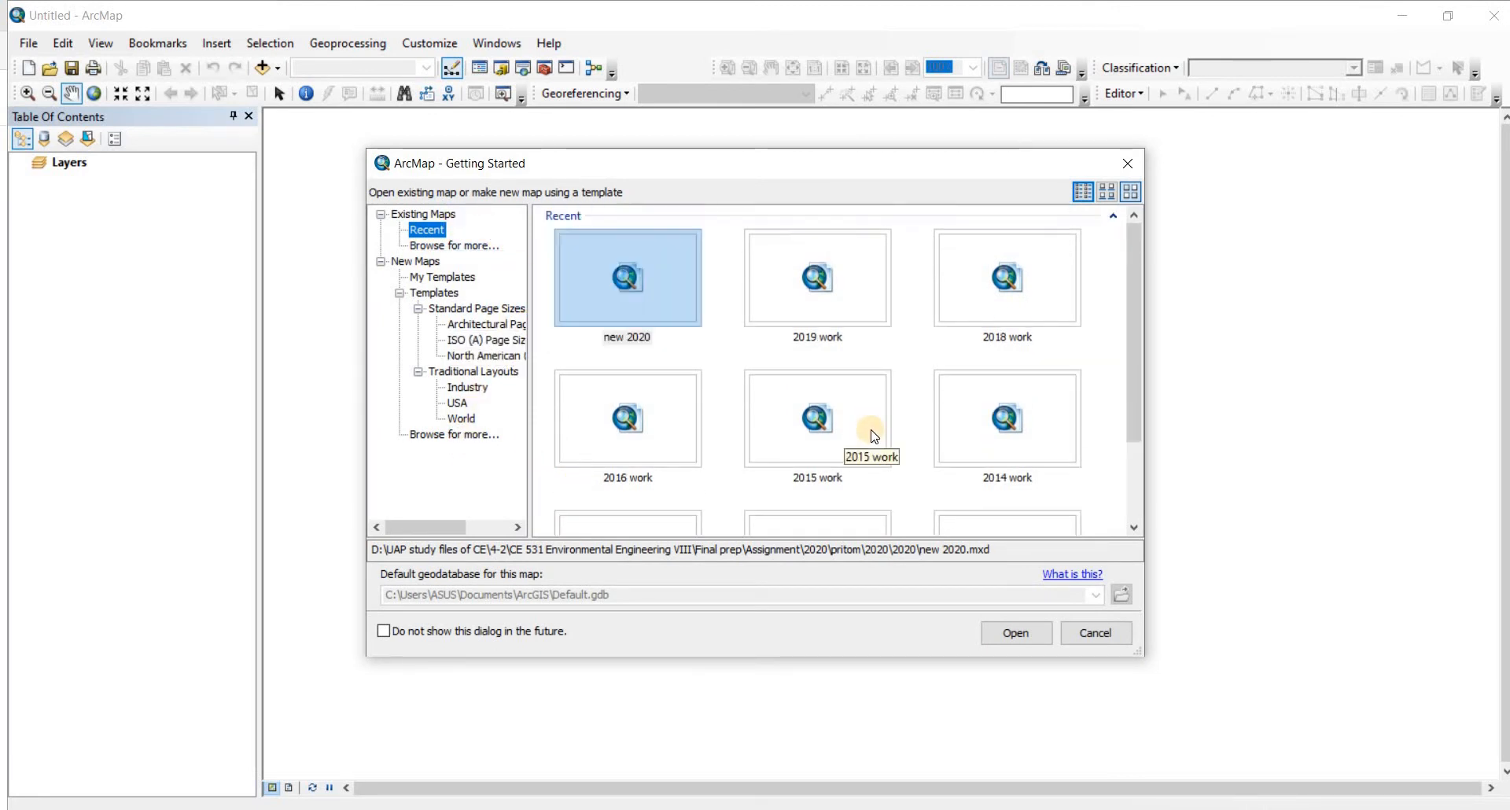
mouse_move(589, 334)
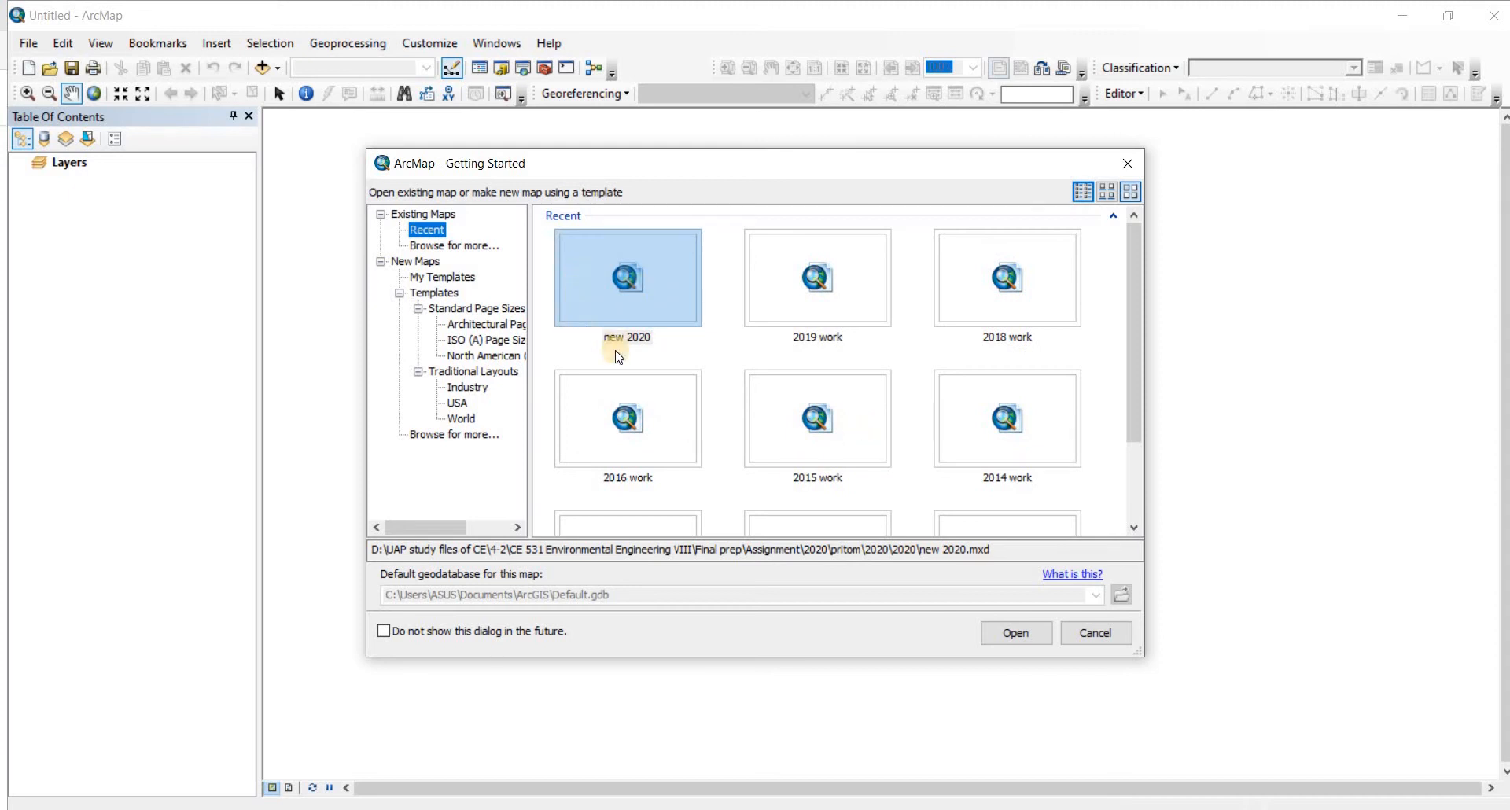
mouse_move(1039, 762)
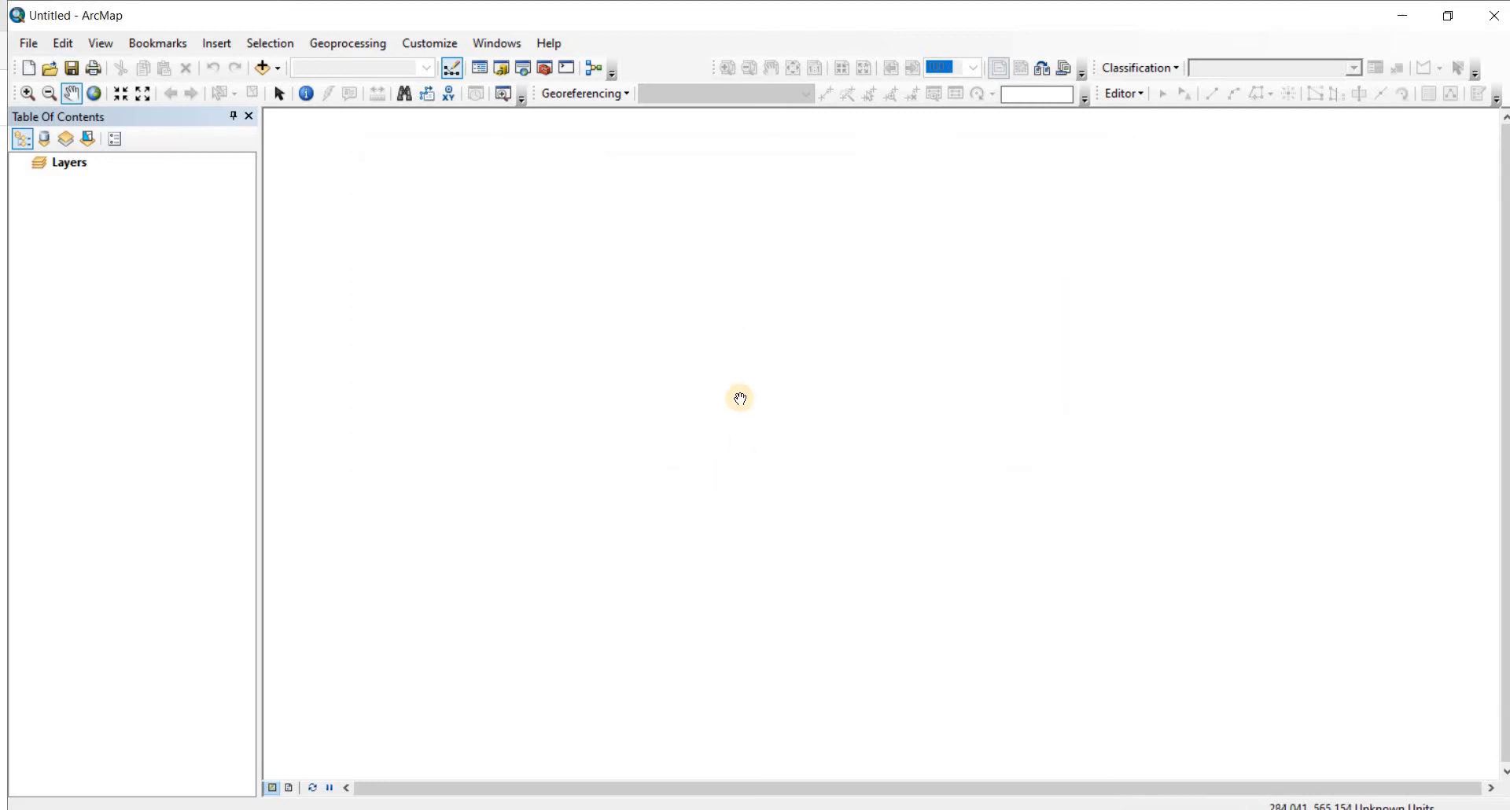
mouse_move(611, 380)
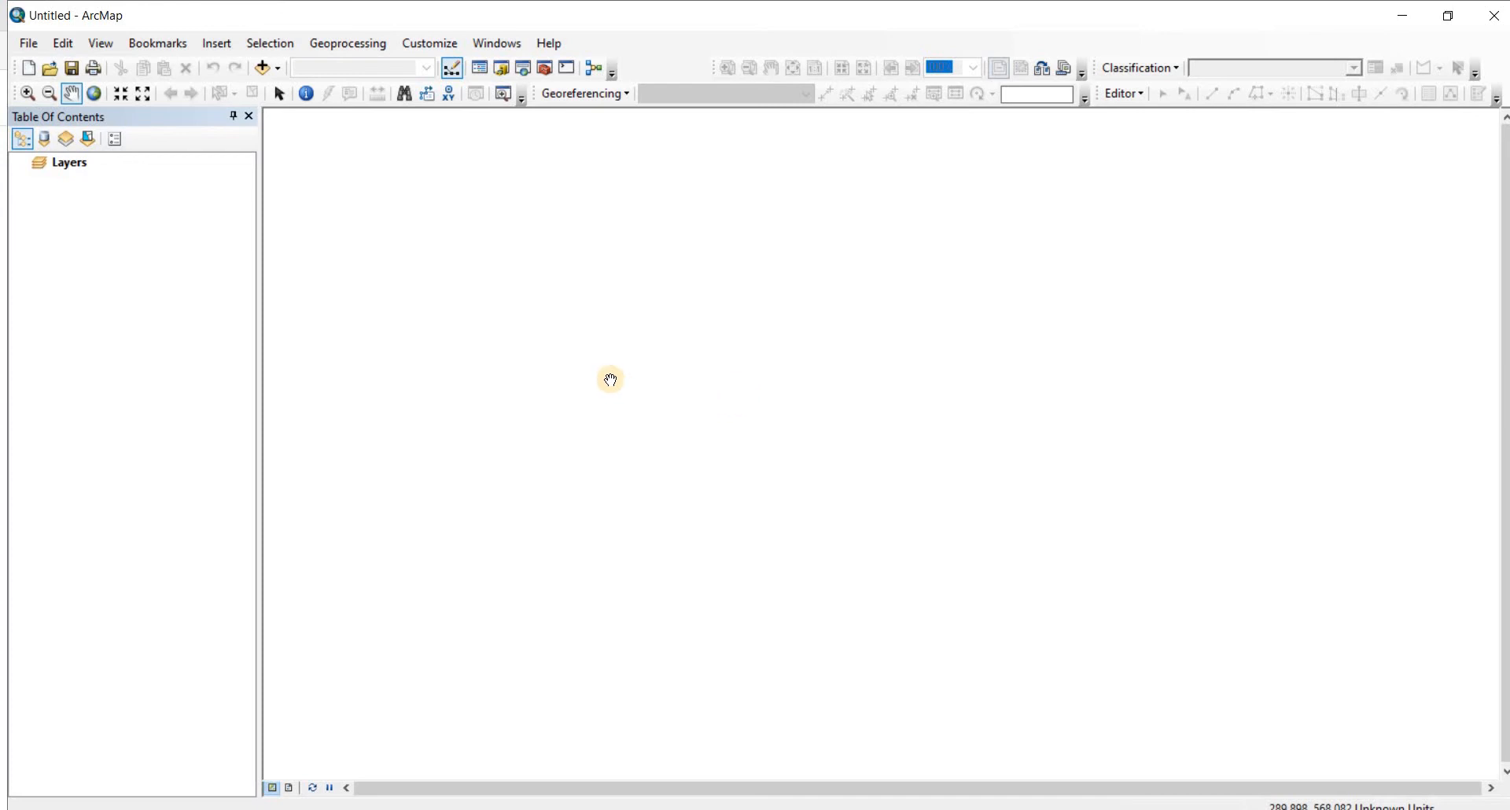
mouse_move(69, 200)
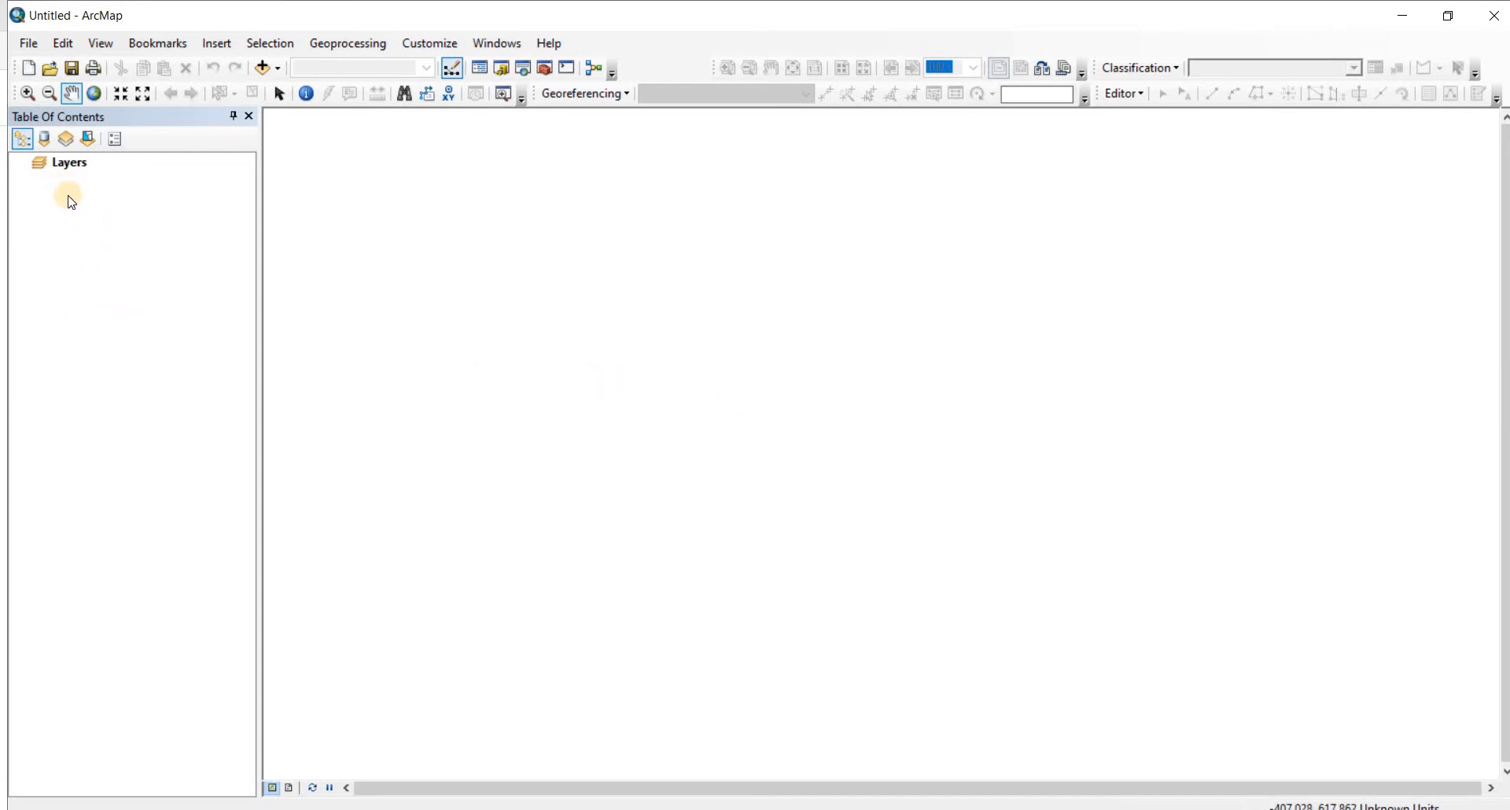
mouse_move(142, 299)
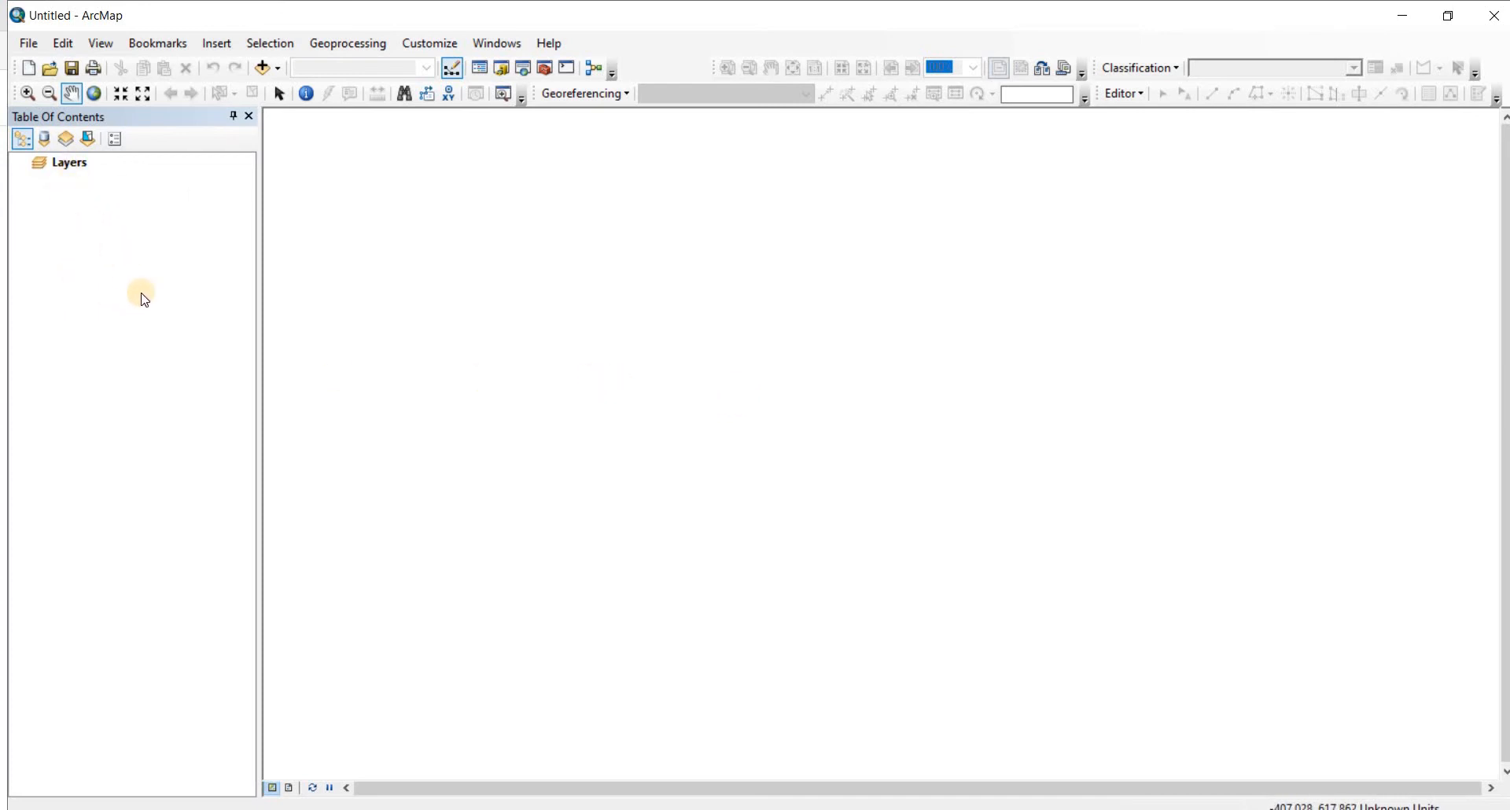
mouse_move(626, 311)
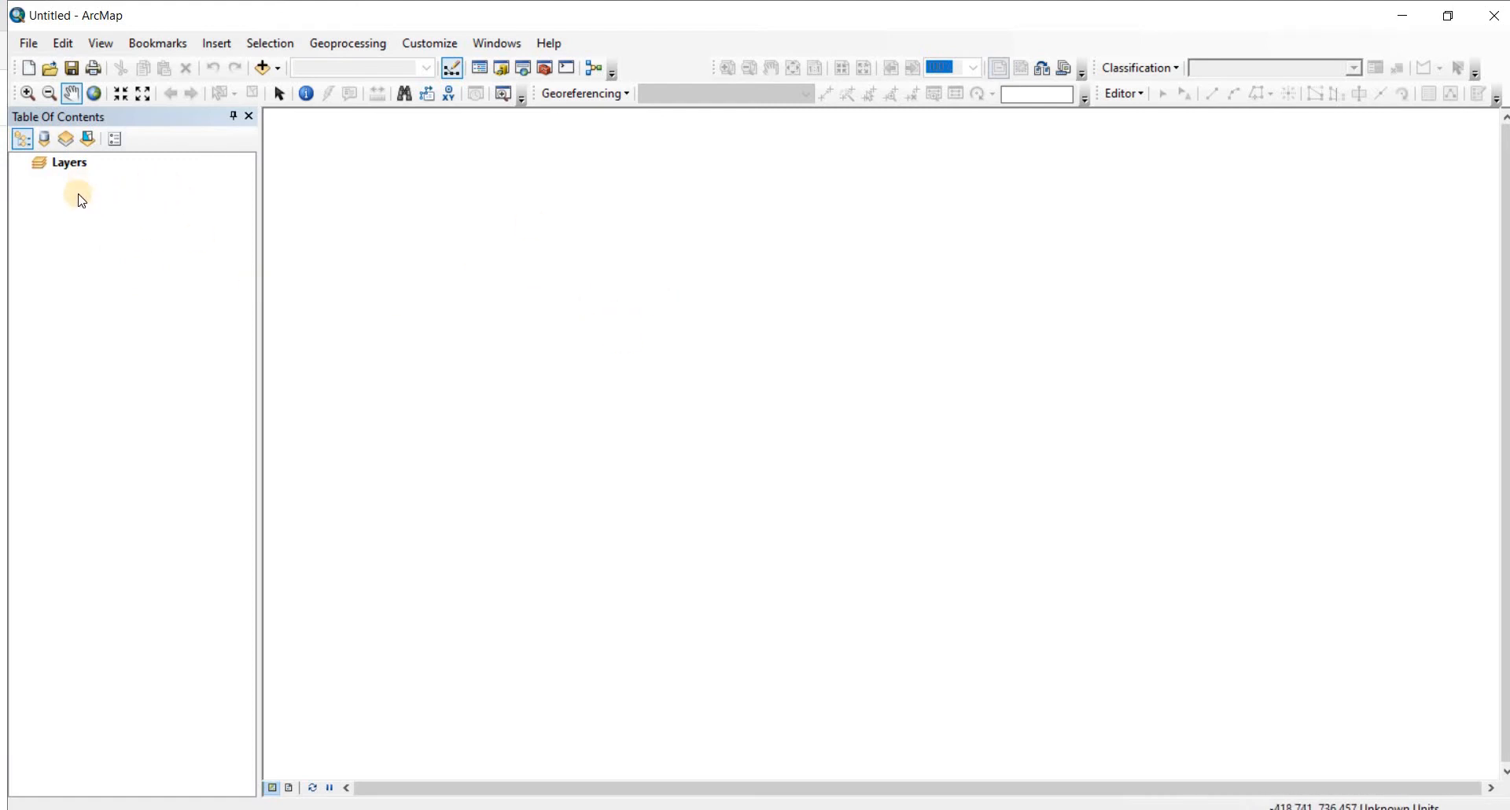
mouse_move(91, 282)
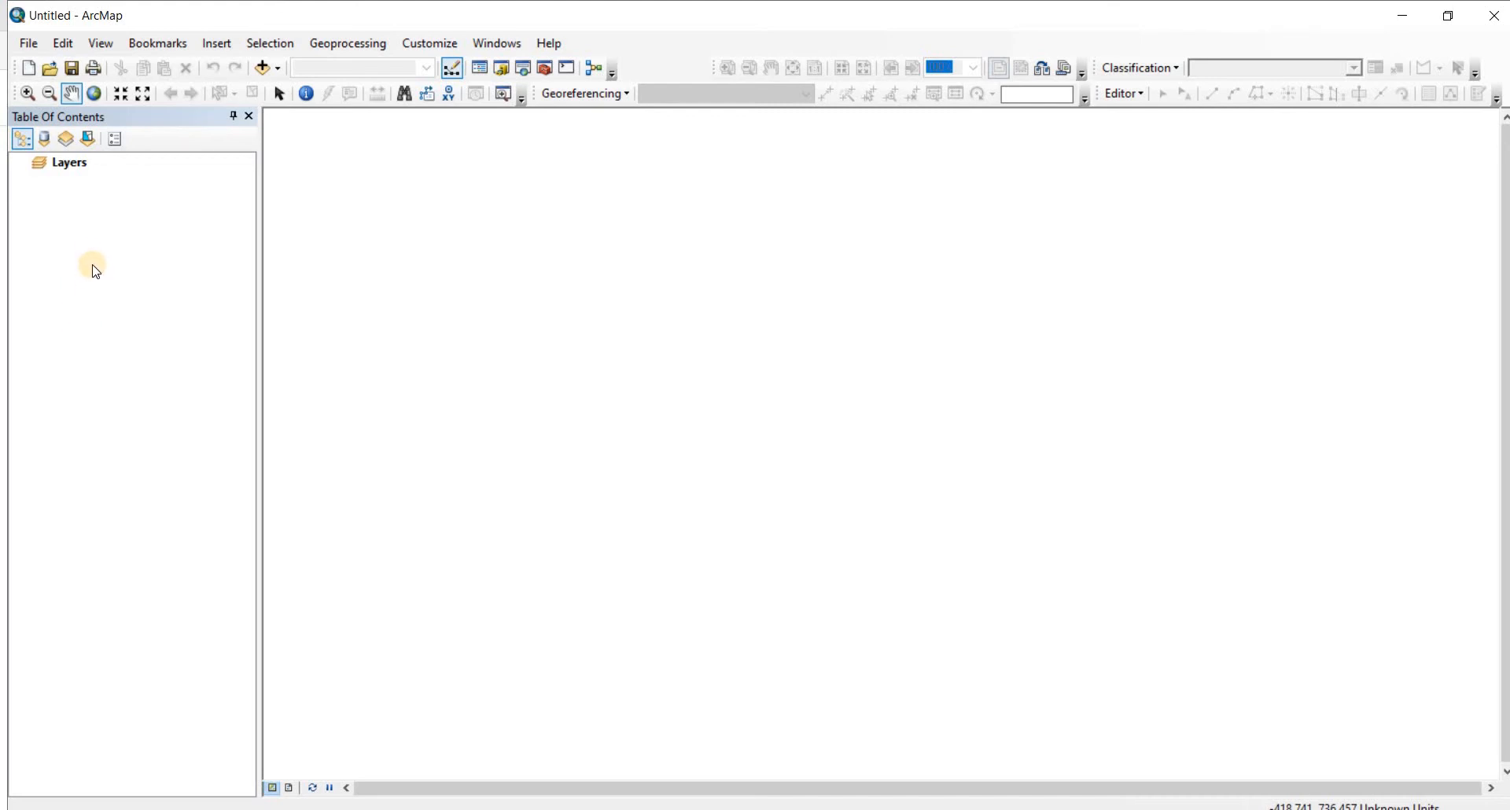
mouse_move(516, 225)
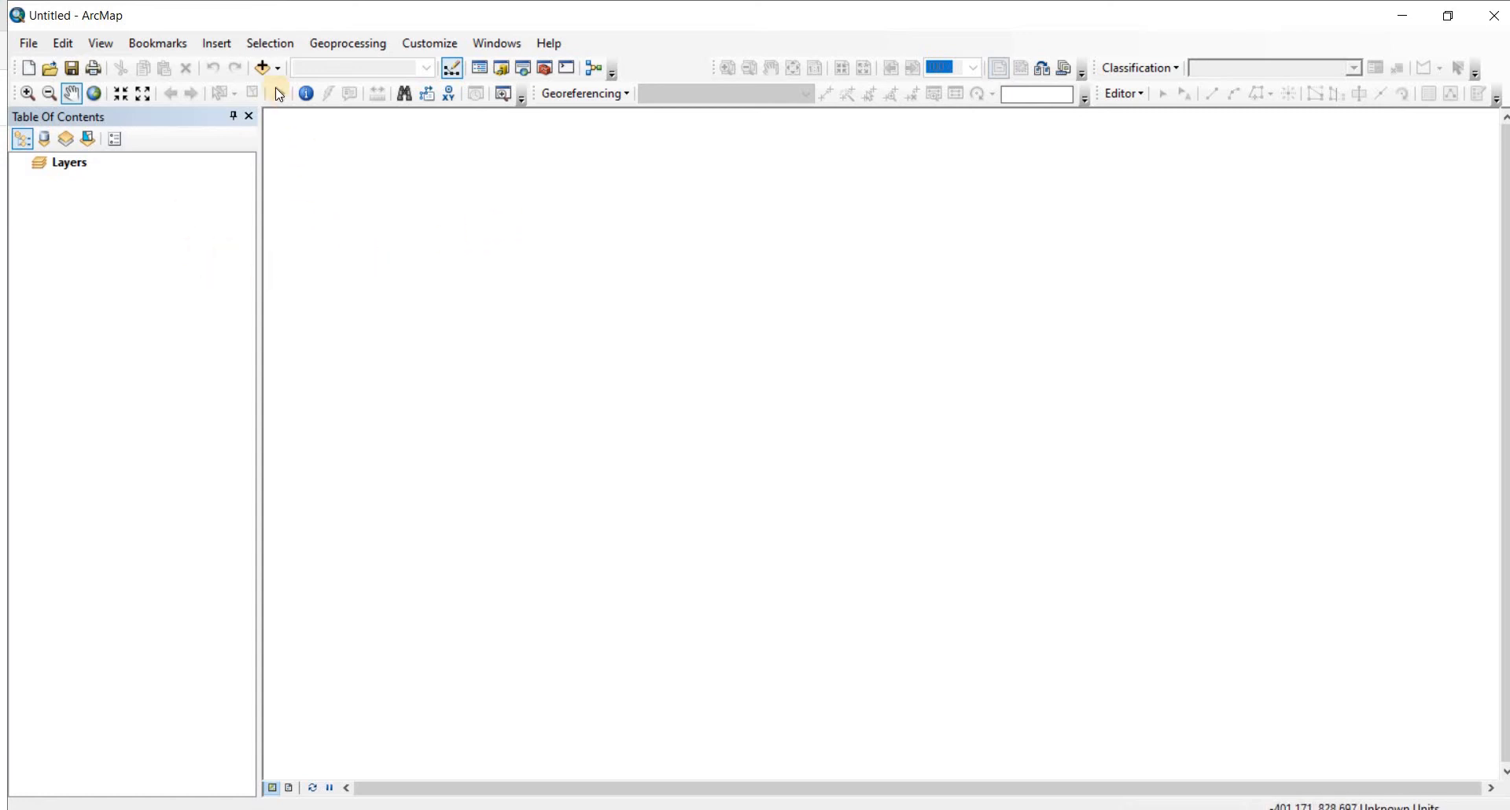
mouse_move(258, 67)
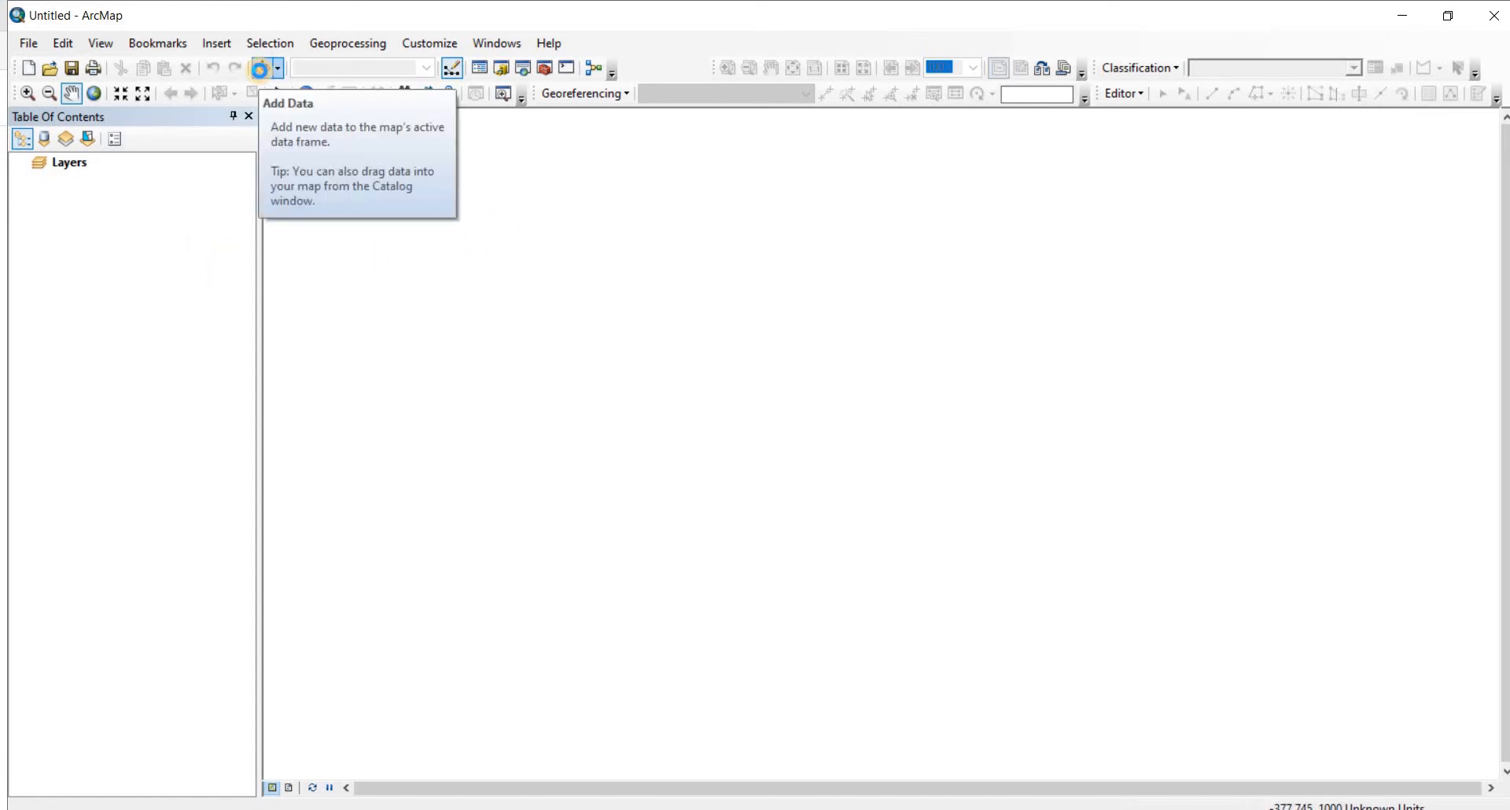
Step: Add the BGD_adm0.shp country boundary via Add Data and pan the Bangladesh outline slightly left
left_click(258, 67)
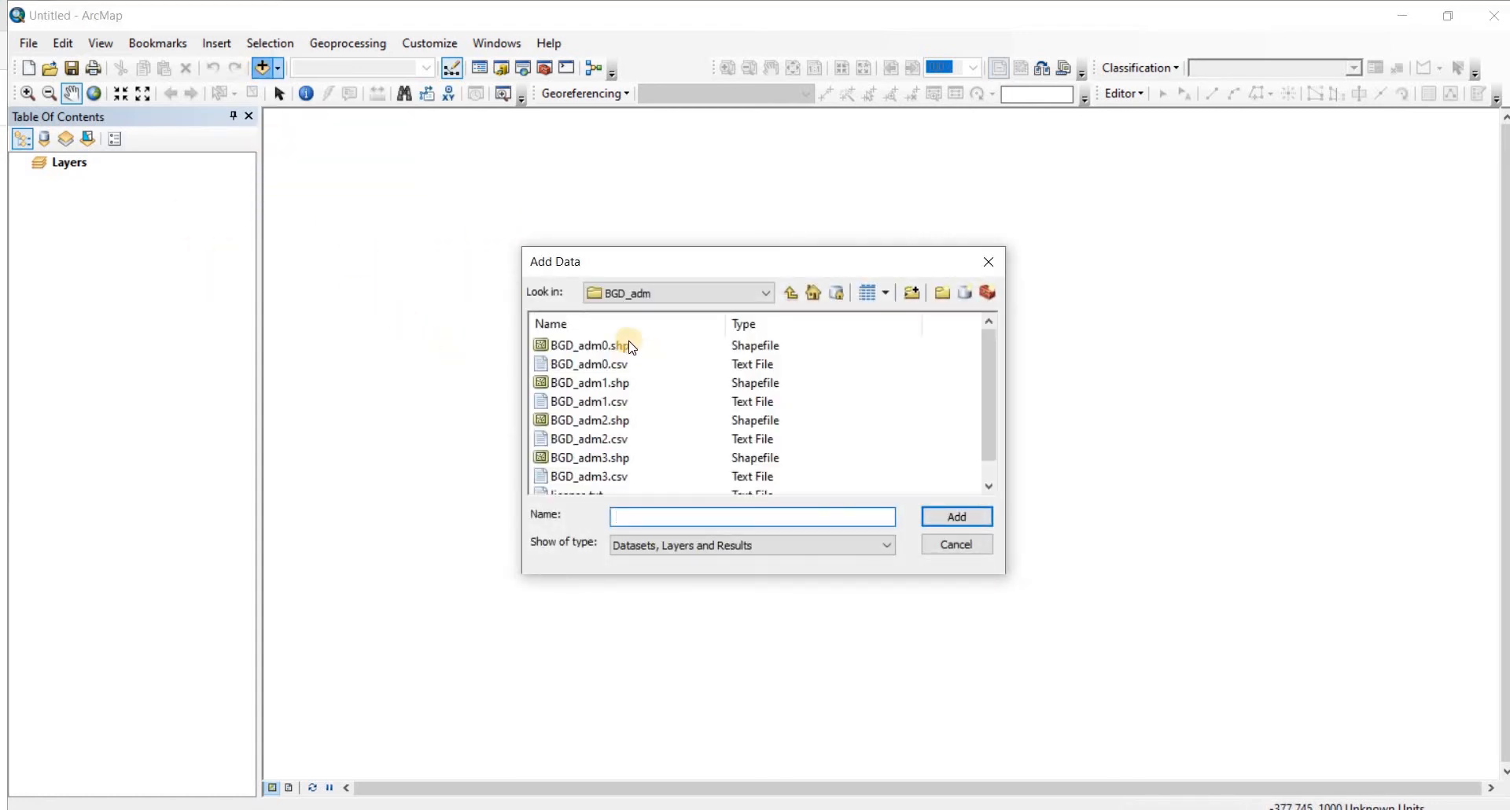
mouse_move(633, 398)
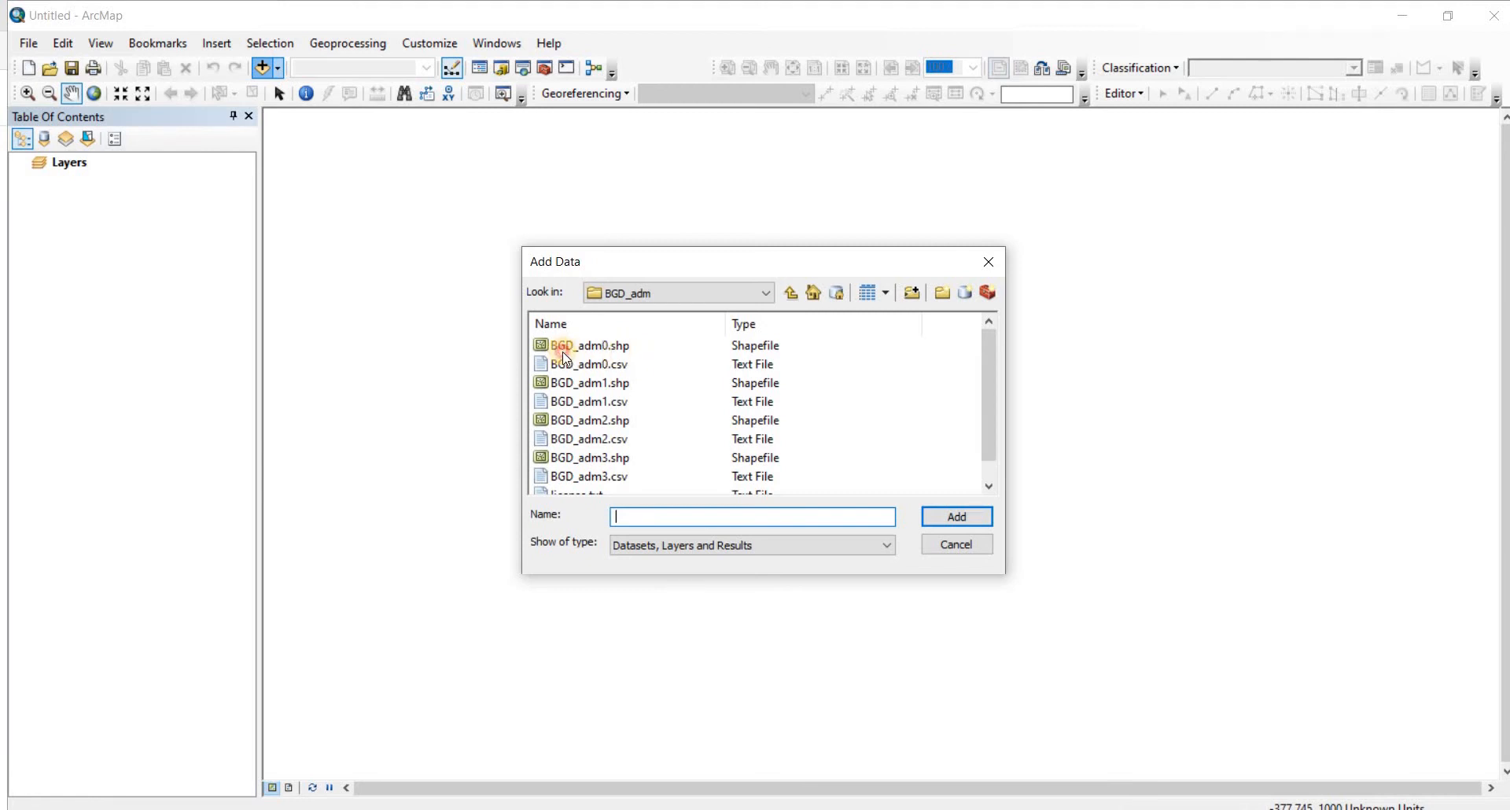
left_click(589, 346)
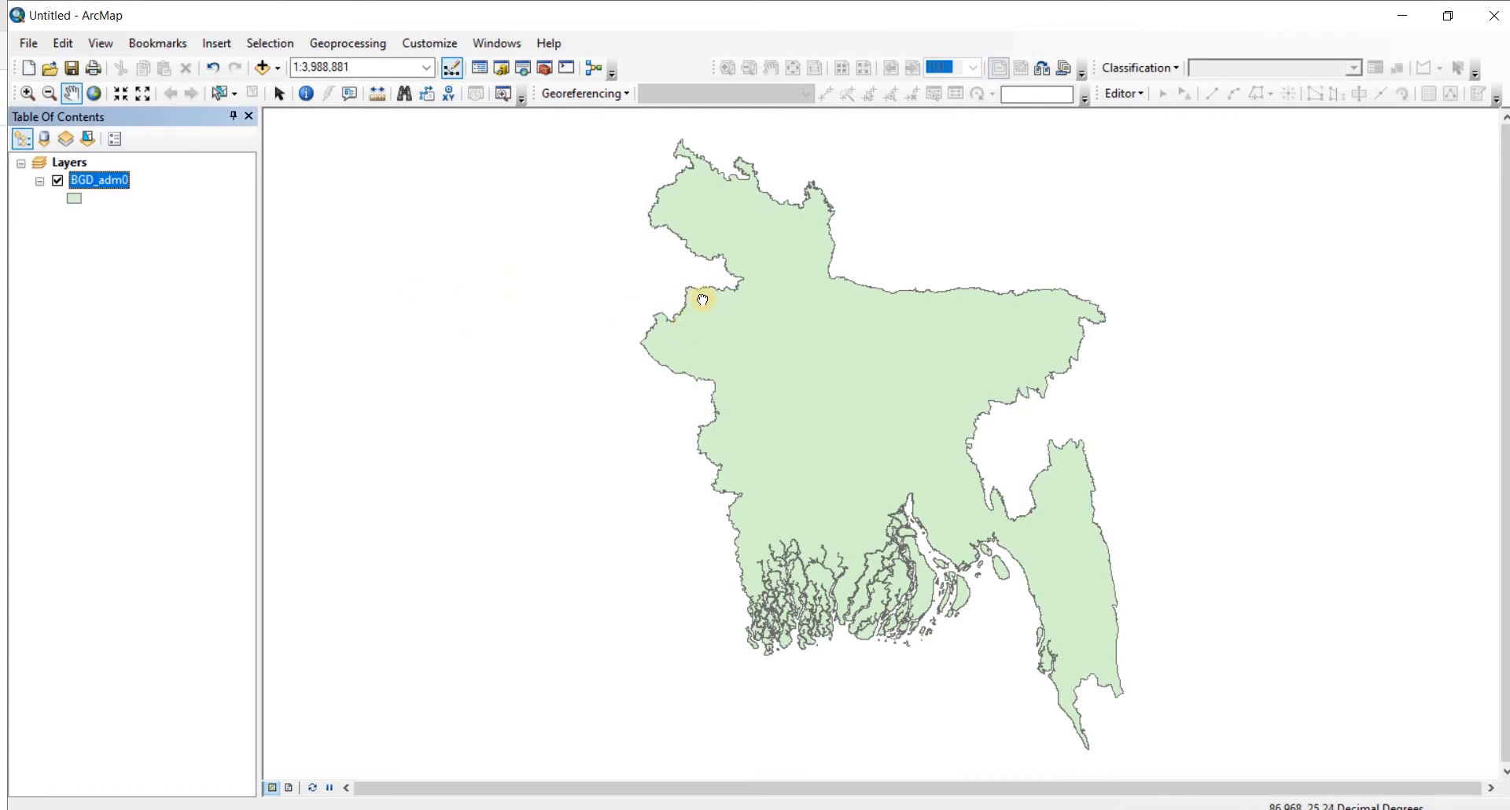
left_click_drag(702, 299, 624, 308)
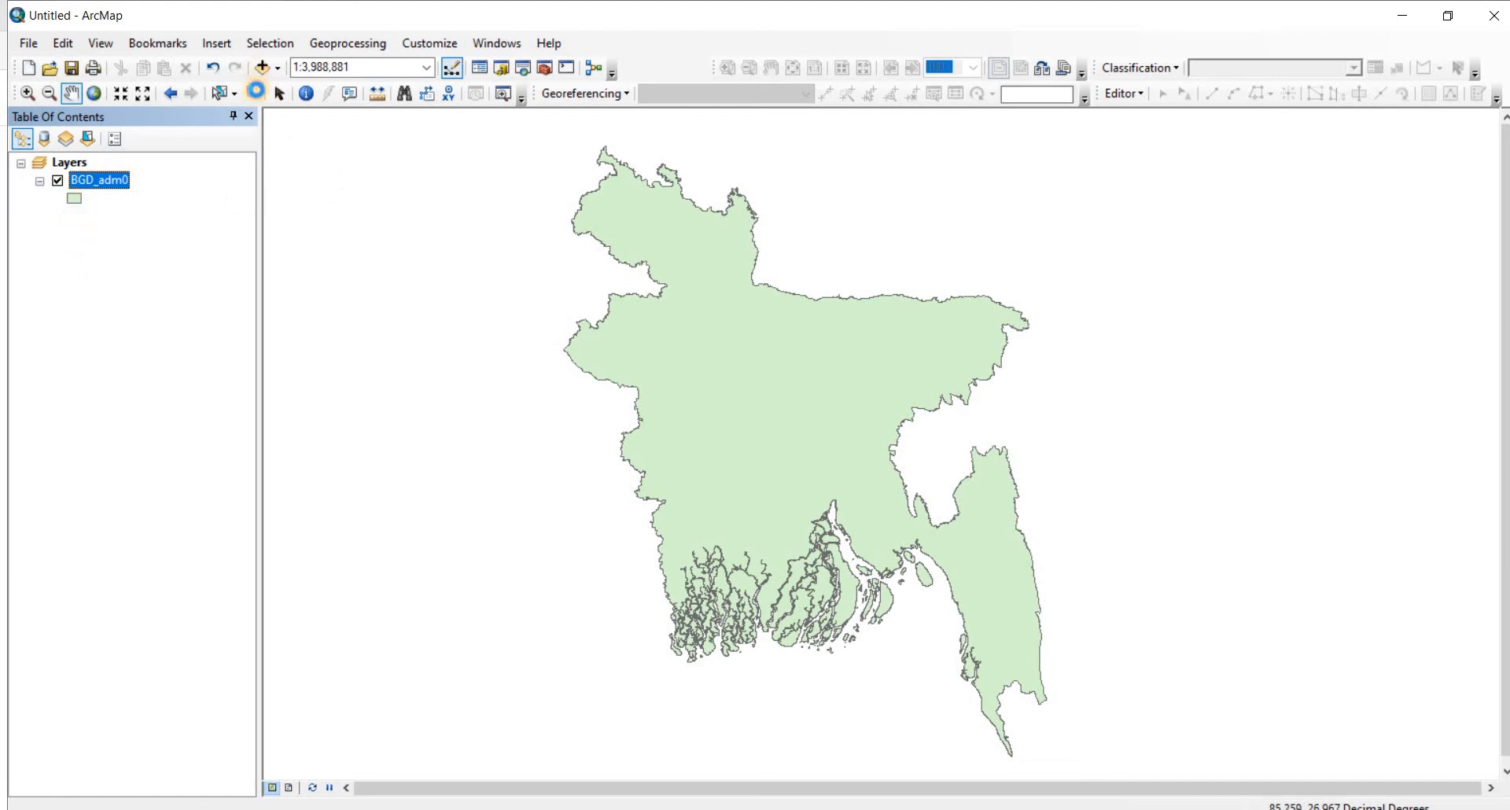
Step: Add BGD_adm1.shp division boundaries above BGD_adm0 and maximize the ArcMap window
left_click(261, 67)
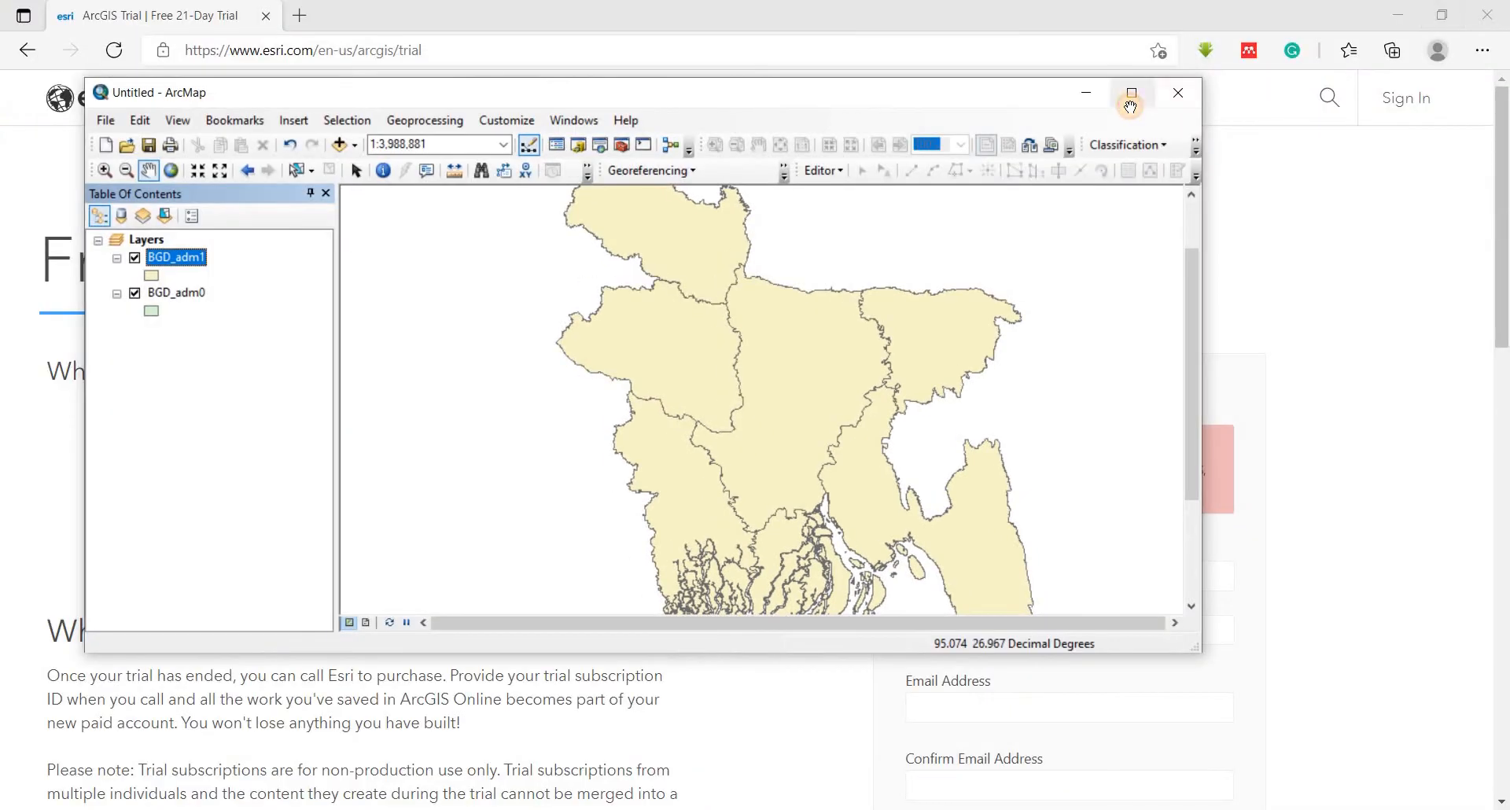
left_click(1131, 93)
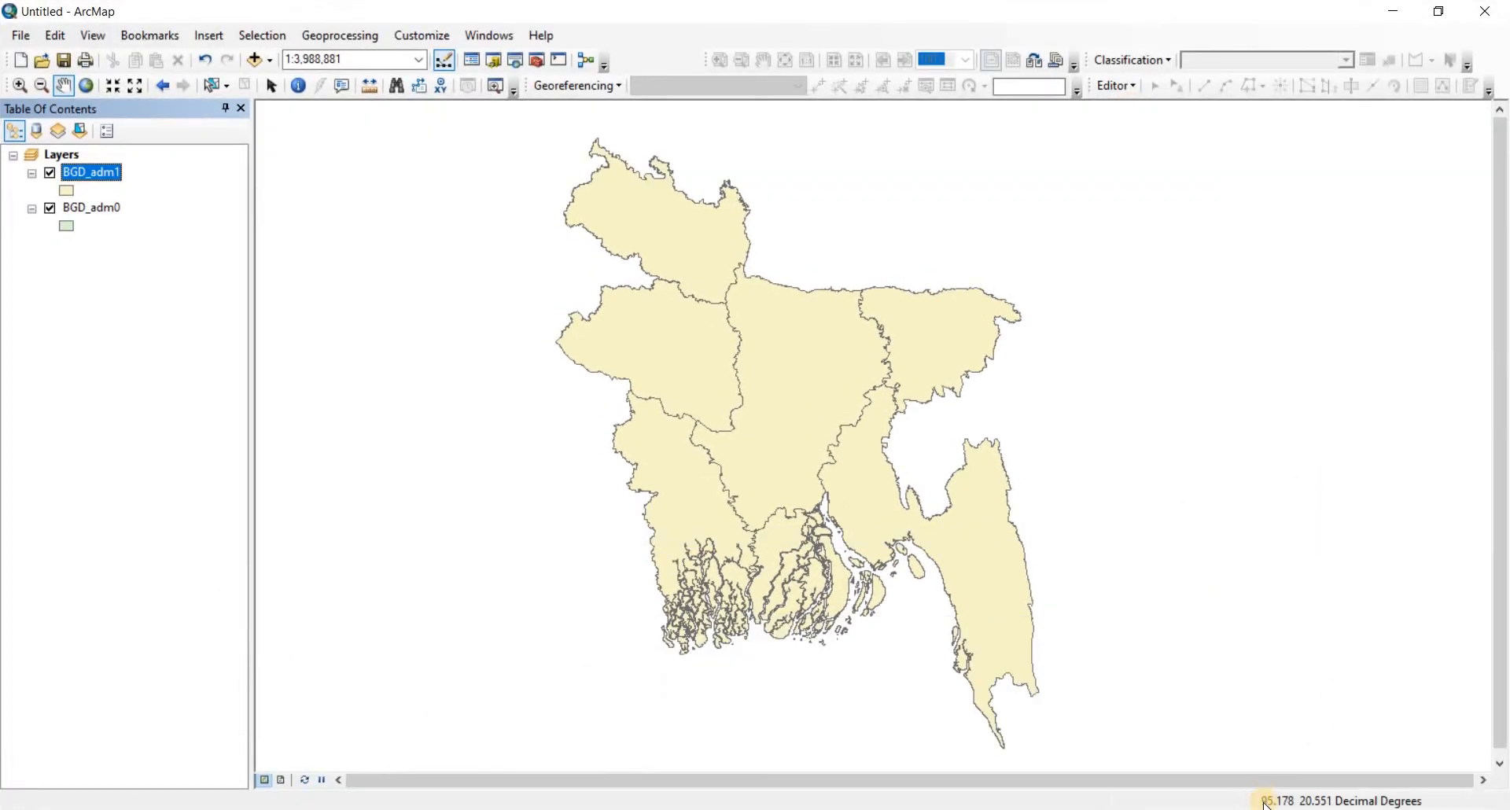
mouse_move(1372, 802)
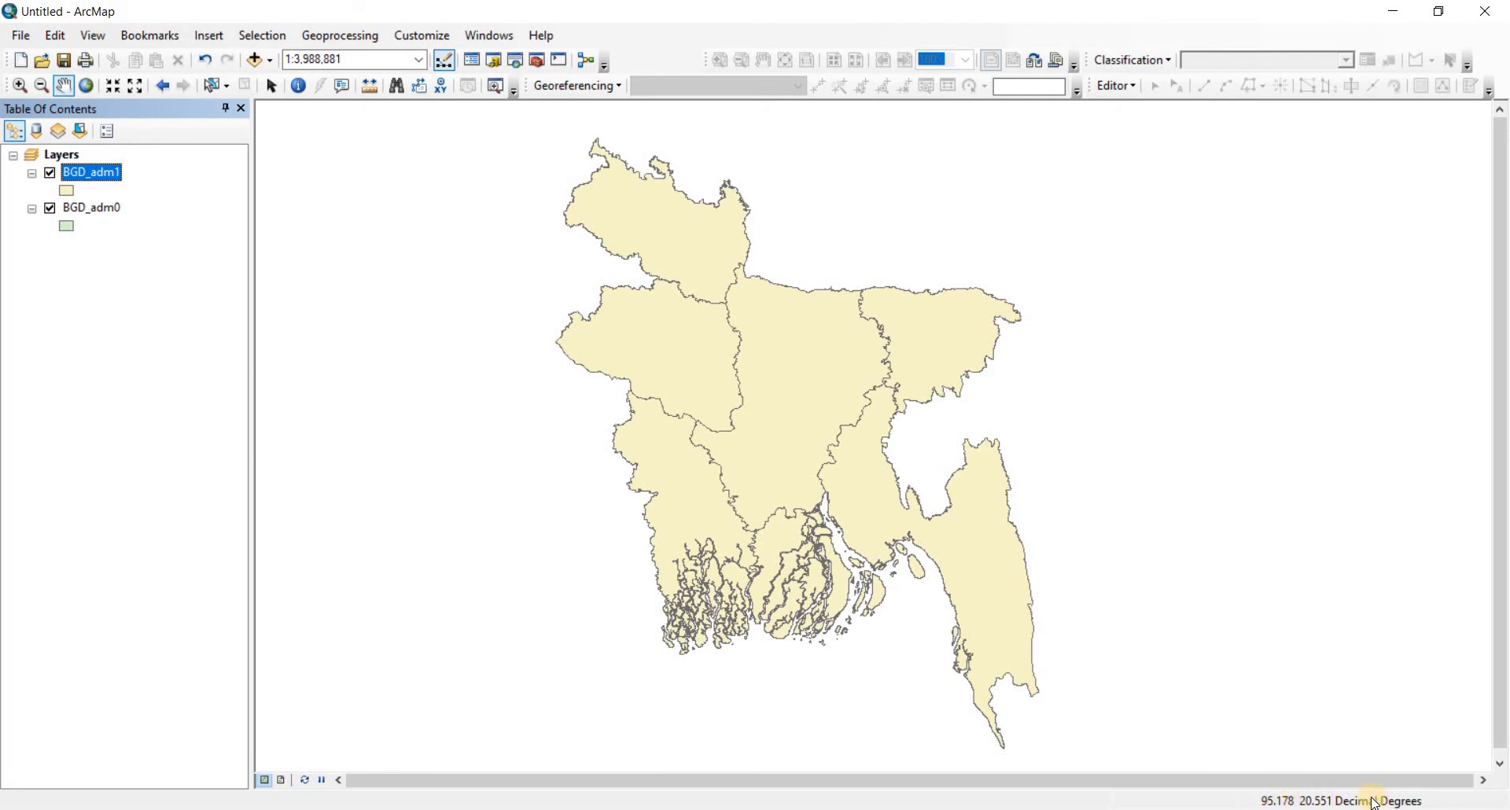
mouse_move(1190, 487)
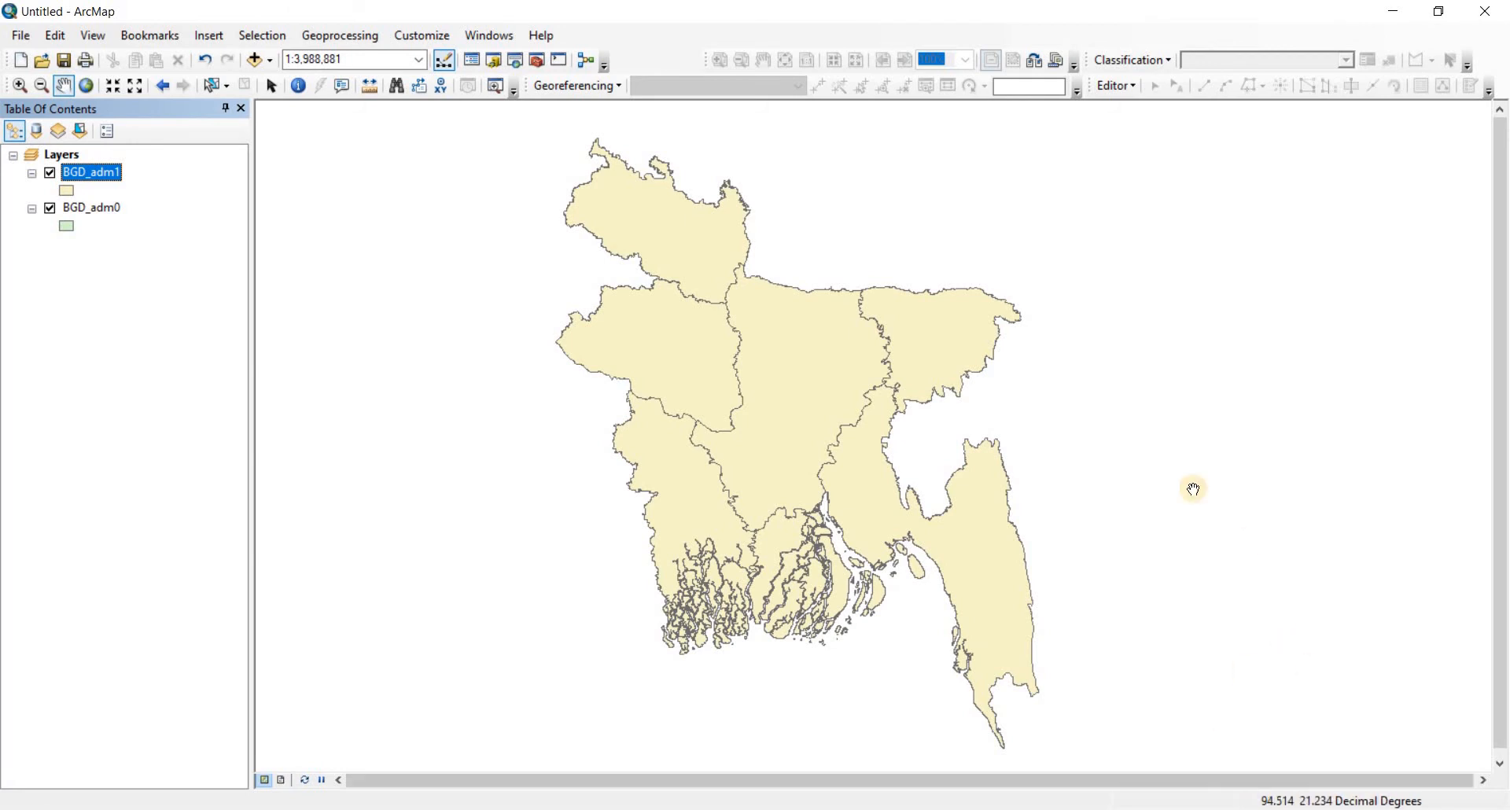
mouse_move(986, 656)
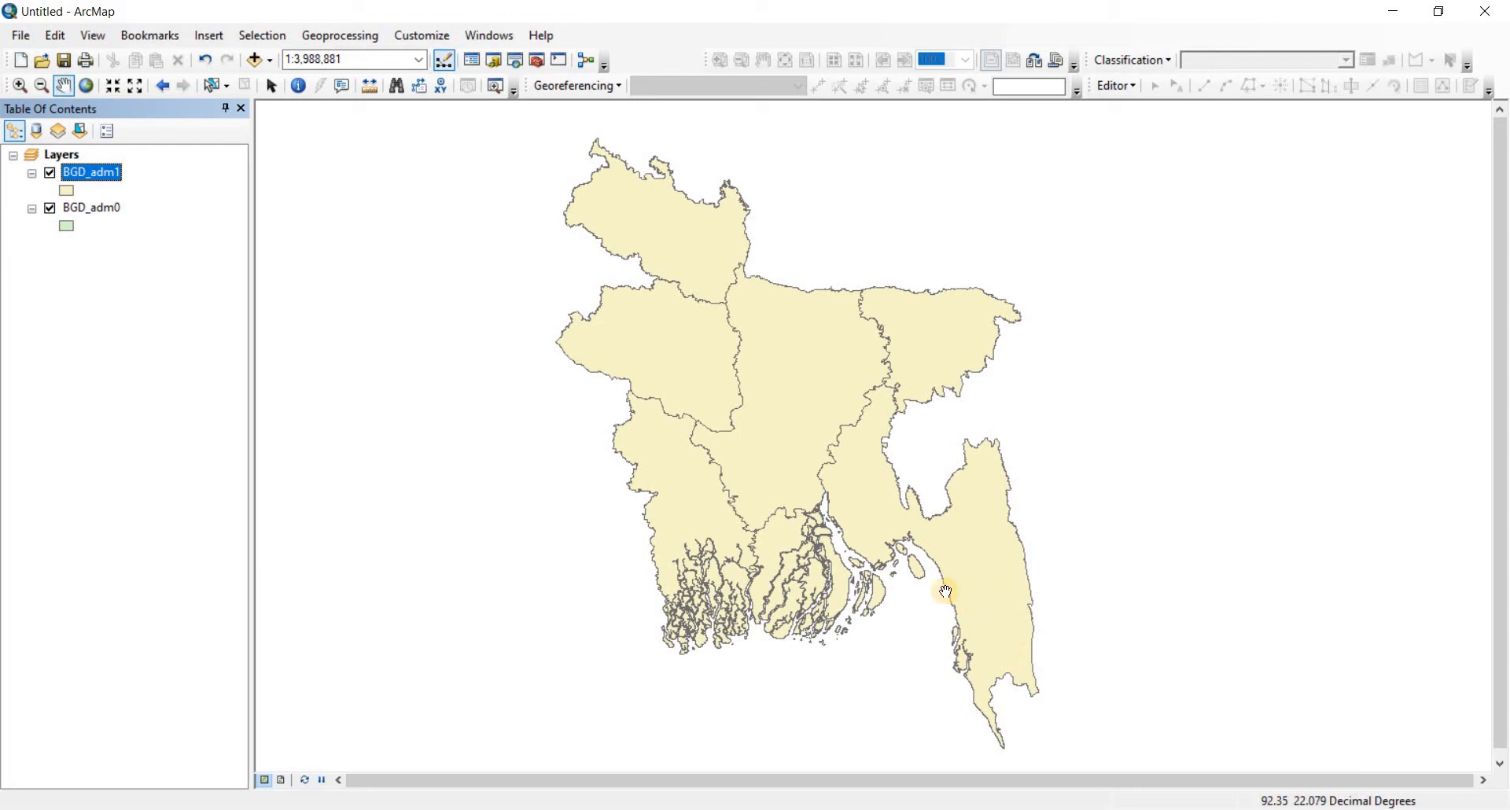
mouse_move(601, 252)
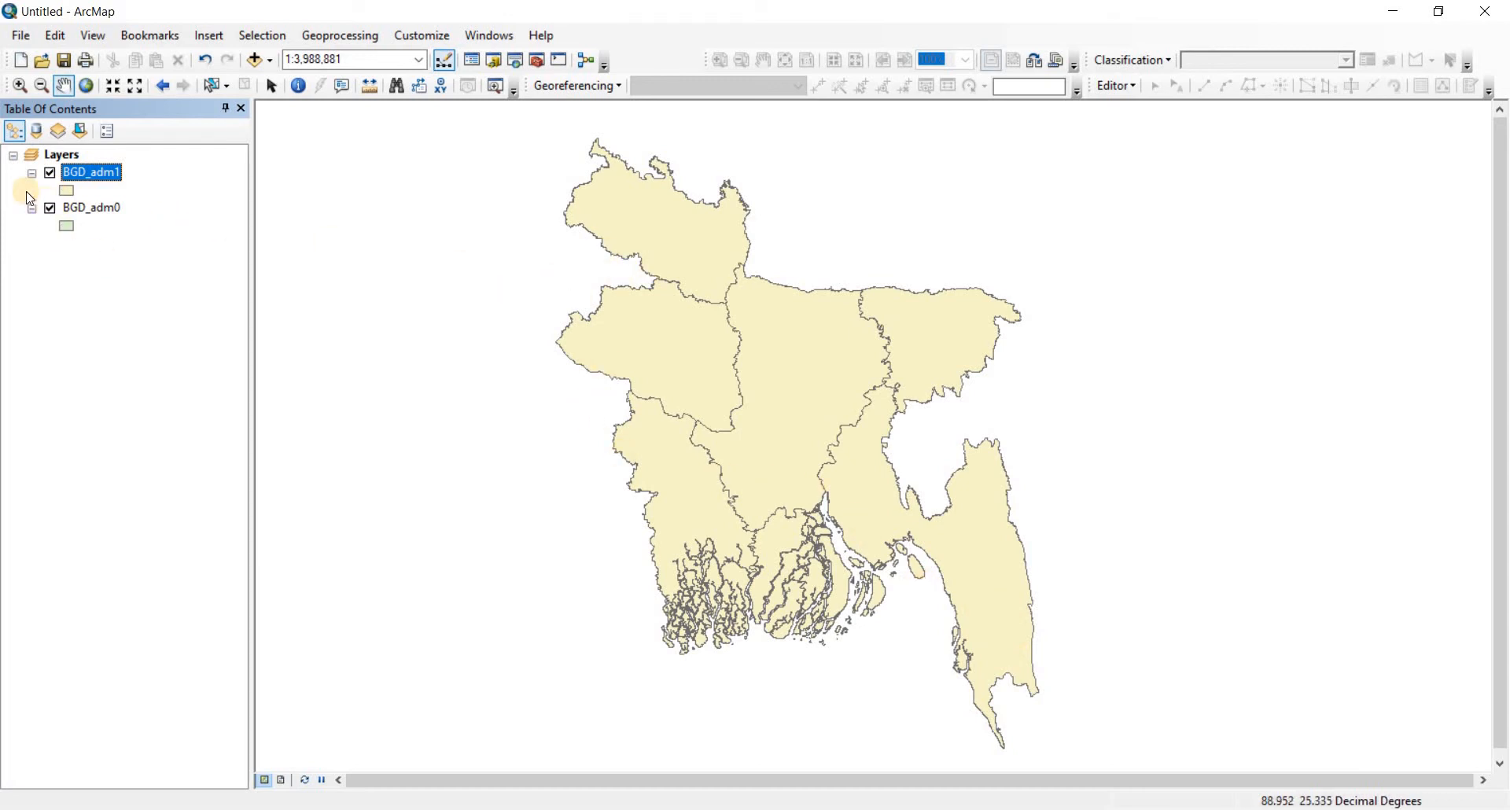
Step: Toggle layer visibility so BGD_adm0 is off and only the BGD_adm1 divisions are displayed
left_click(89, 208)
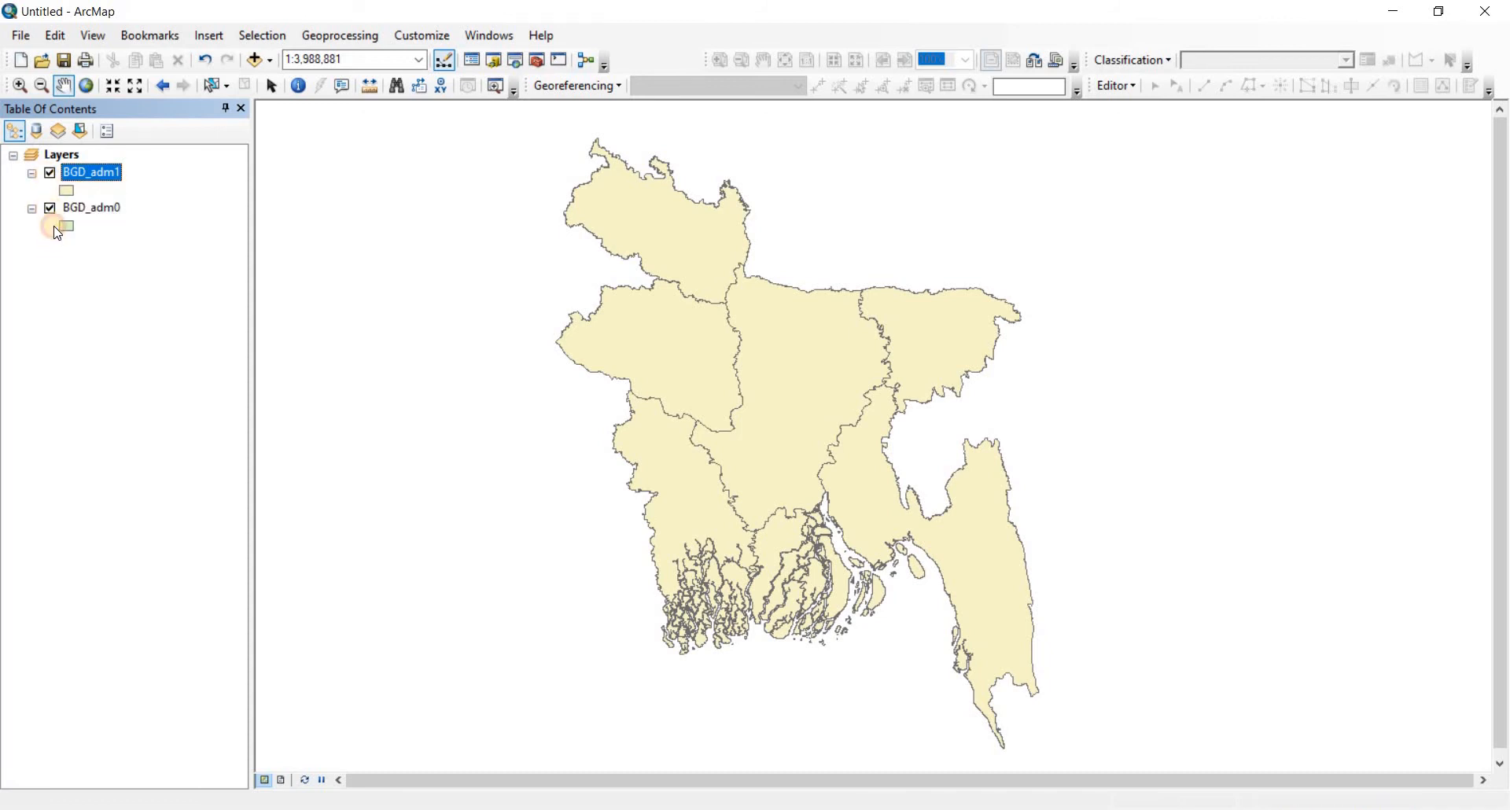
left_click(47, 173)
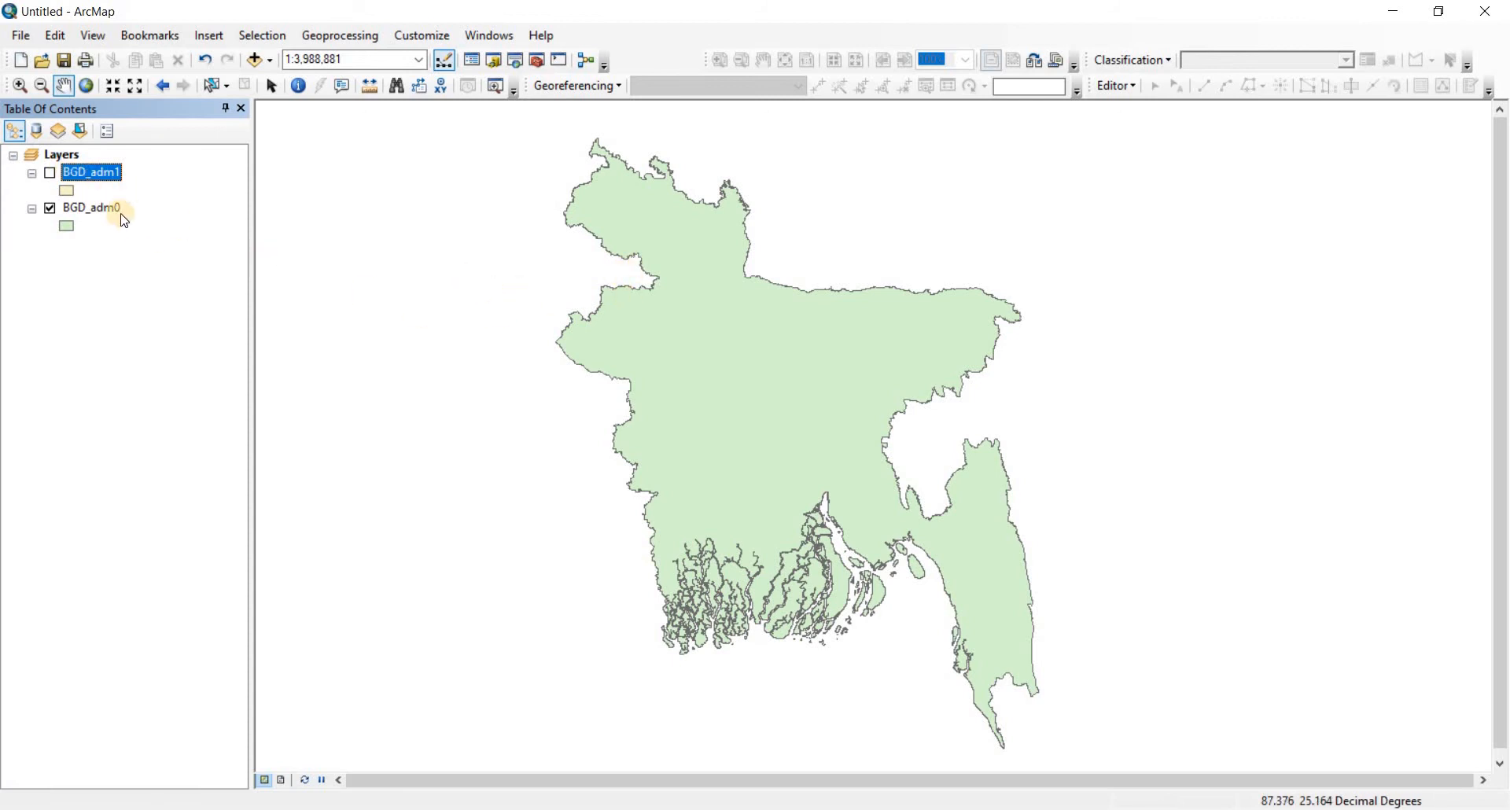
left_click(45, 208)
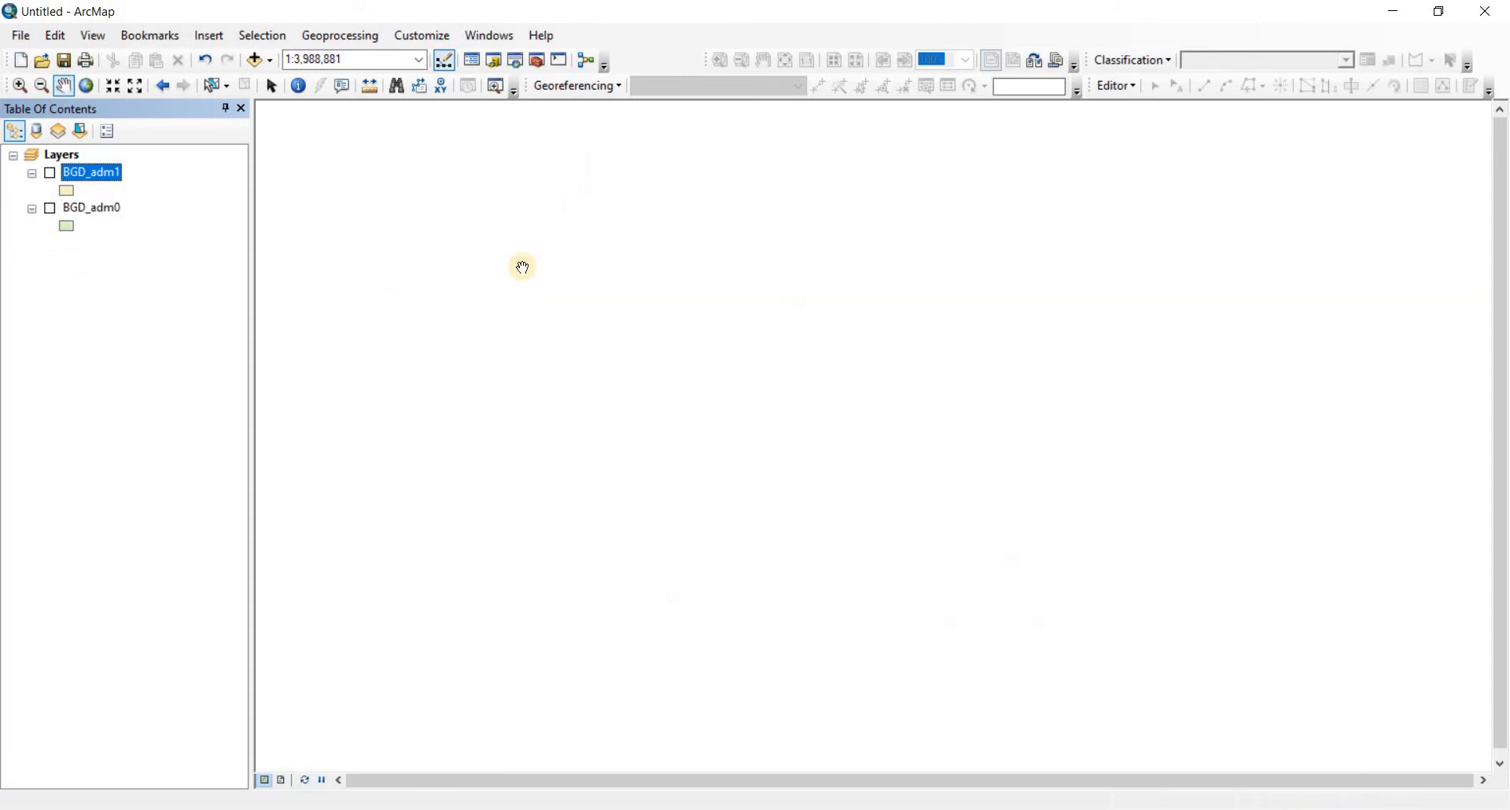
left_click(47, 173)
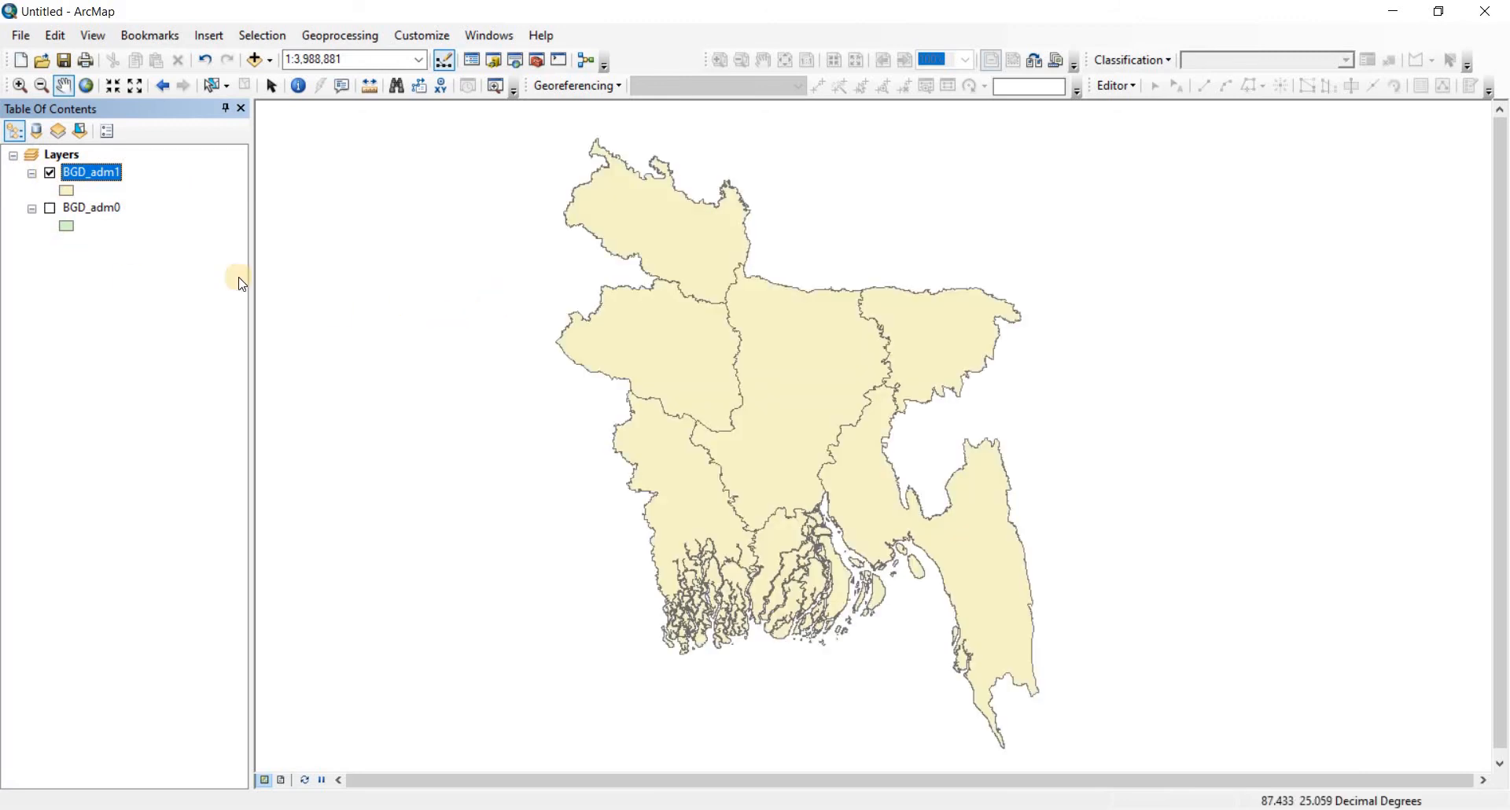
mouse_move(88, 219)
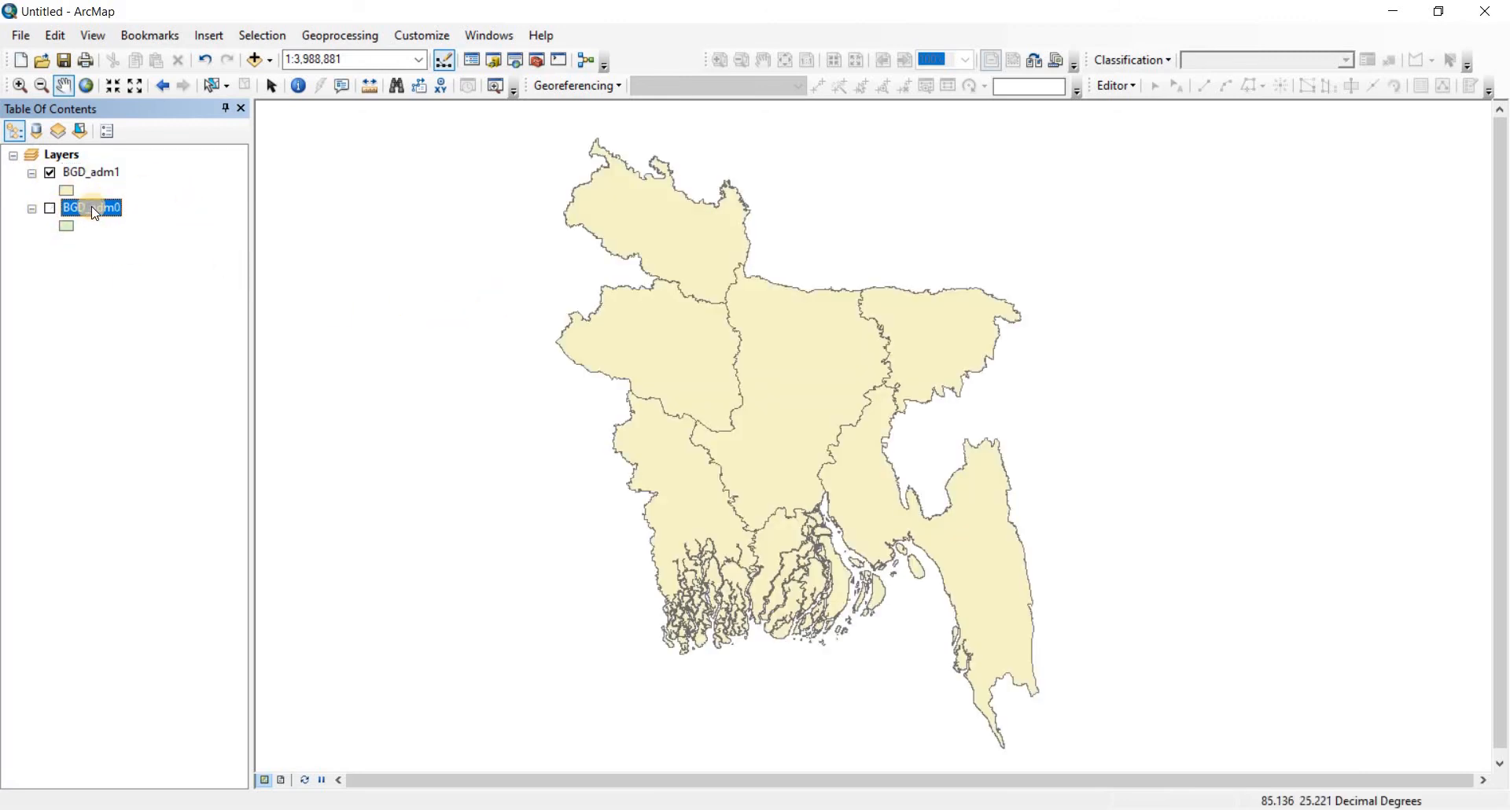
right_click(93, 209)
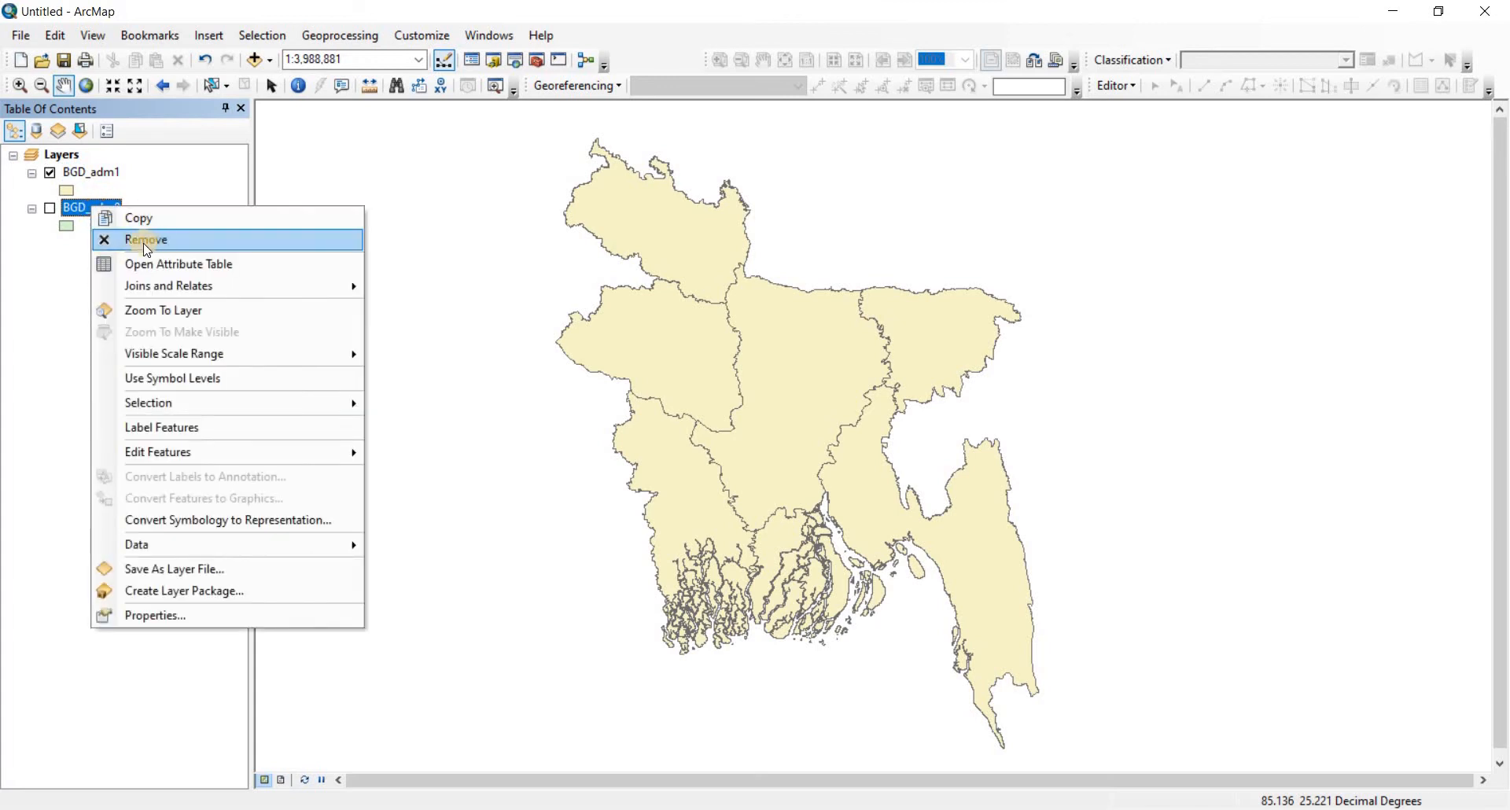
left_click(145, 239)
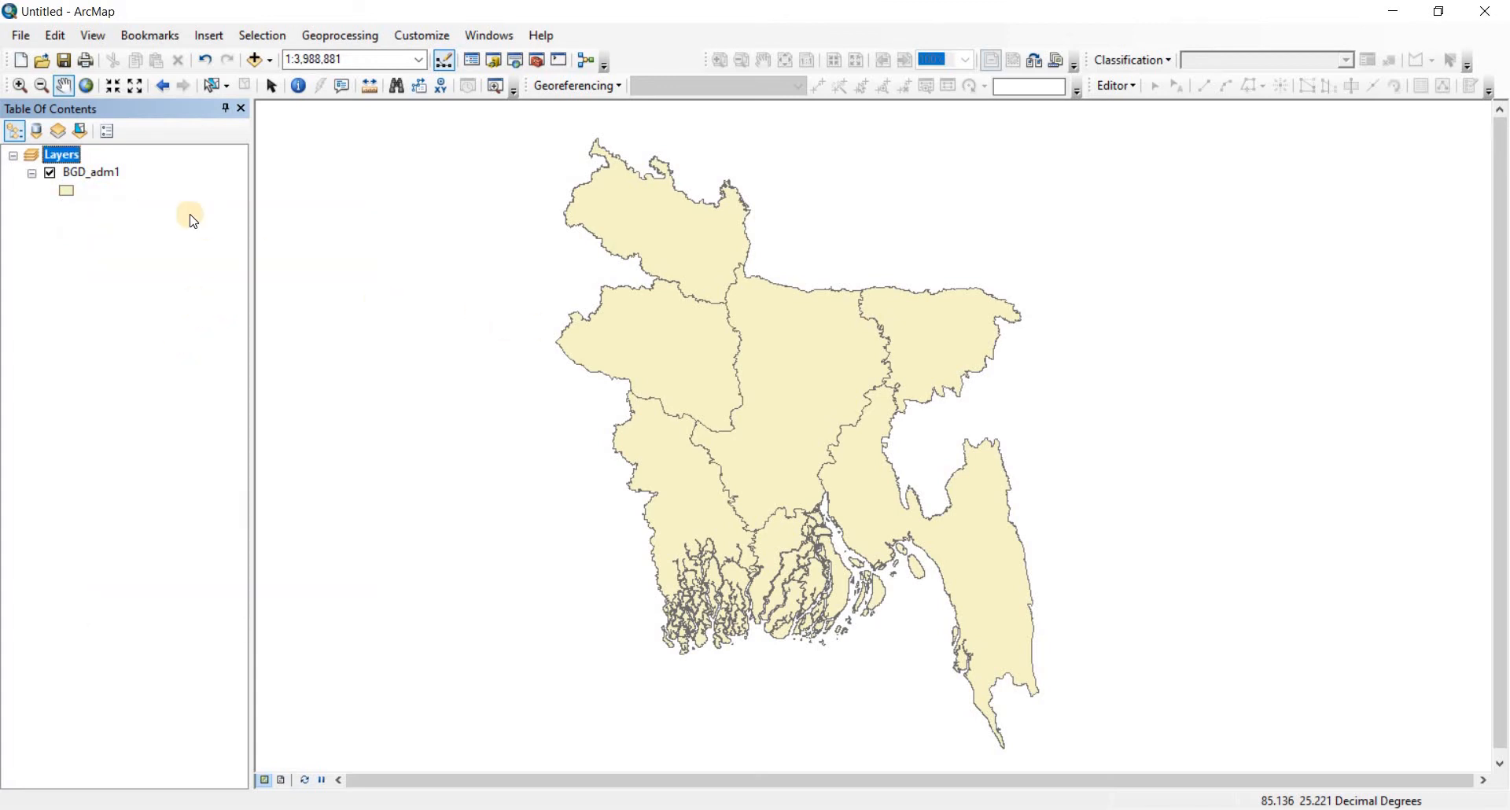
mouse_move(375, 241)
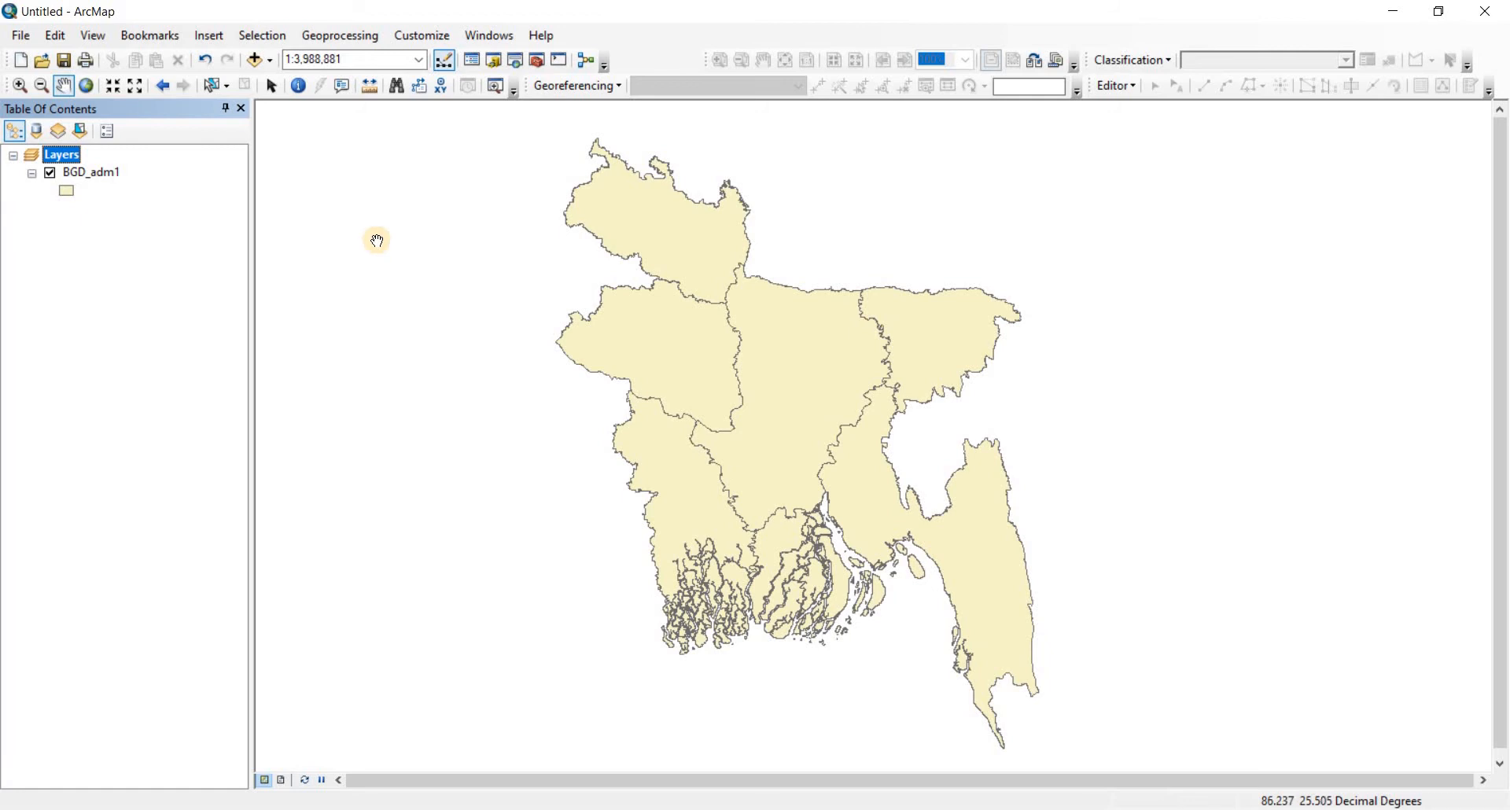
mouse_move(439, 256)
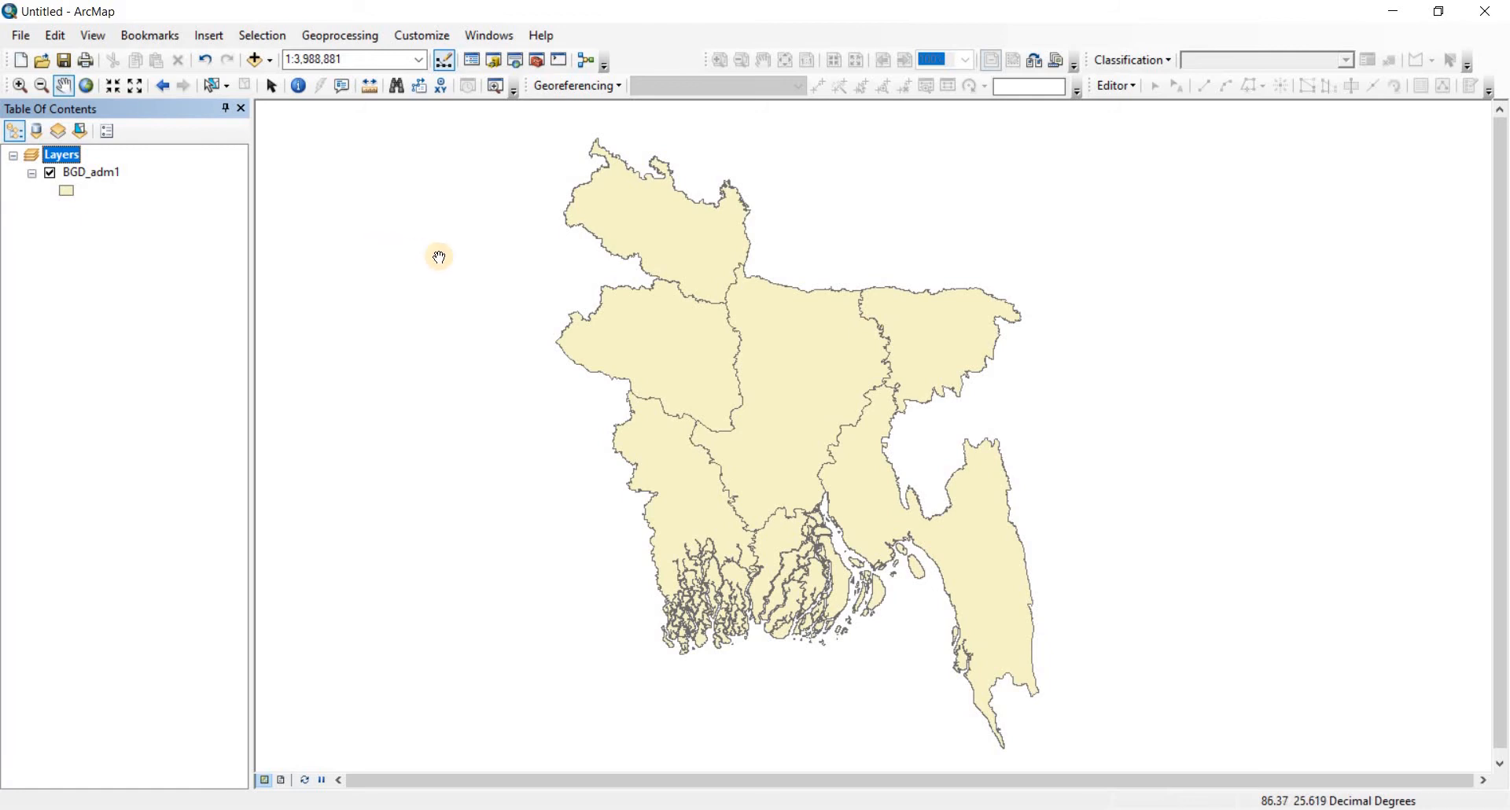
mouse_move(388, 267)
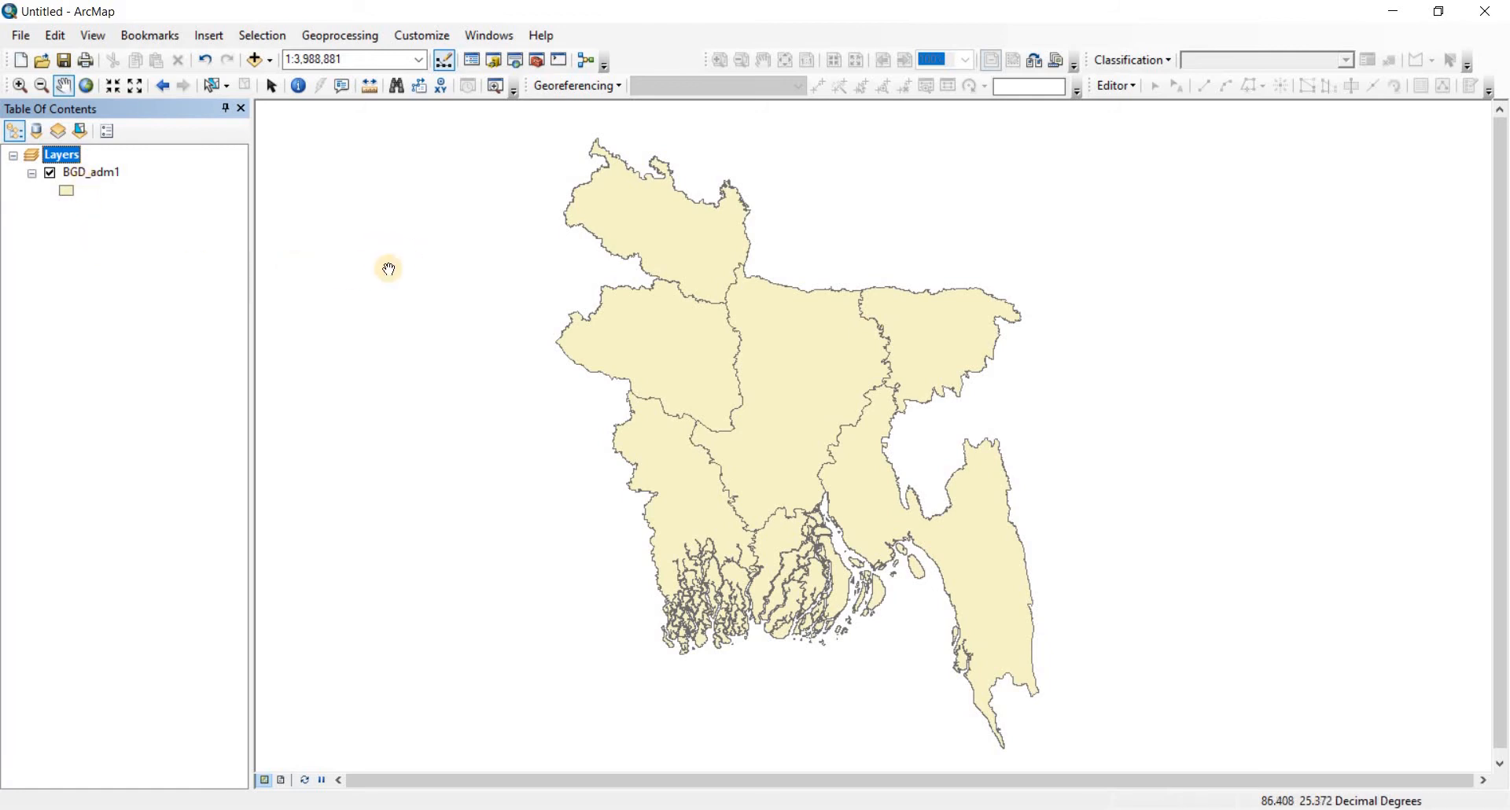
mouse_move(434, 230)
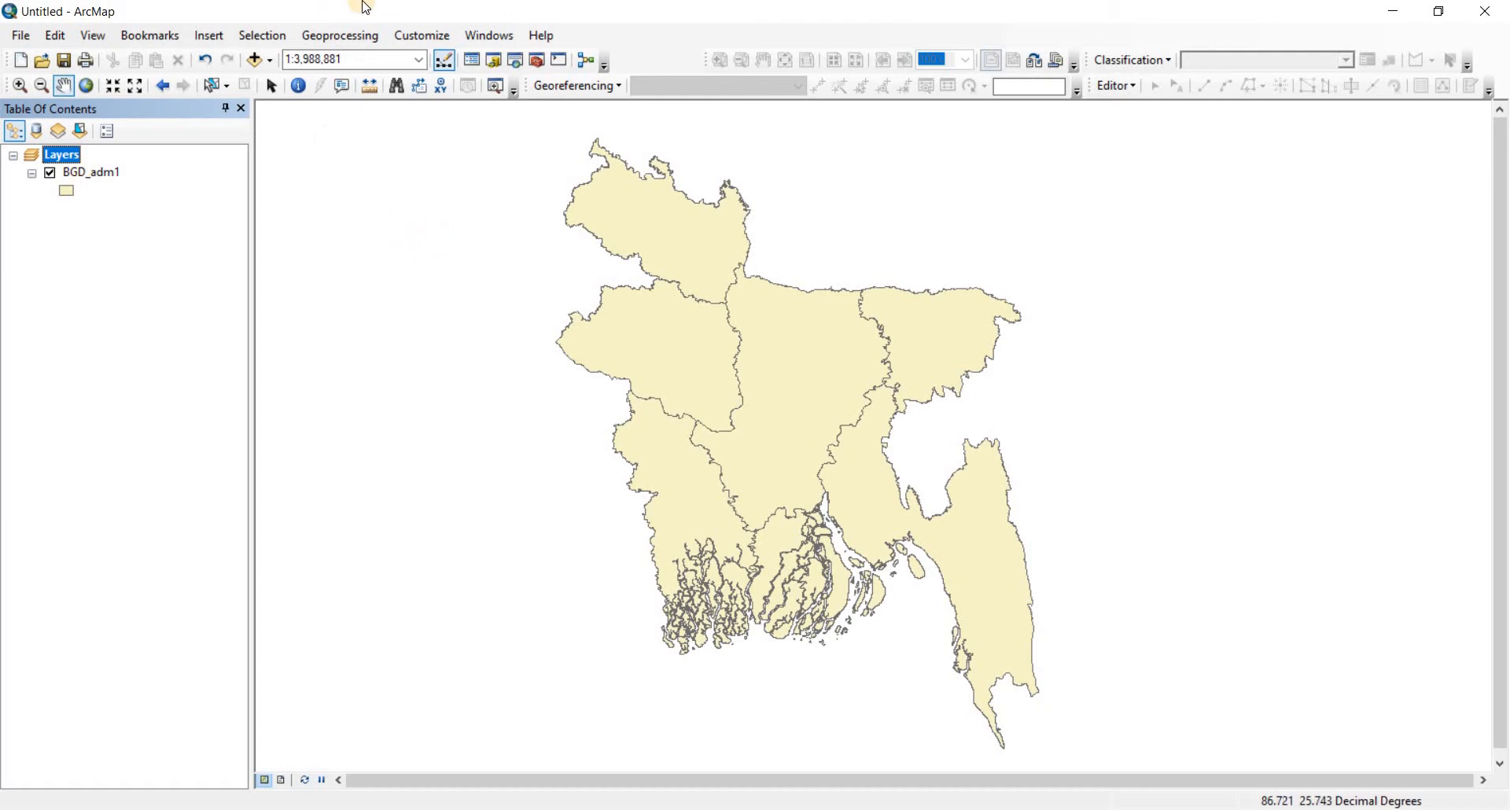
mouse_move(419, 36)
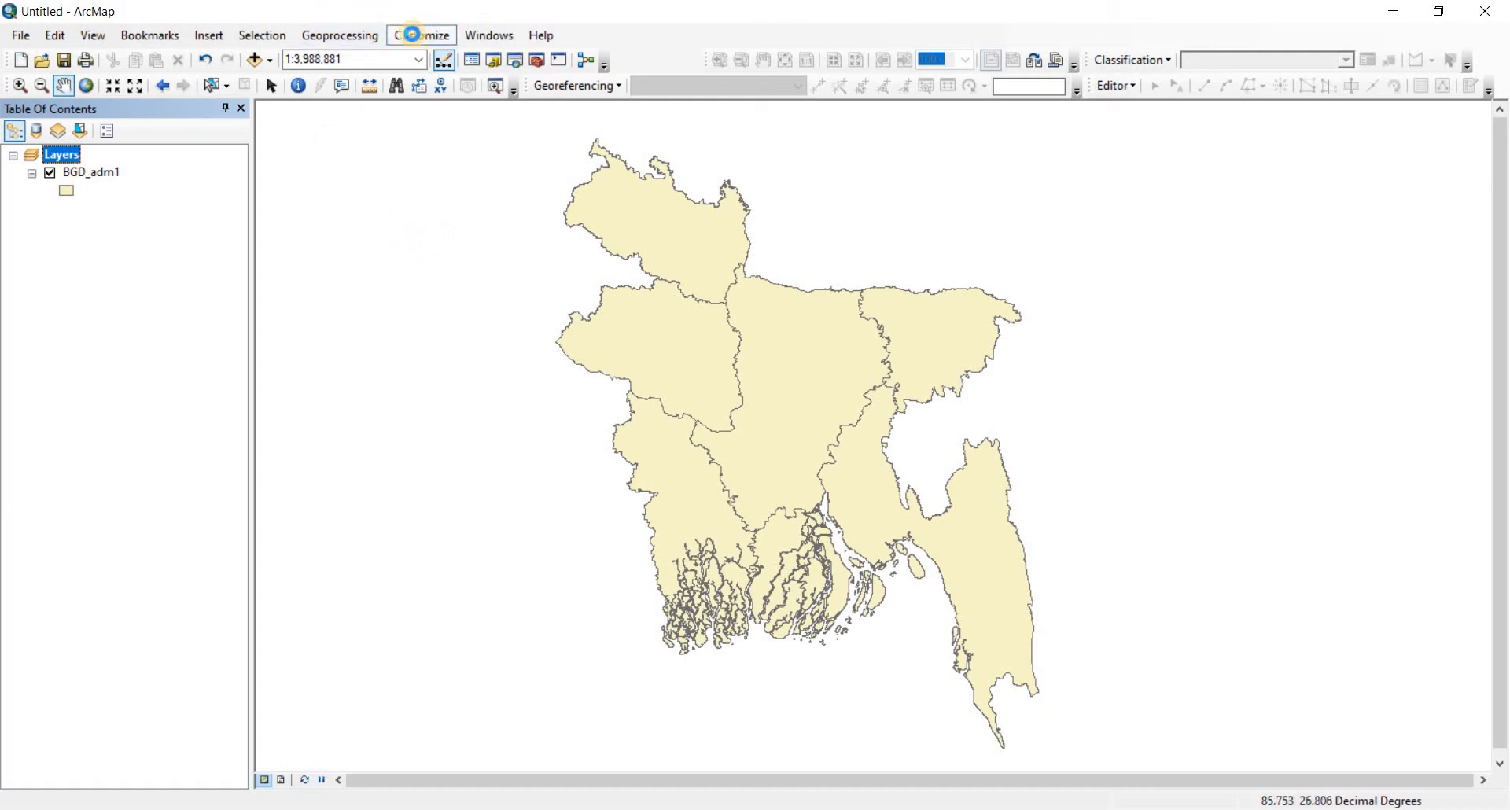
mouse_move(480, 38)
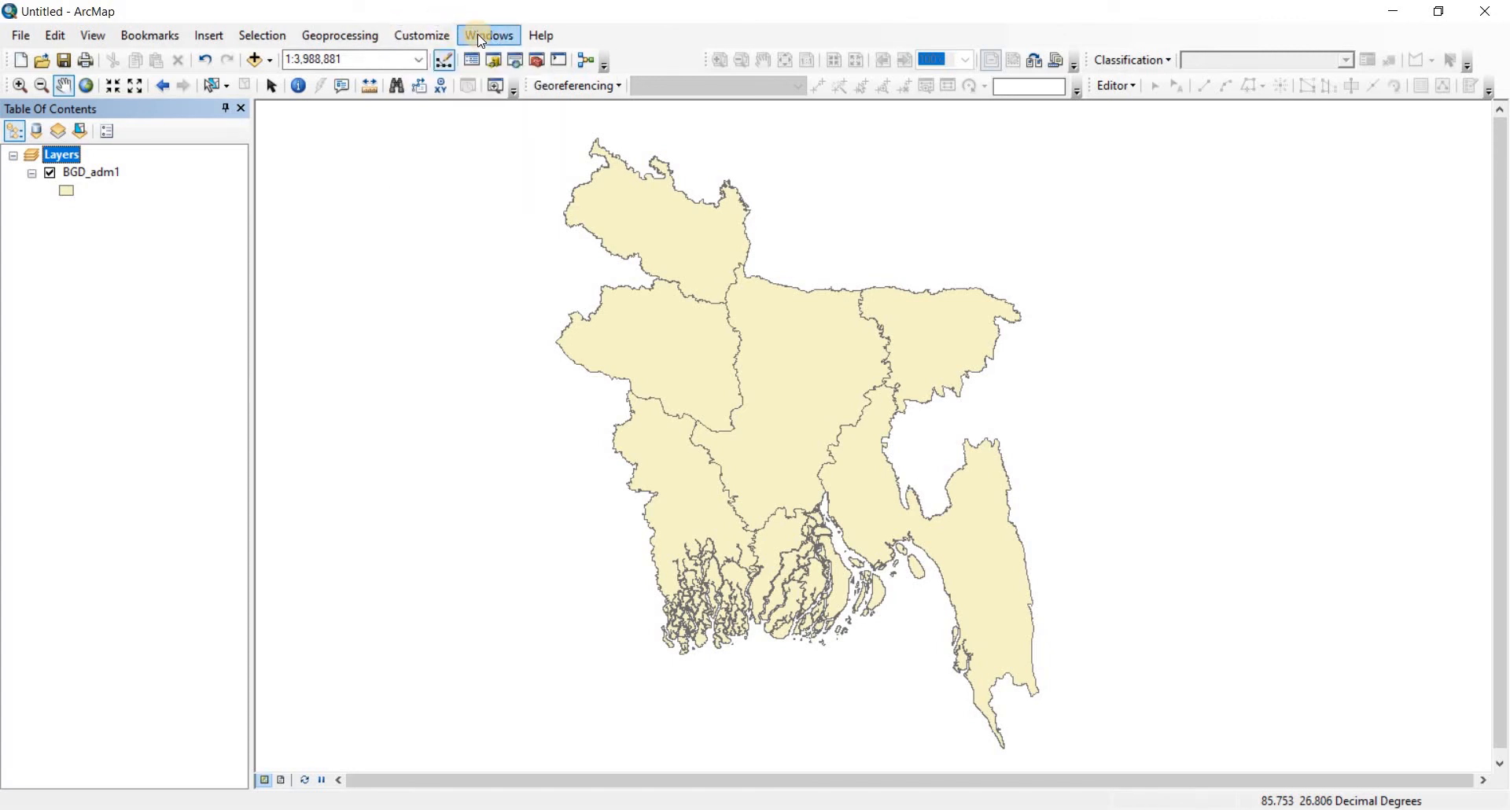
Step: Show the Catalog window from the Windows menu and select the Home - Documents\ArcGIS entry
left_click(488, 35)
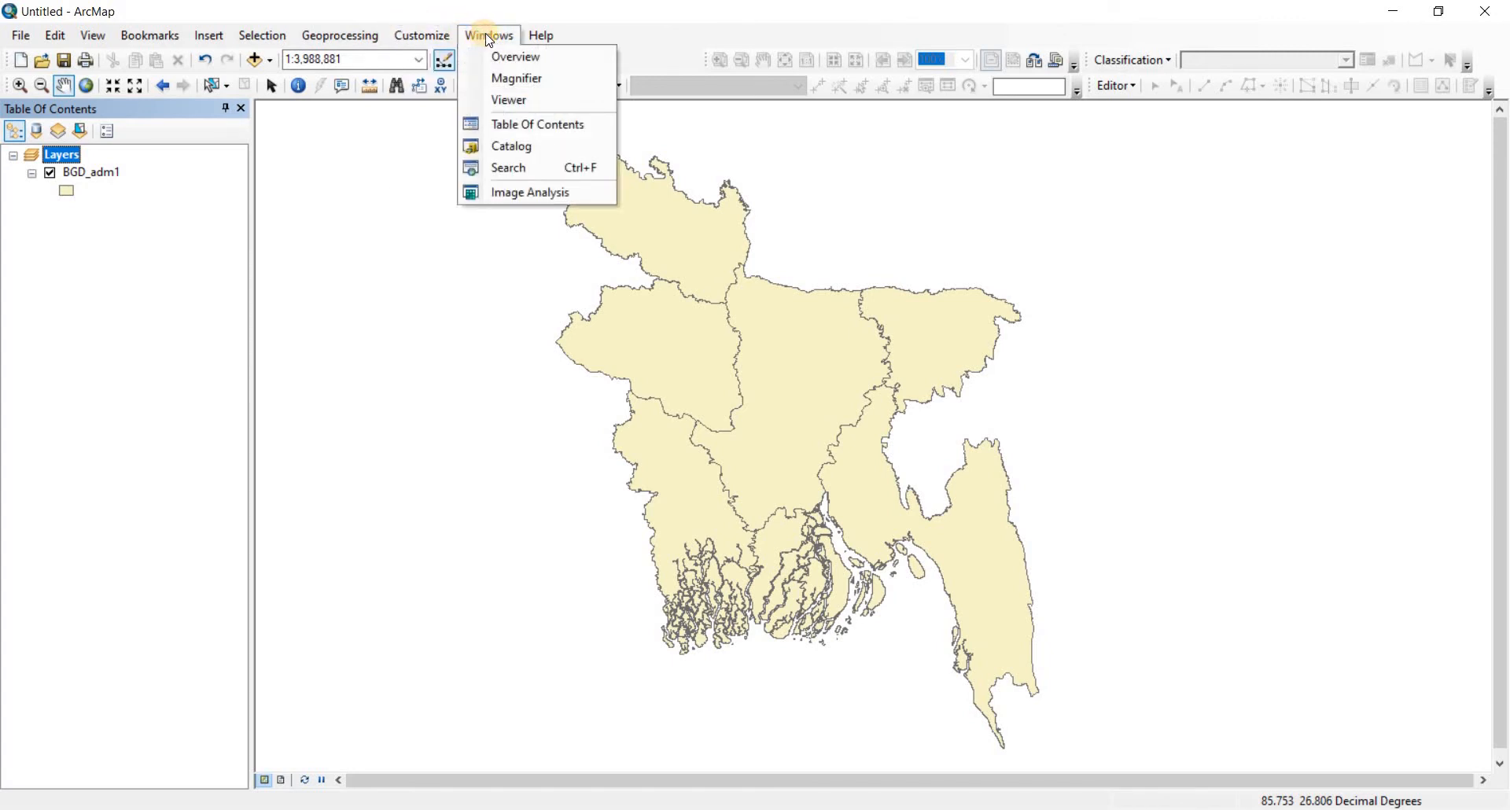
mouse_move(494, 150)
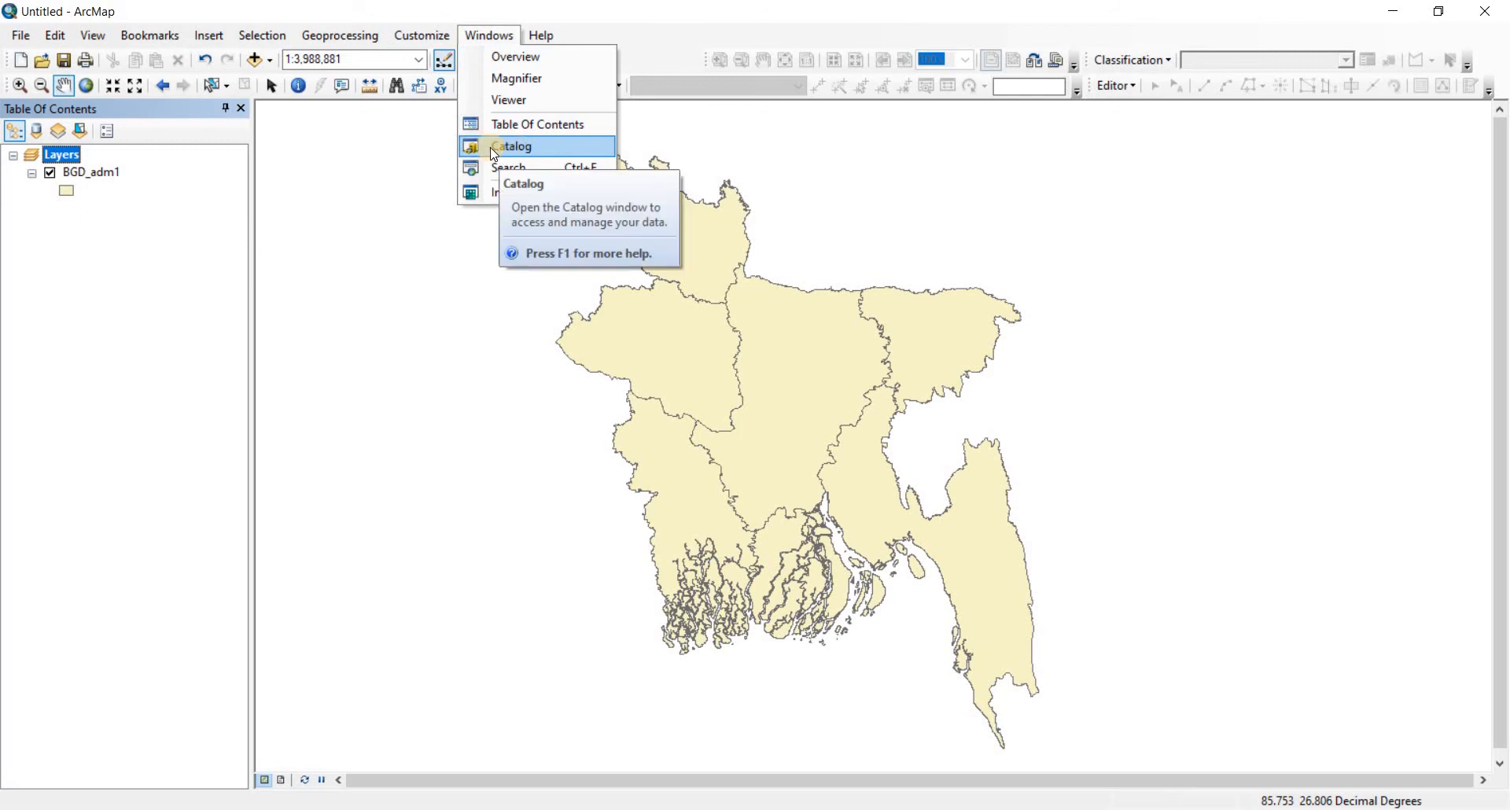
left_click(516, 146)
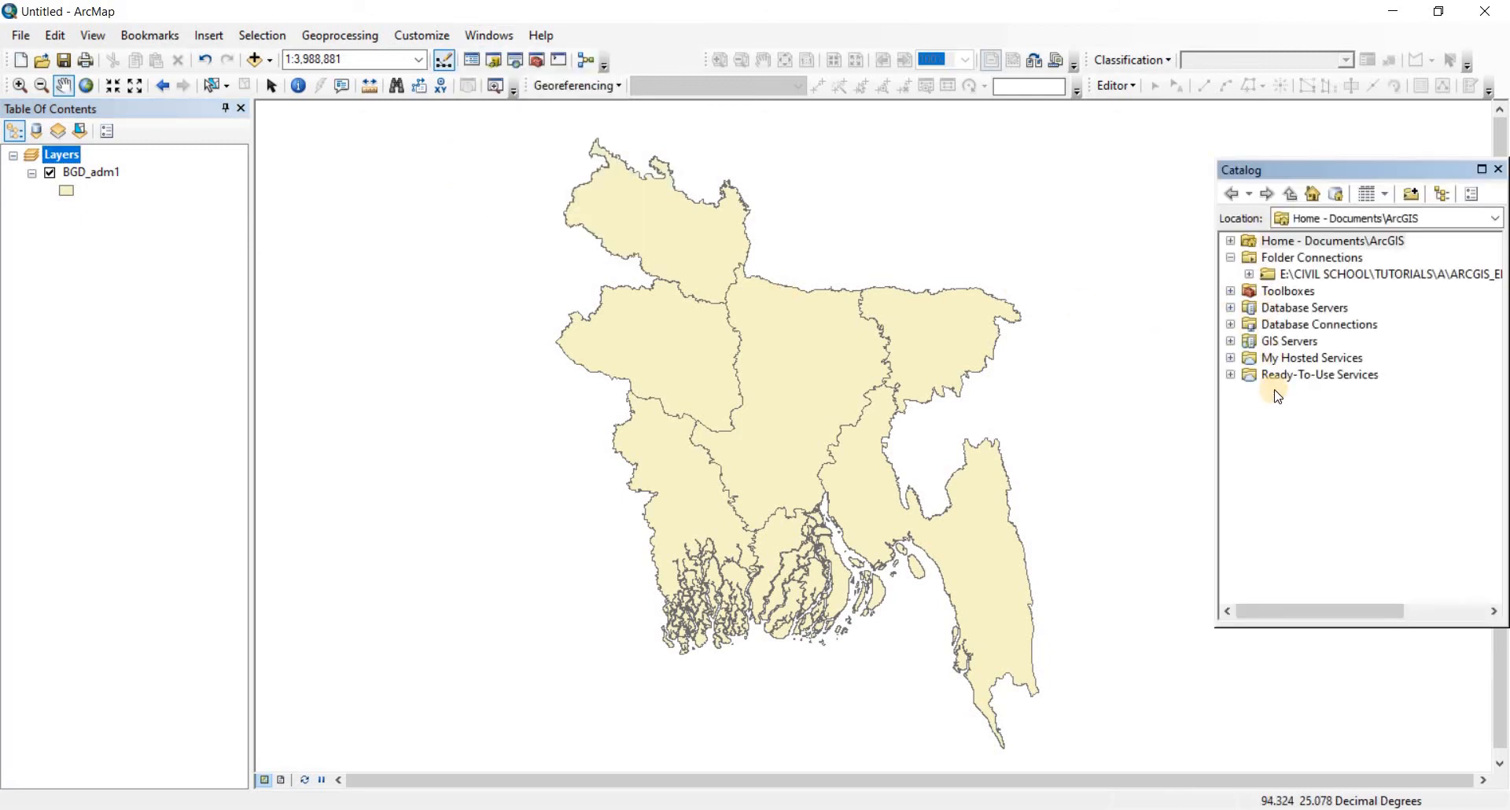
left_click(1335, 241)
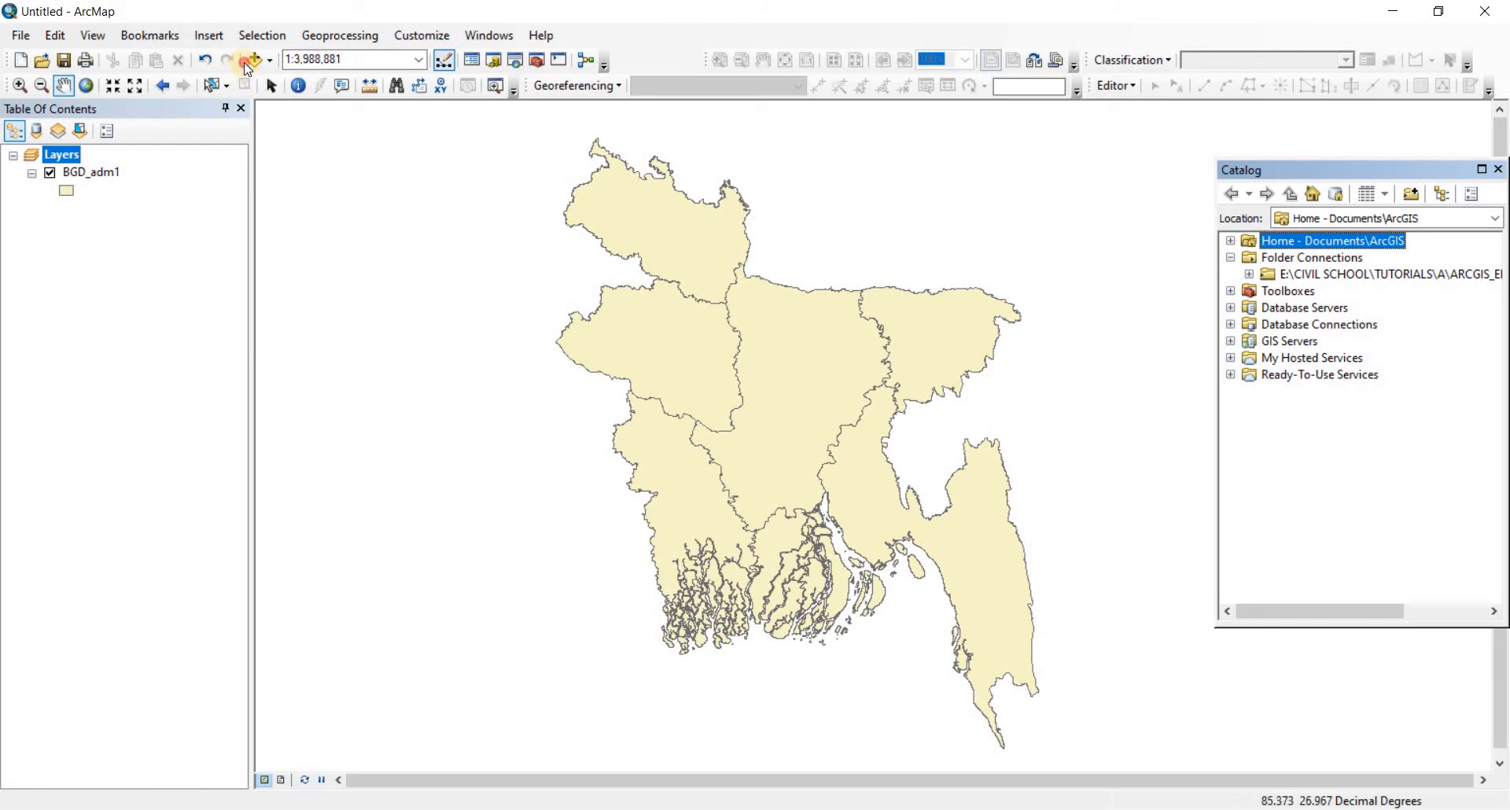
Step: Remove BGD_adm1 leaving the map empty, then open and close the Add Data dialog
left_click(251, 60)
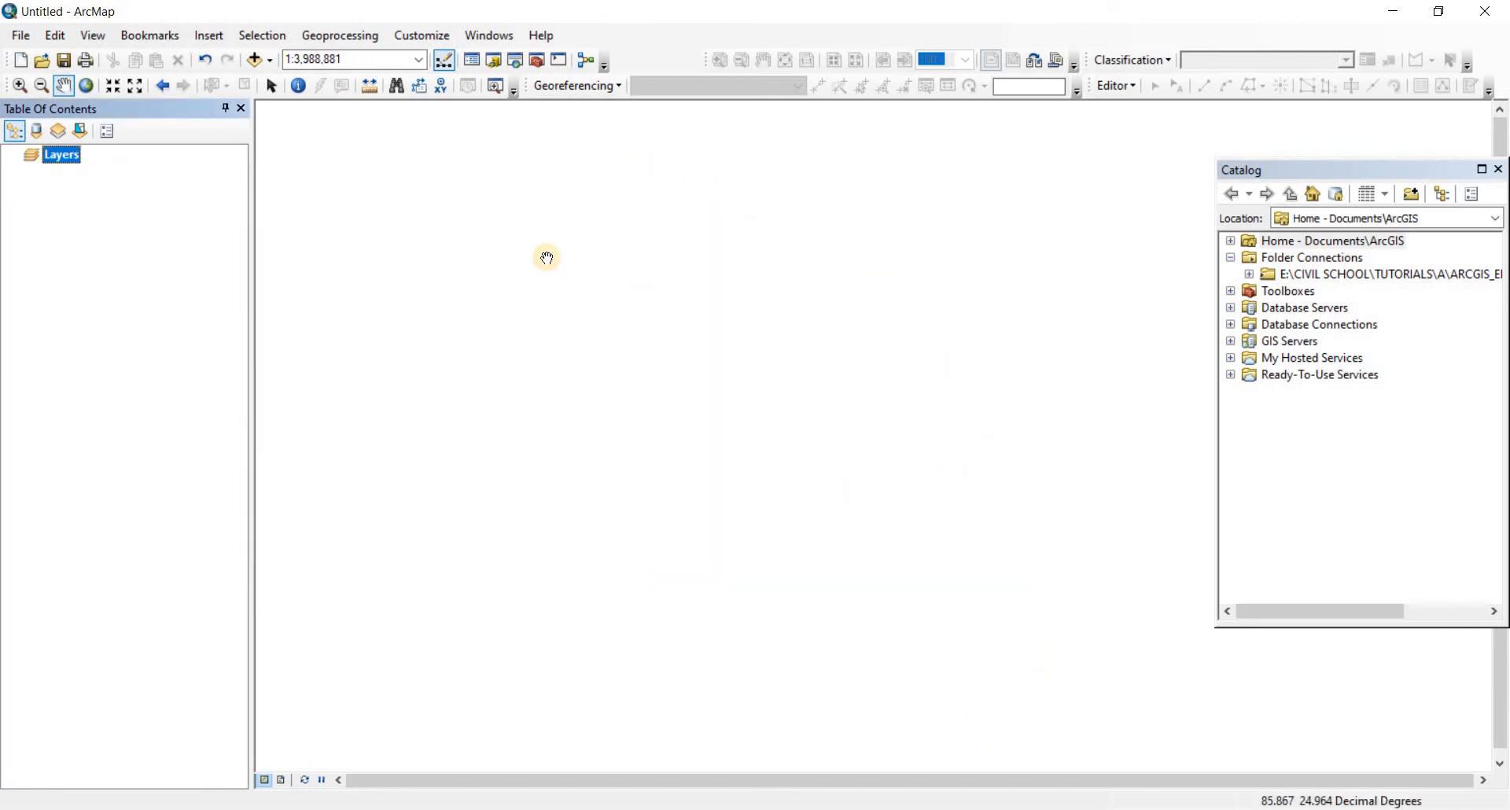
mouse_move(485, 273)
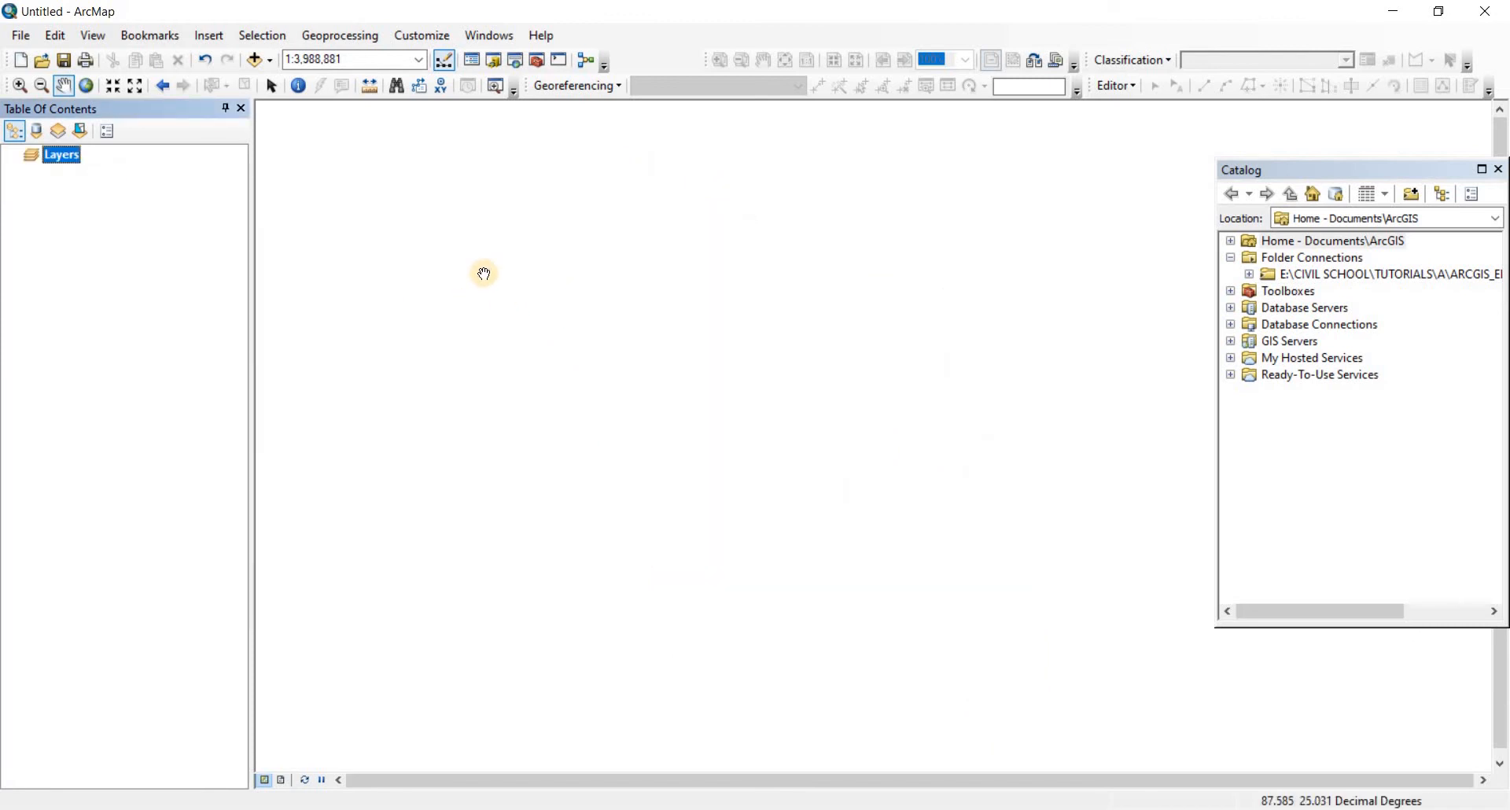
mouse_move(256, 60)
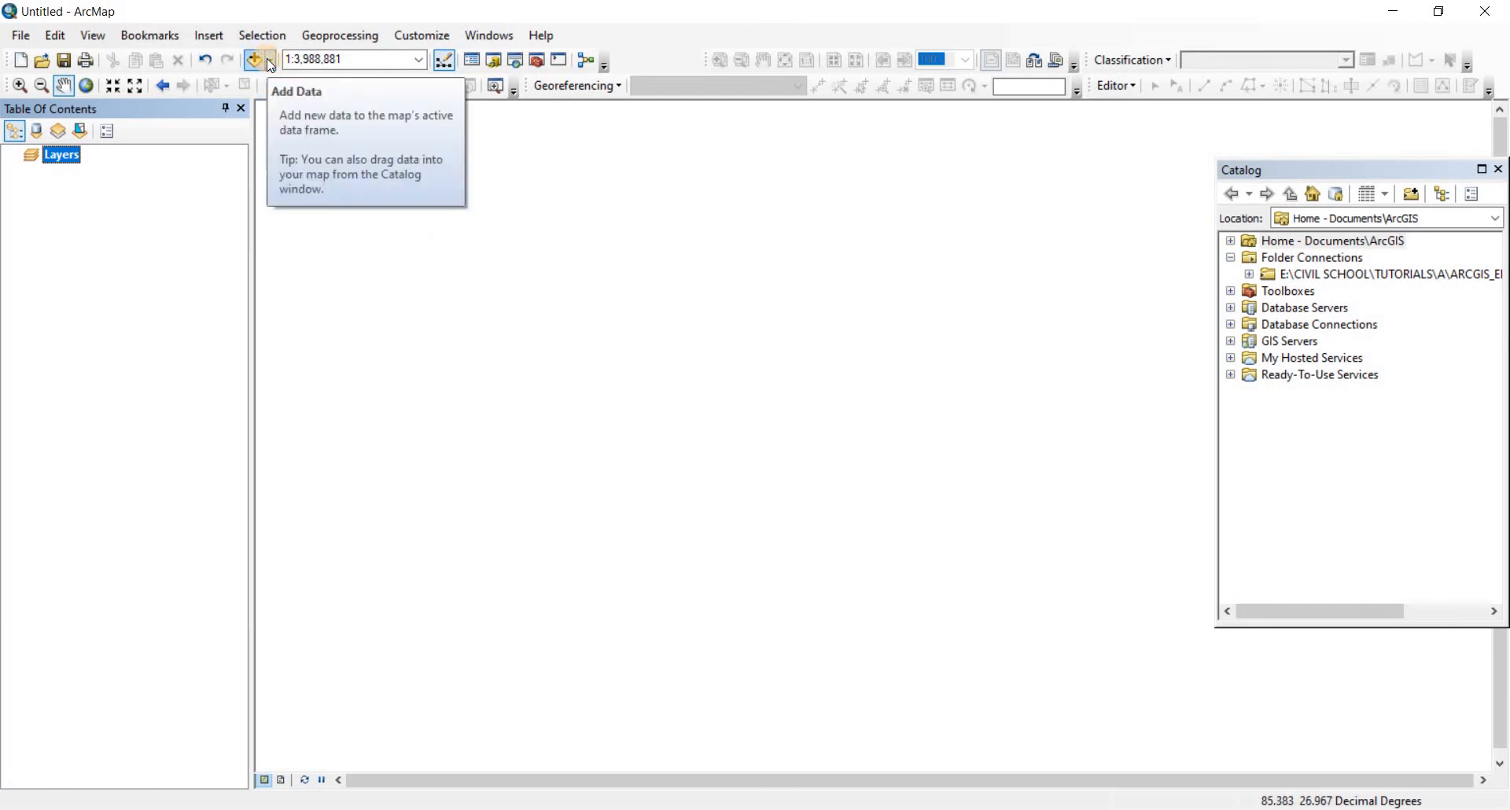
left_click(268, 60)
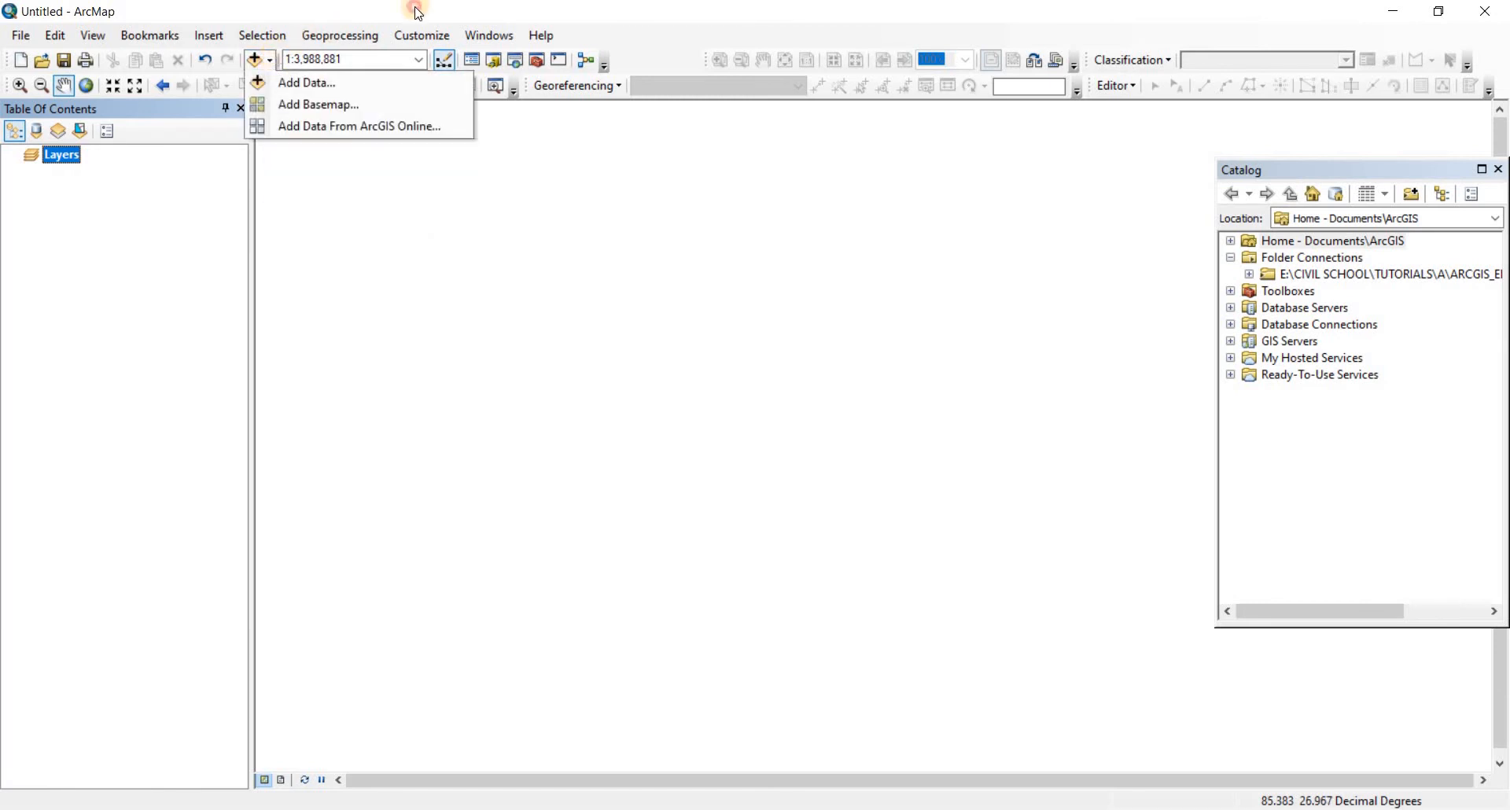
mouse_move(284, 83)
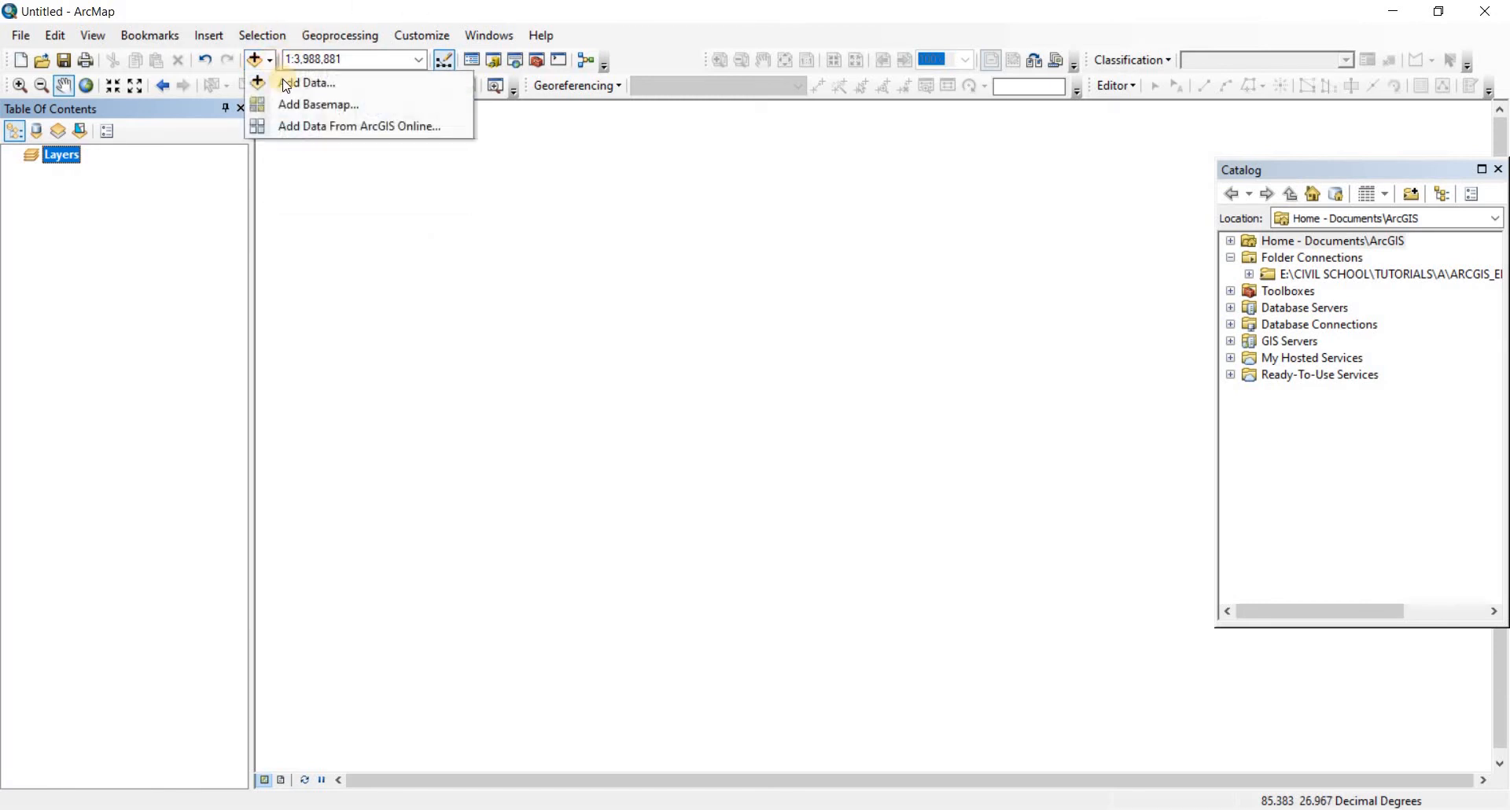
left_click(305, 83)
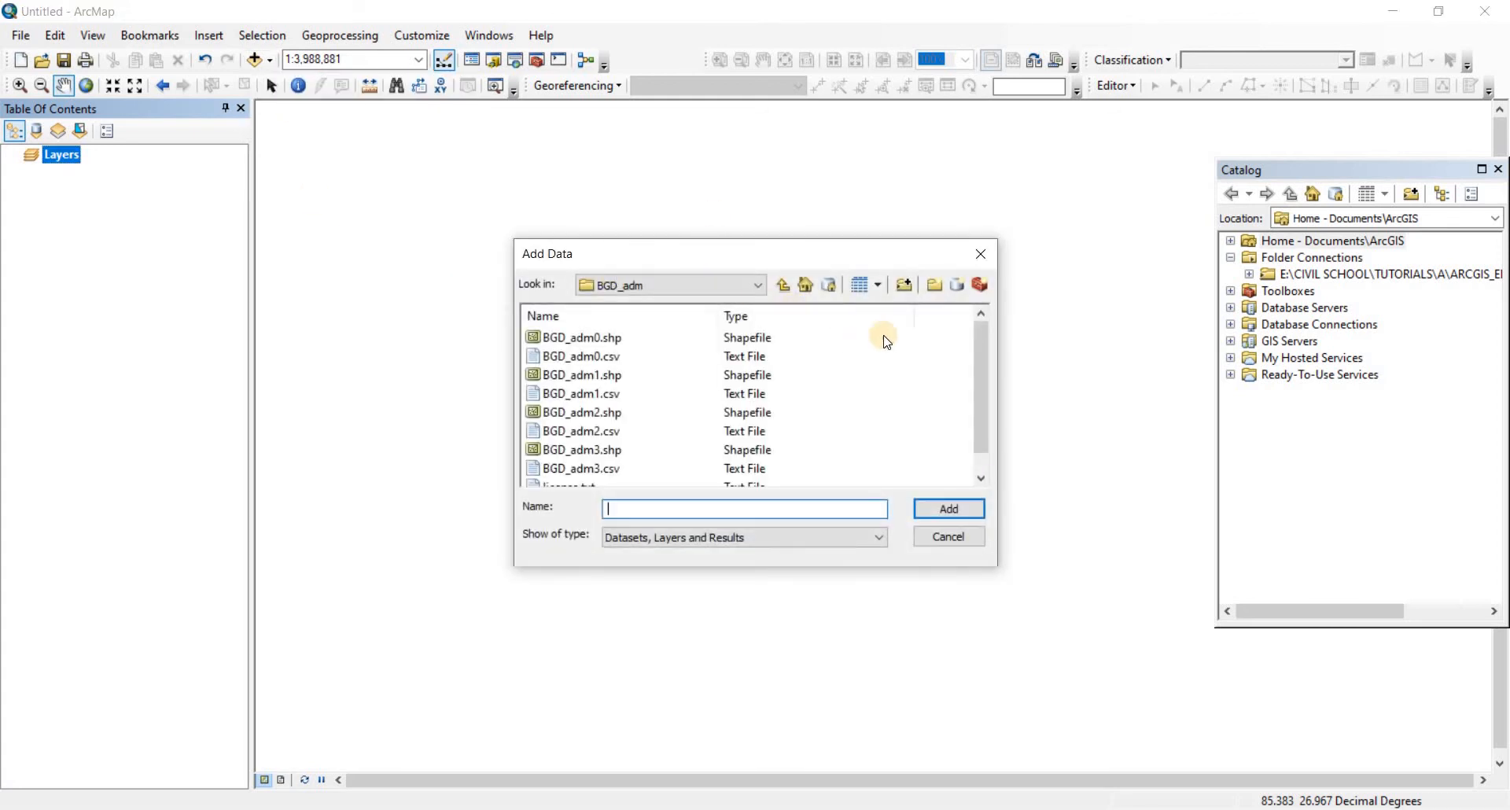
mouse_move(905, 284)
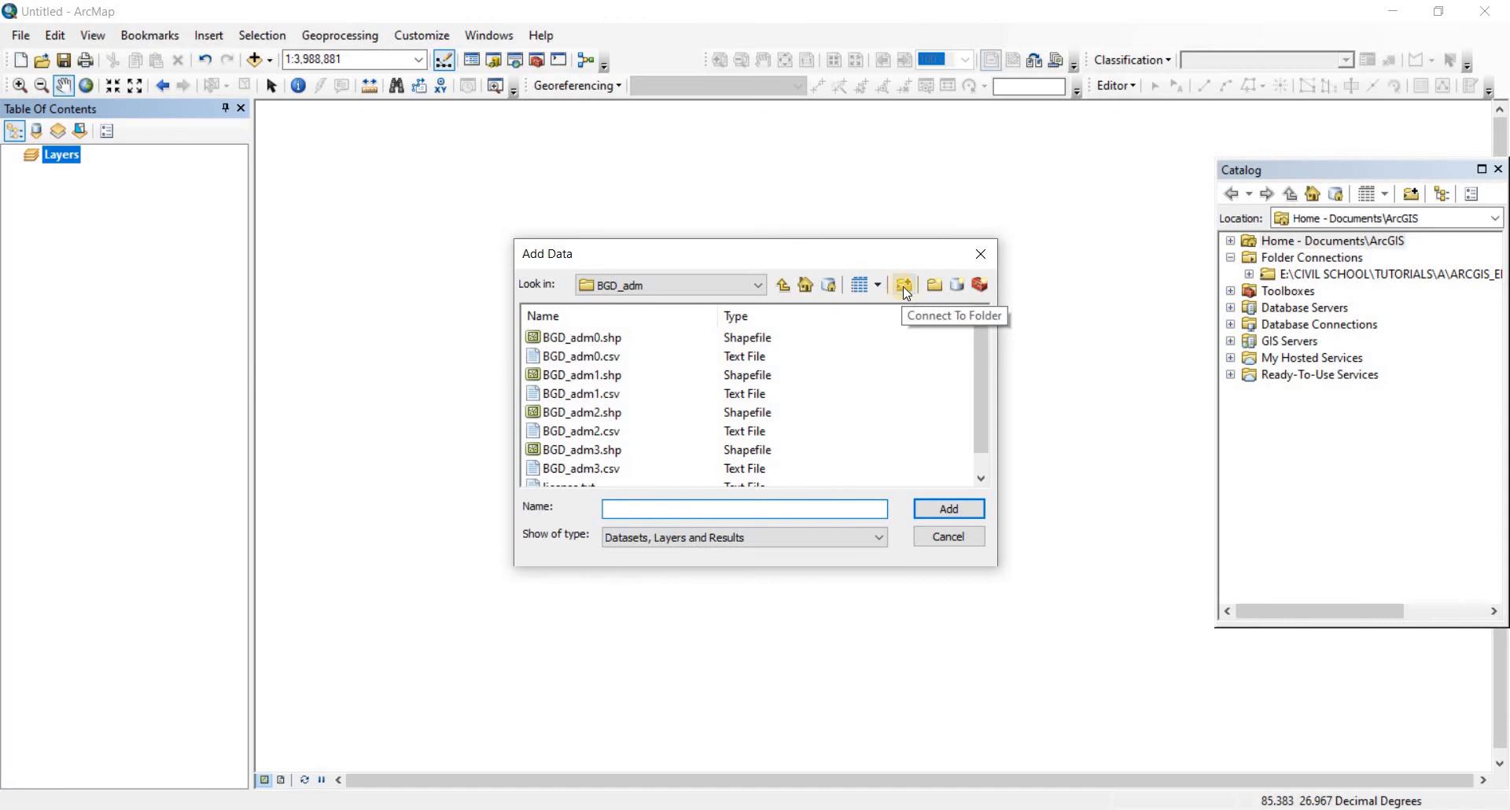
left_click(905, 285)
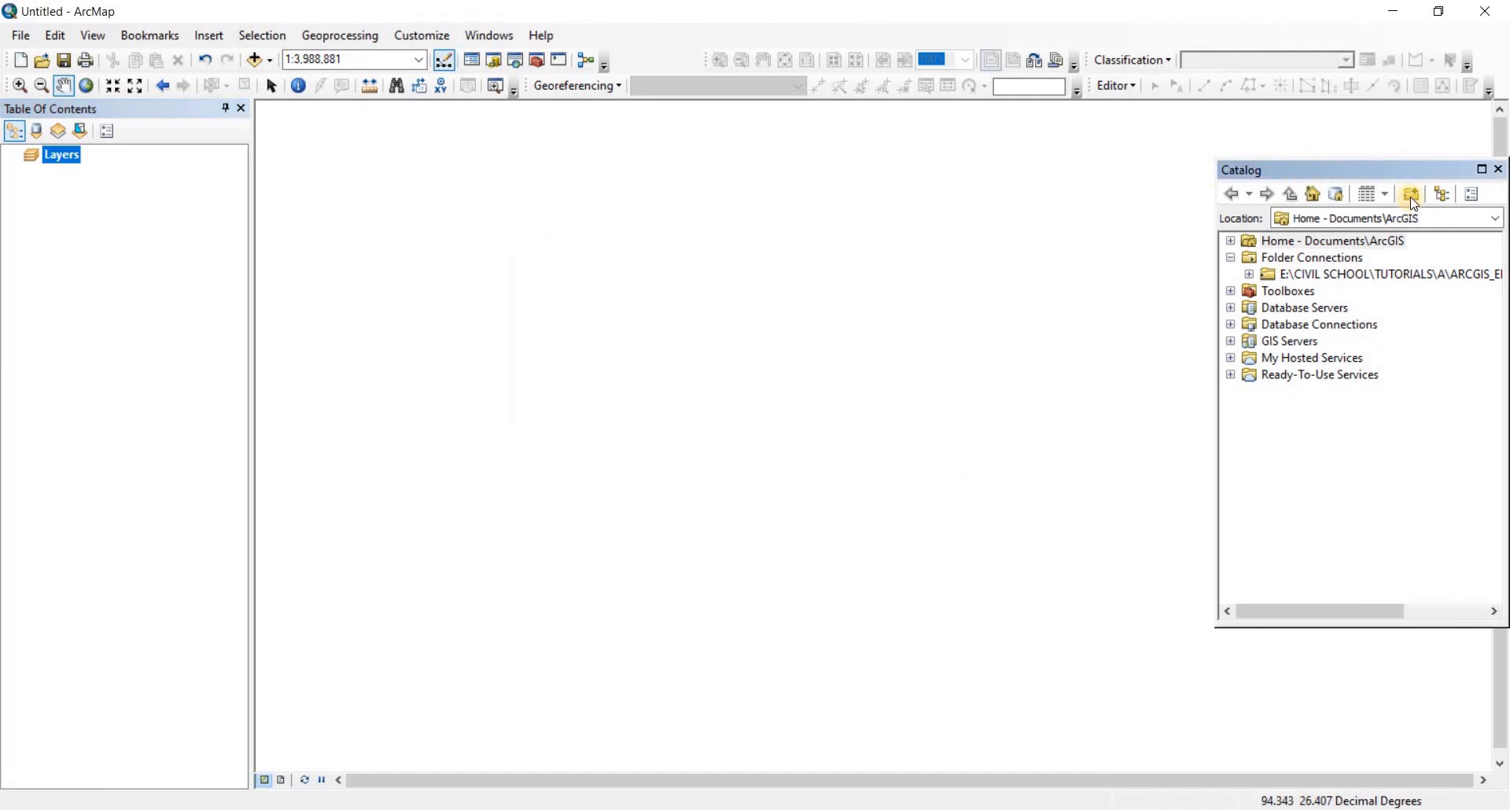
mouse_move(1414, 196)
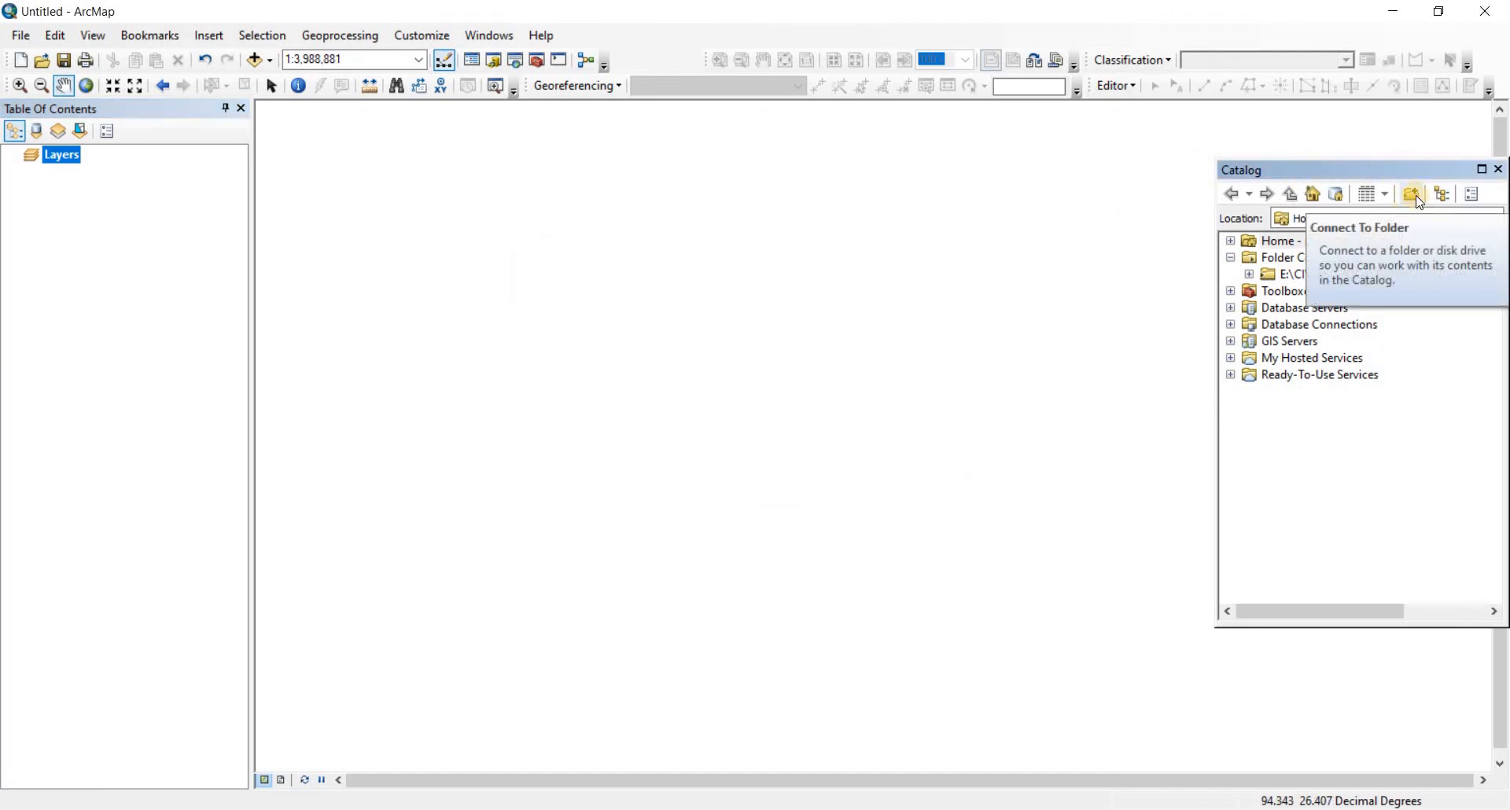
Step: Start Connect To Folder and browse into CIVIL SCHOOL, reaching AUTOCAD_ENGLISH before returning to top level
left_click(1412, 194)
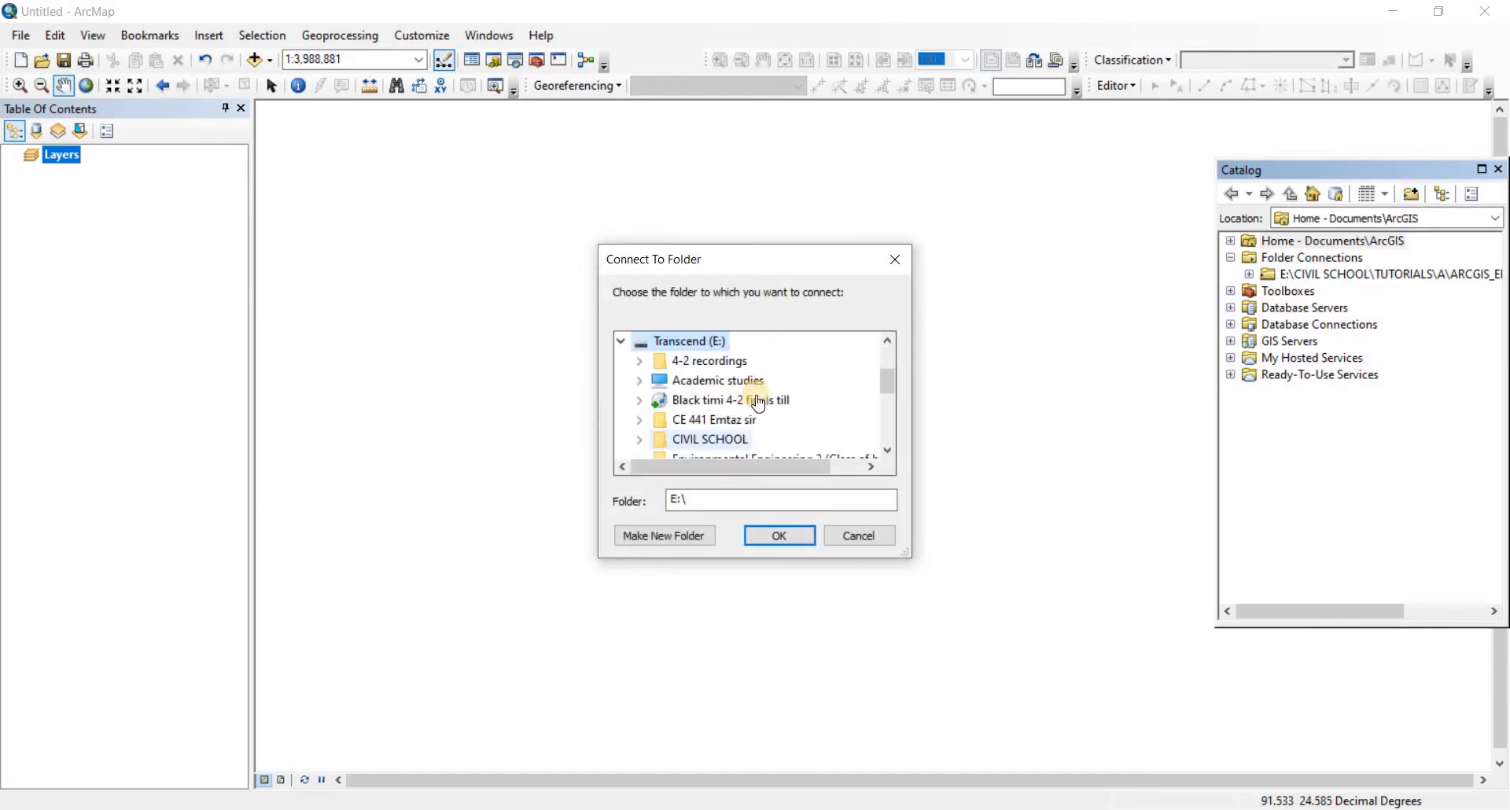
double_click(710, 439)
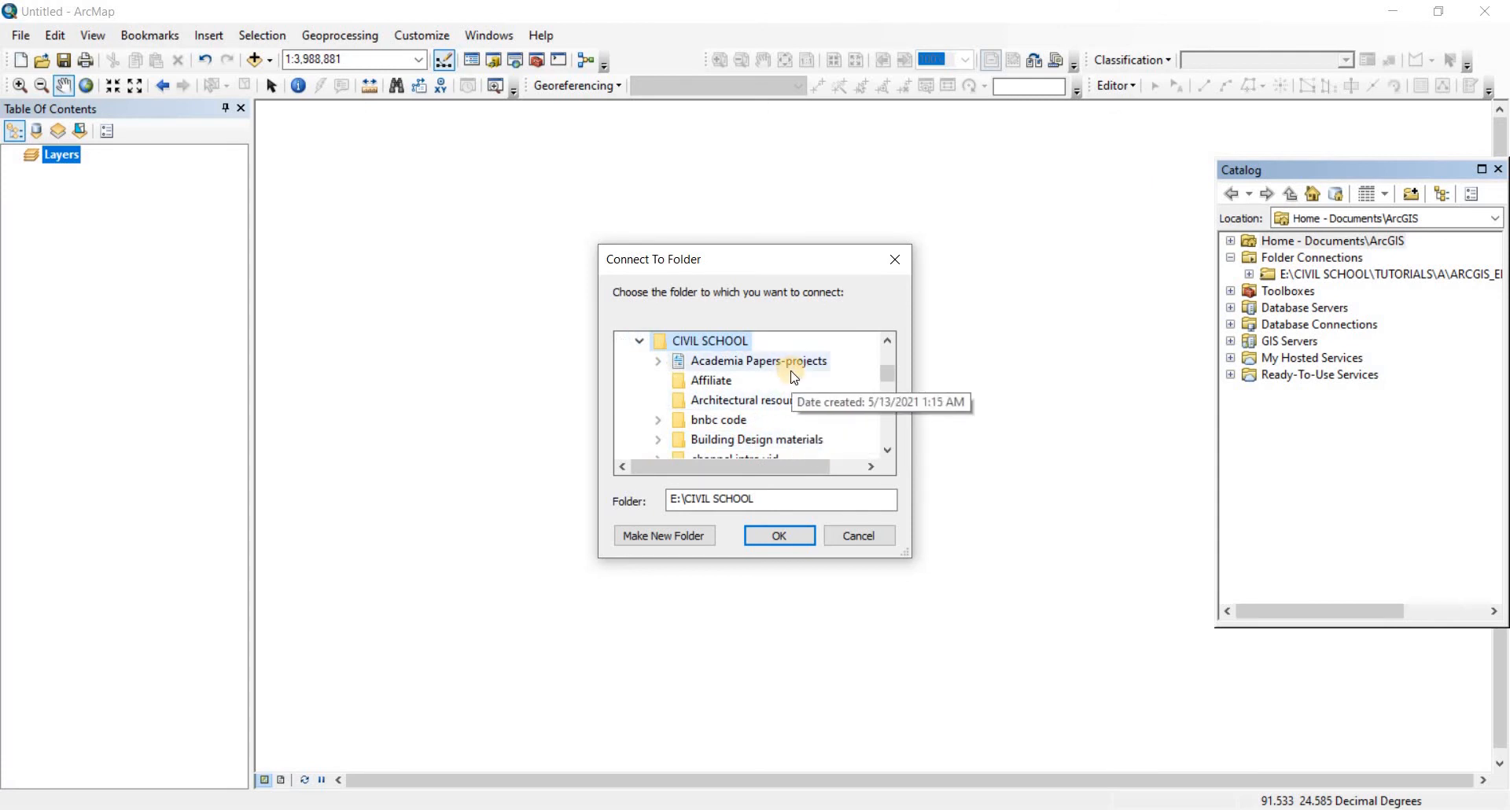
scroll("down", 3)
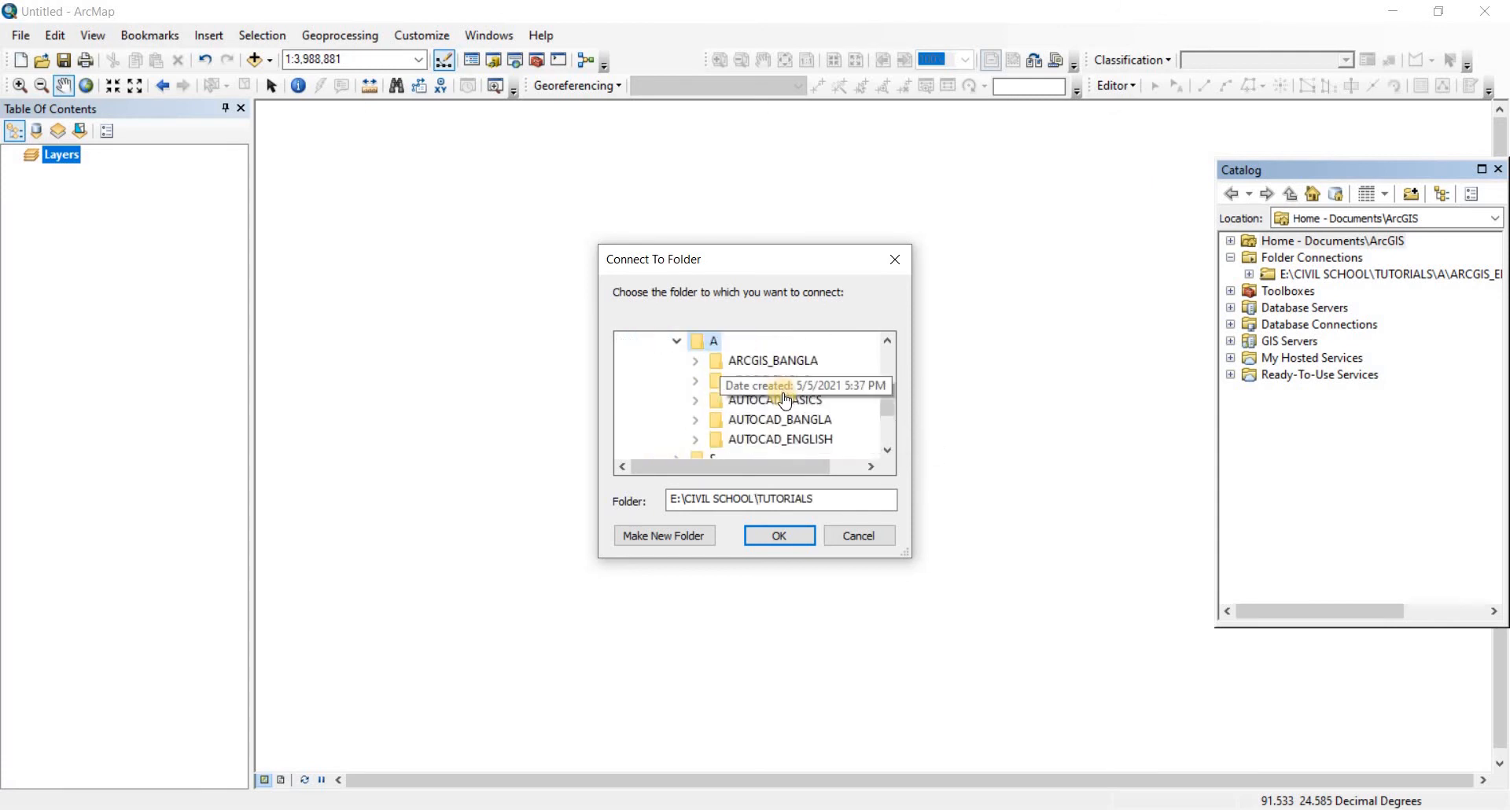
left_click(780, 439)
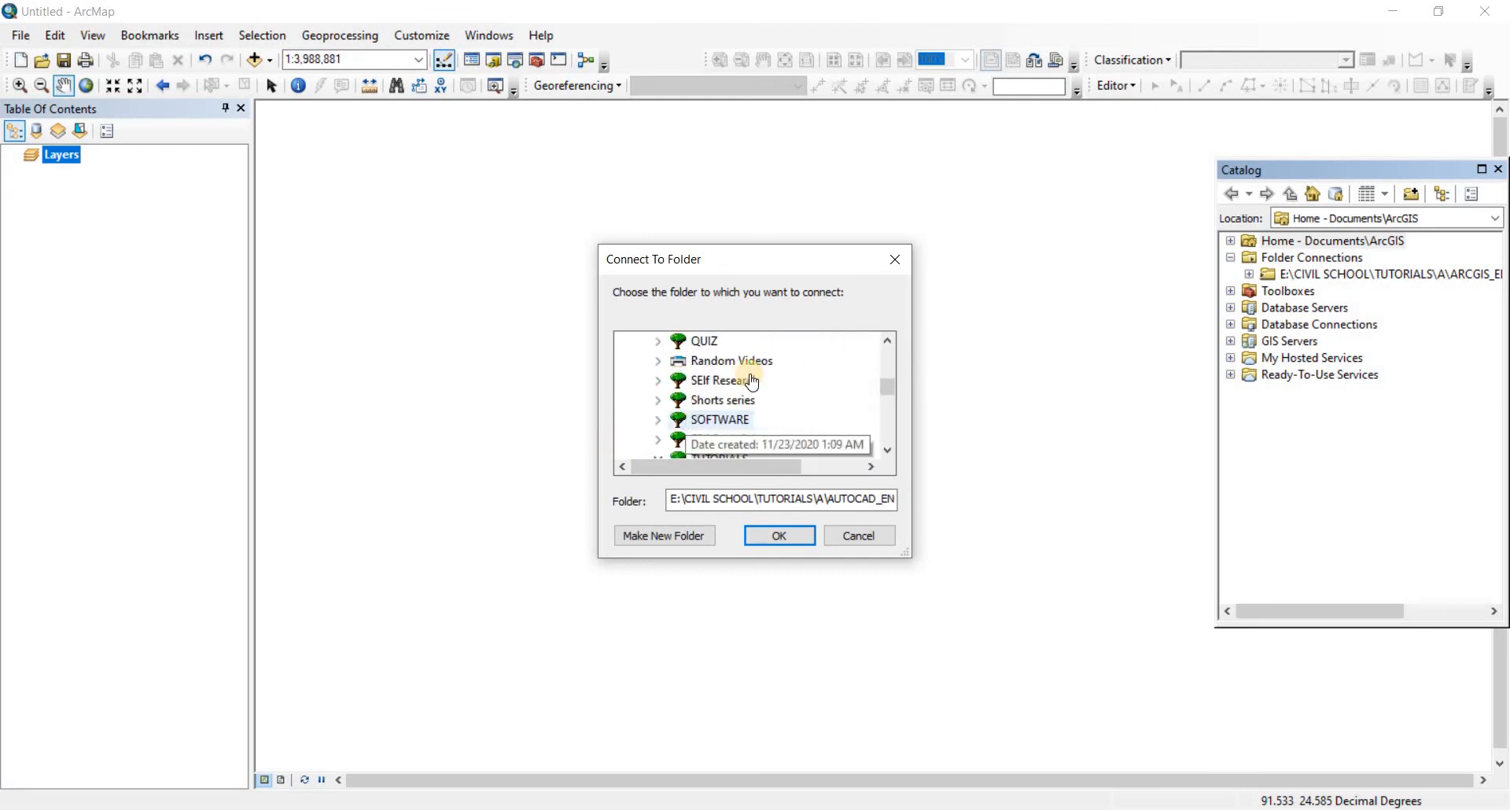
left_click(859, 536)
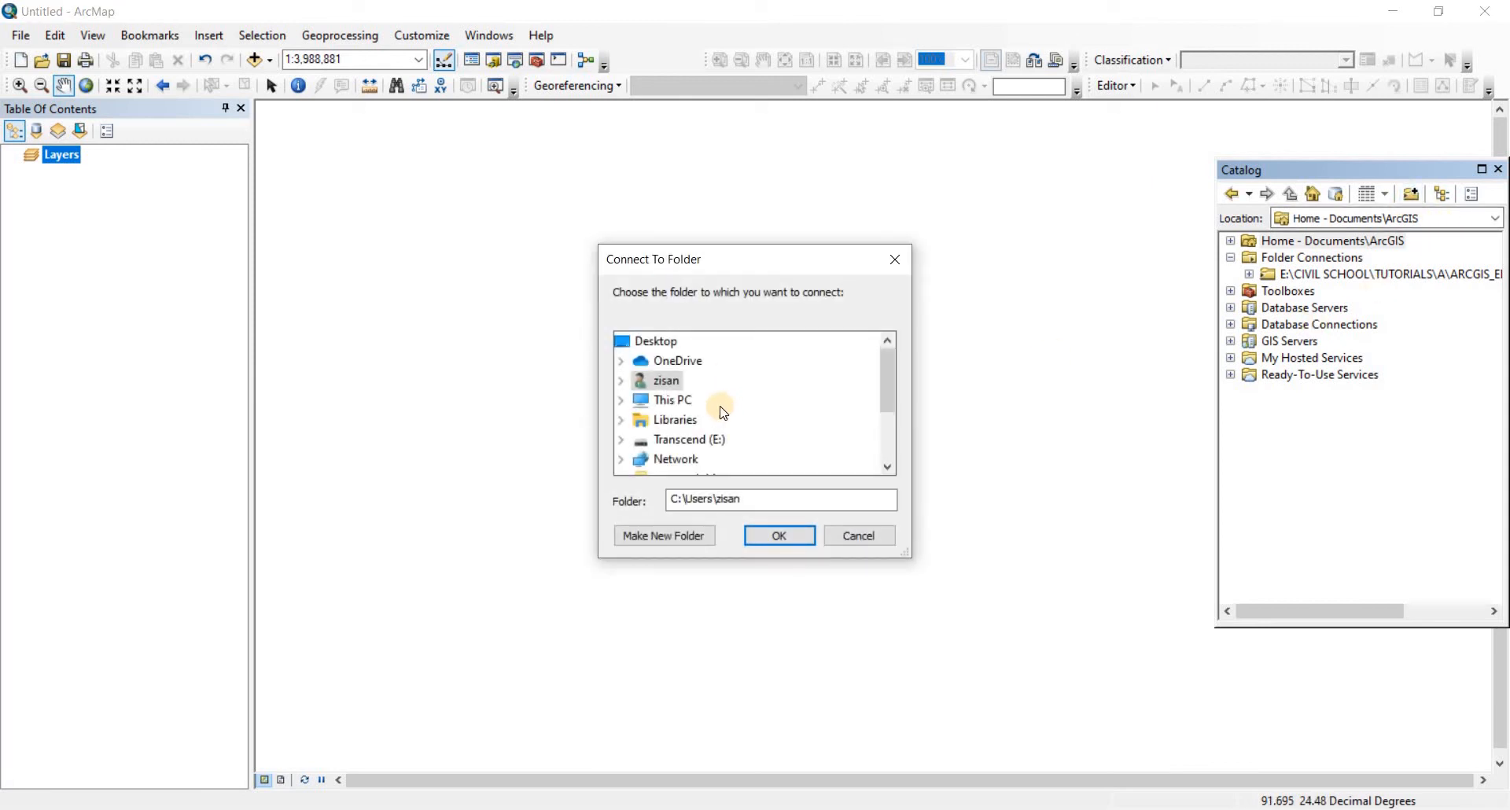
Step: Connect Catalog to the E:\CIVIL SCHOOL\TUTORIALS\ARCGIS_ENGLISH data folder
double_click(677, 440)
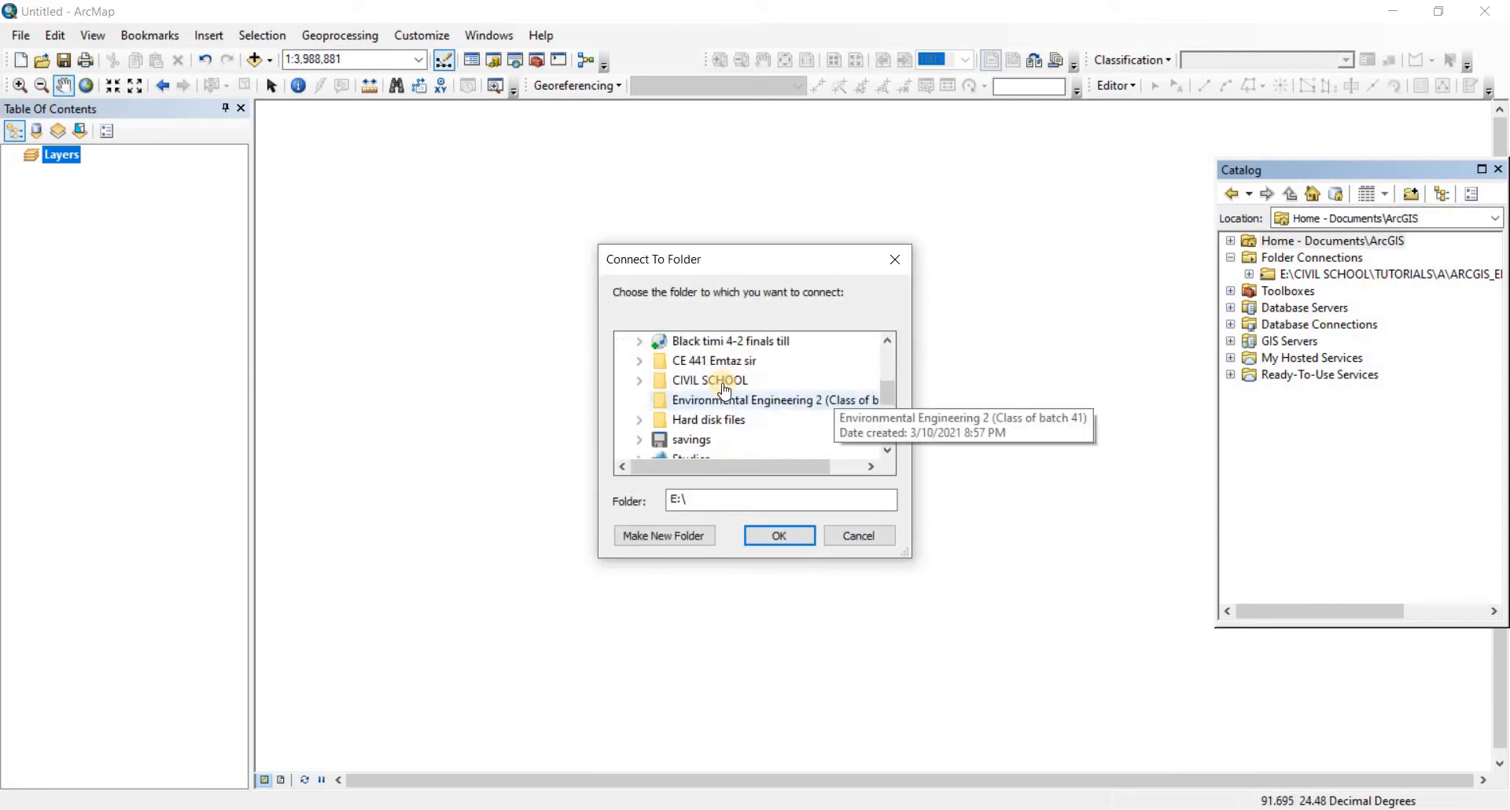
double_click(707, 381)
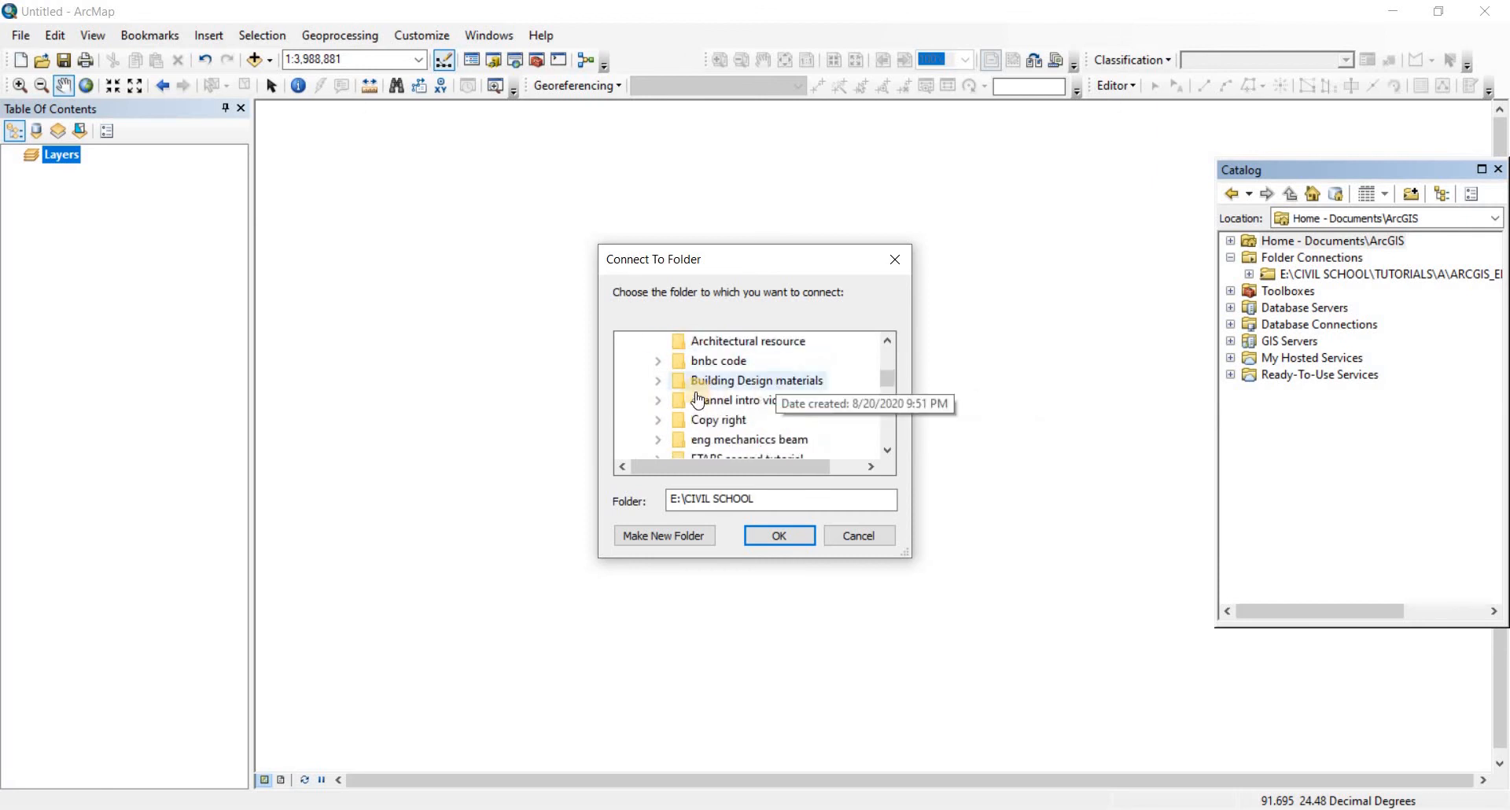
scroll("down", 3)
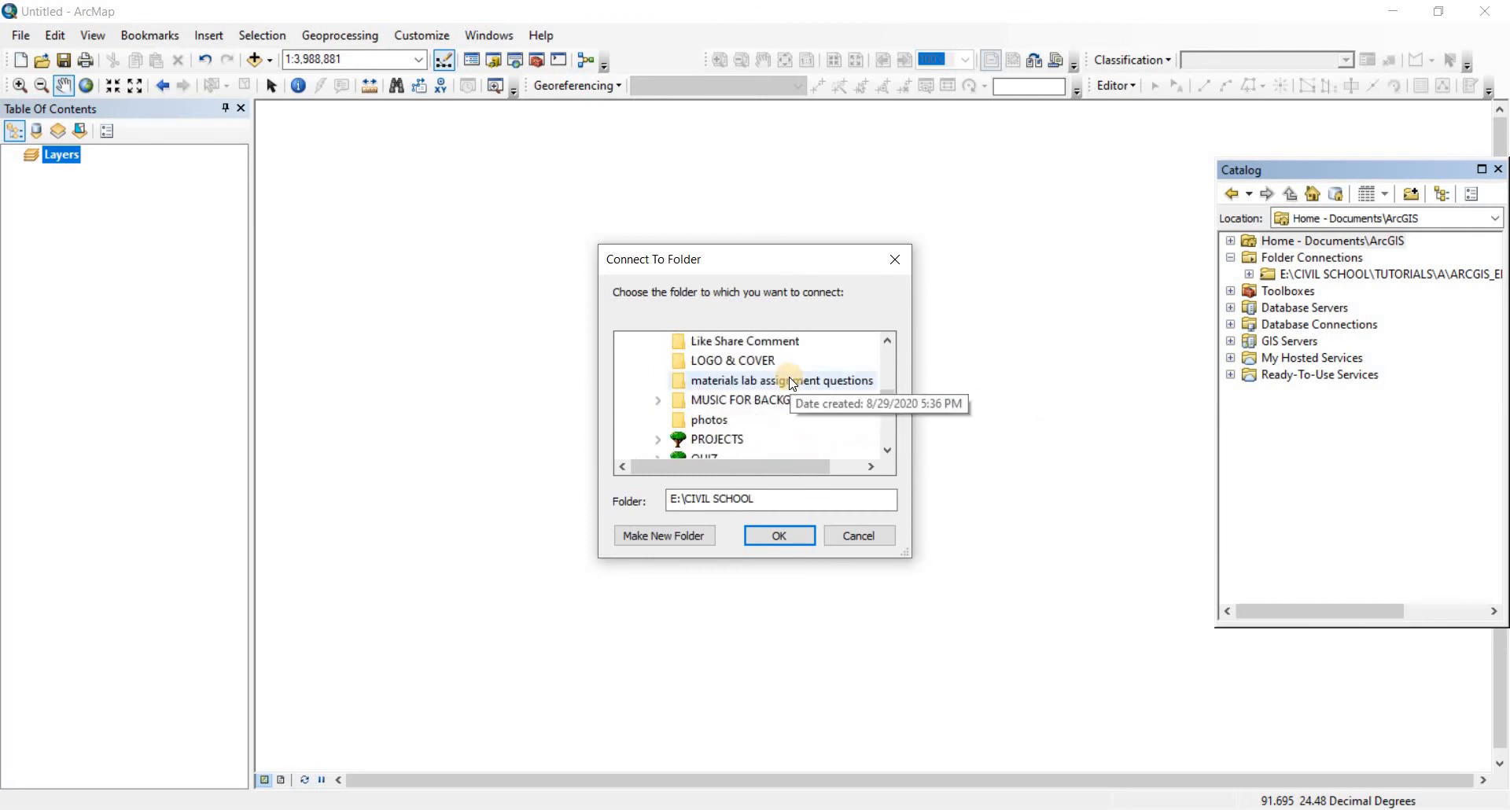
scroll("down", 3)
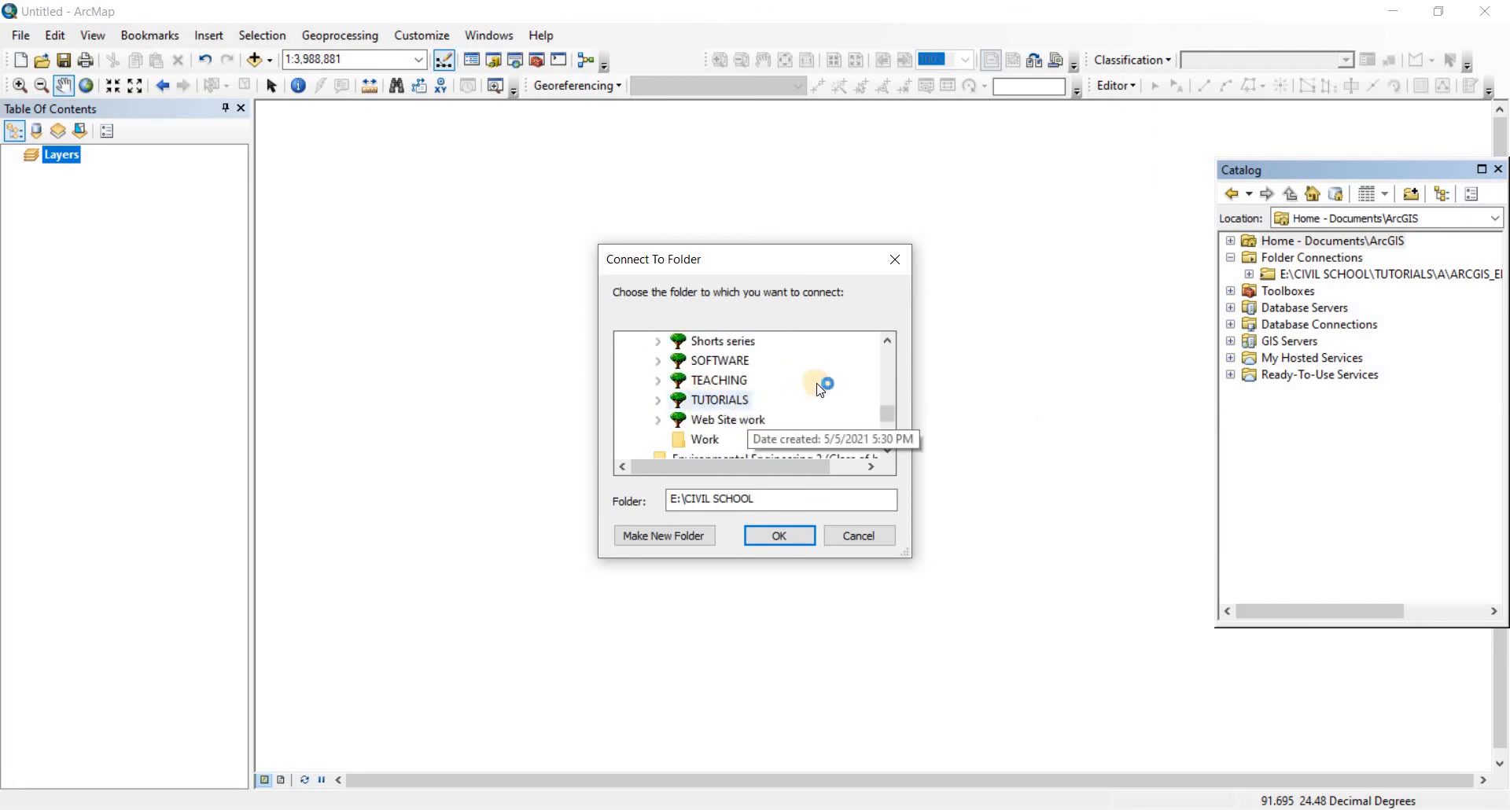
double_click(720, 401)
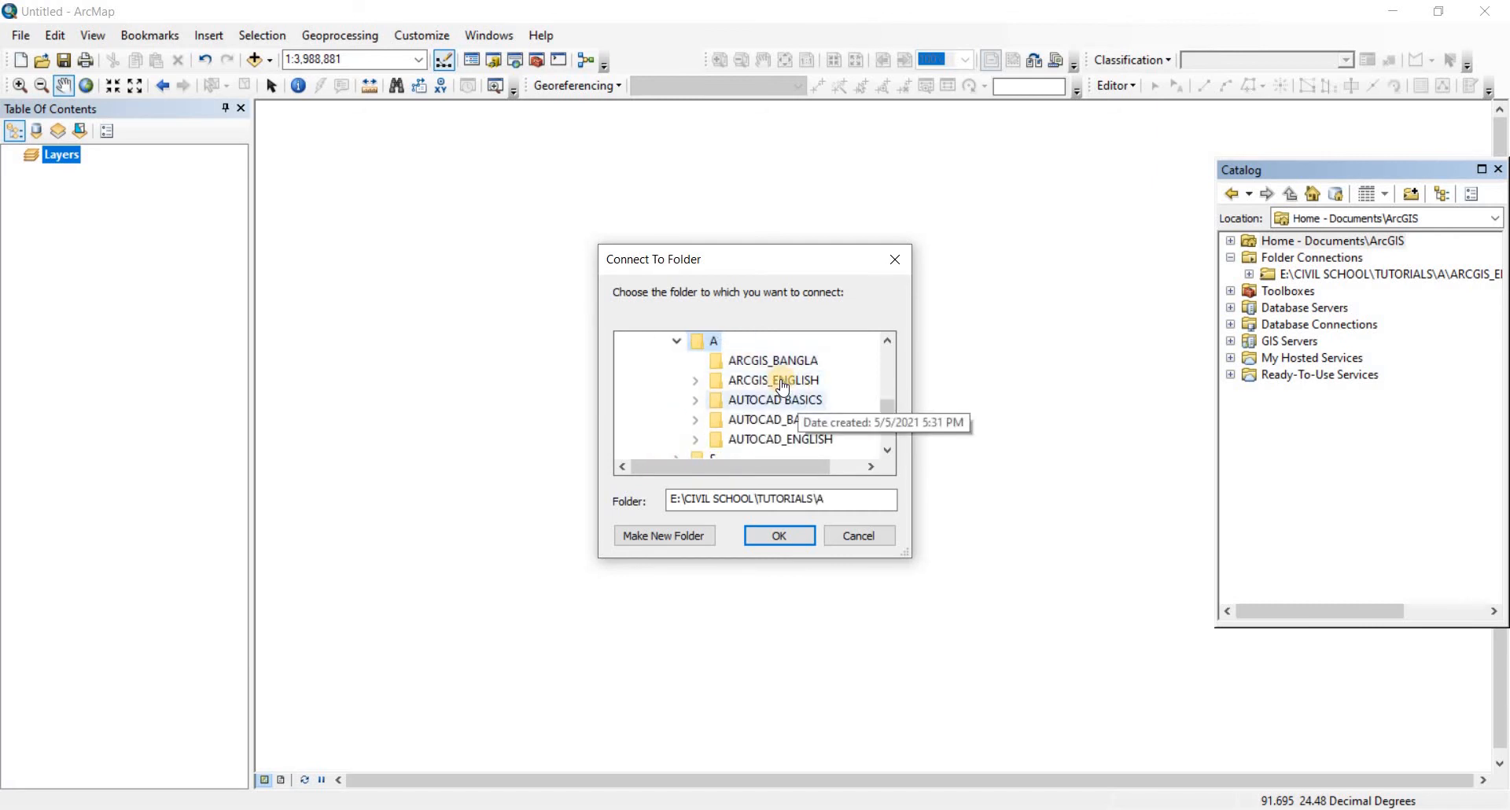
double_click(777, 381)
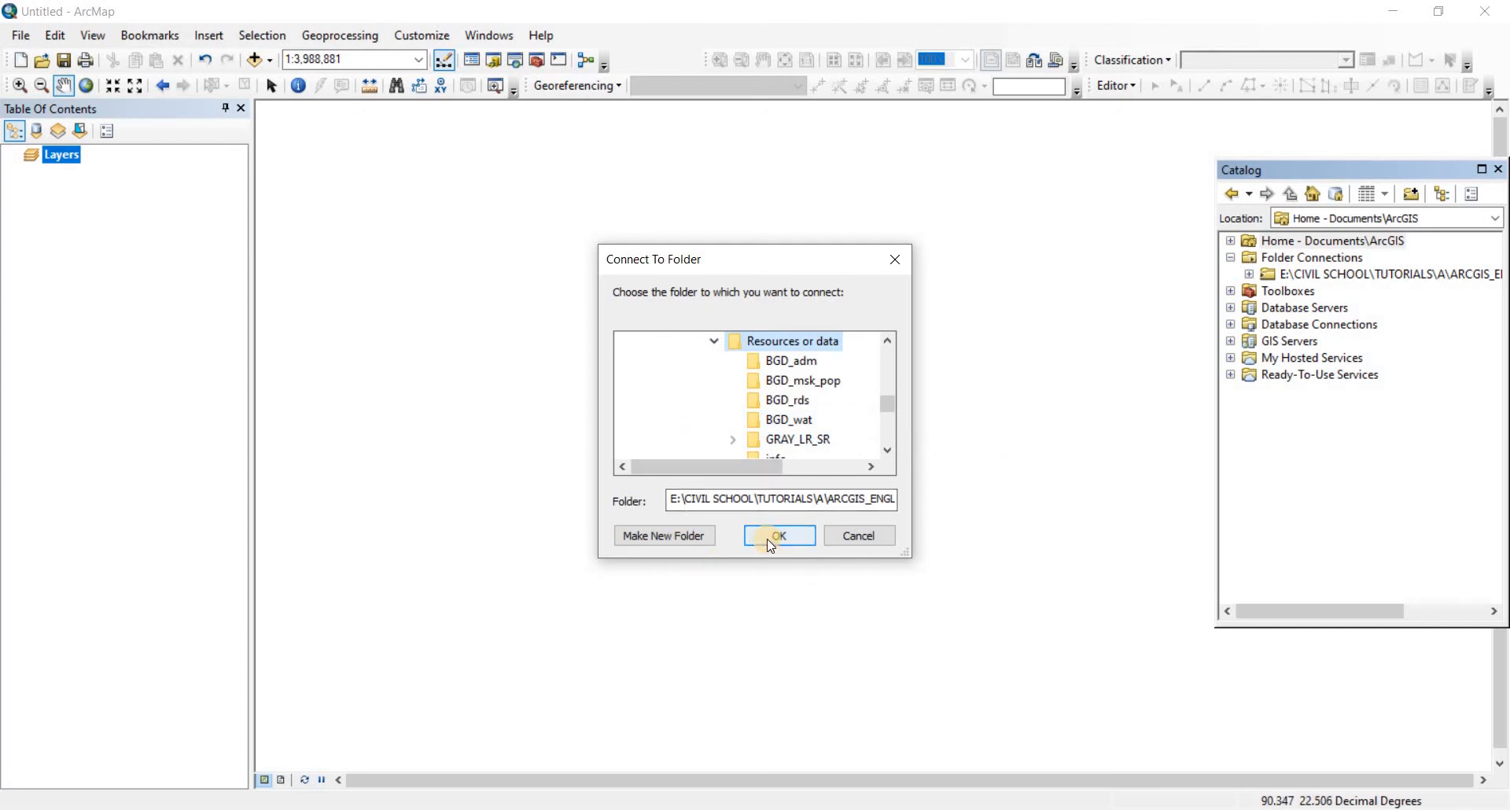
left_click(781, 537)
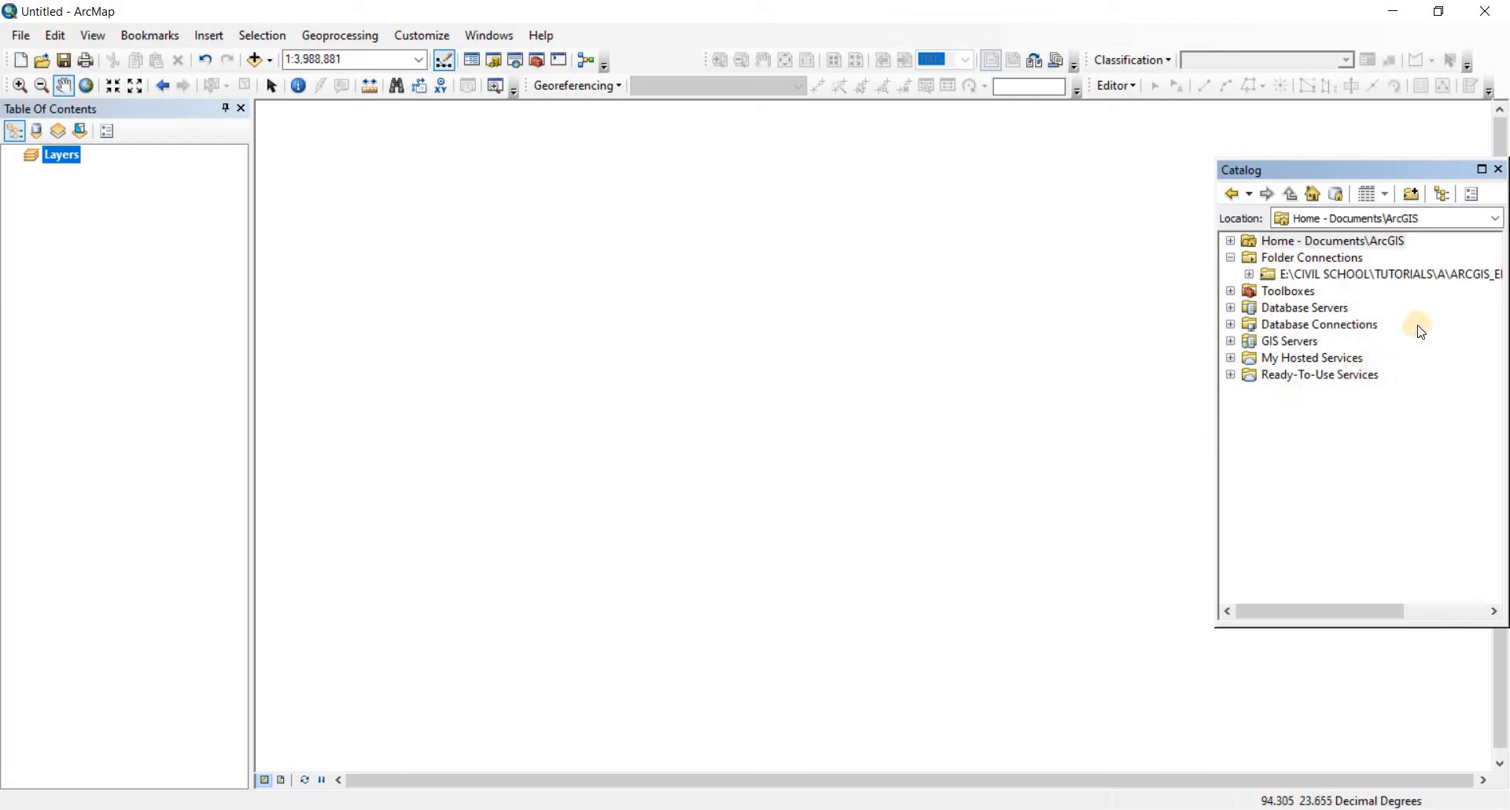
Step: Expand the new folder connection and BGD_adm in Catalog, selecting the BGD_adm0 and BGD_adm1 shapefiles
right_click(1337, 241)
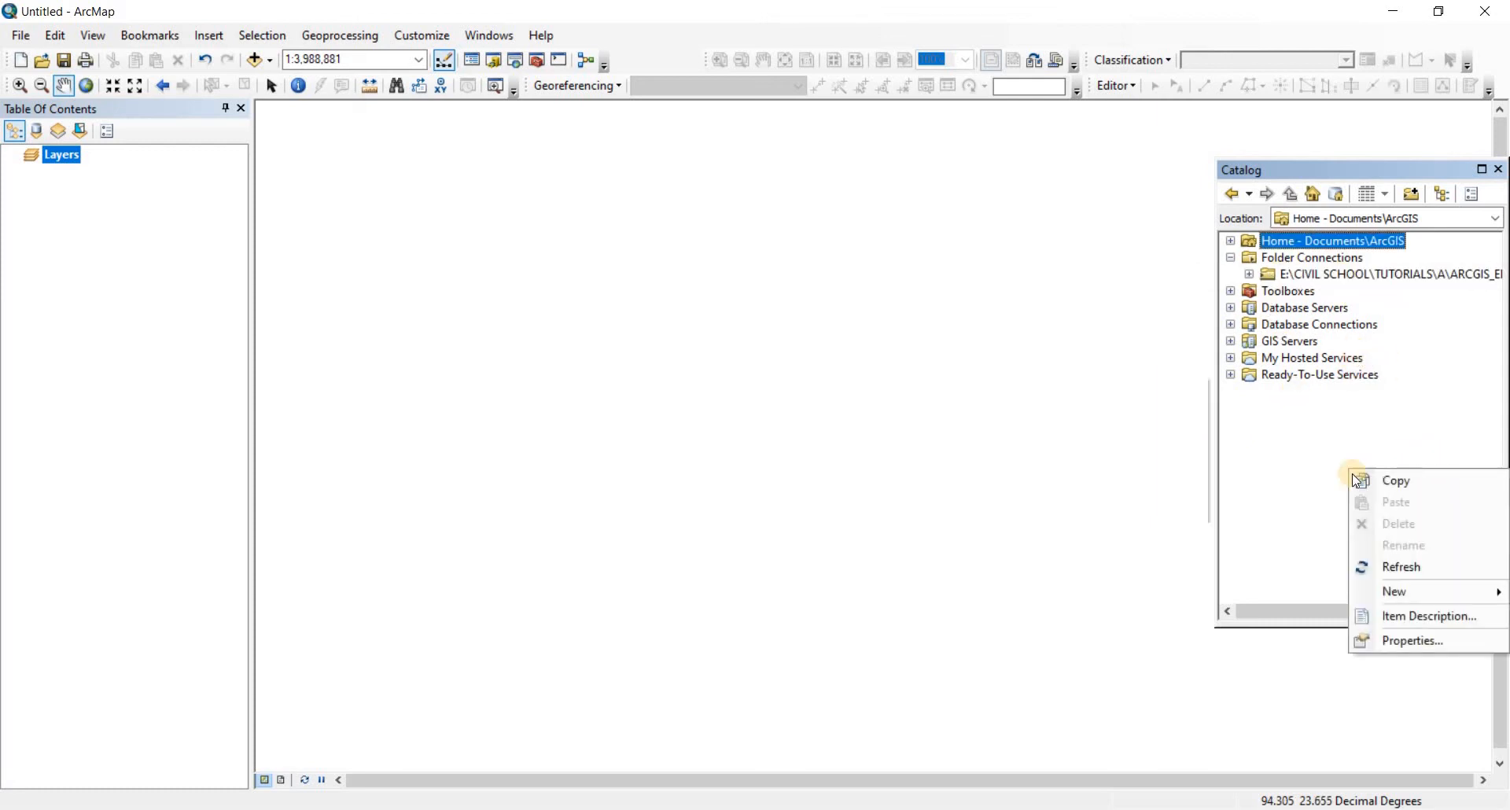
left_click(1308, 274)
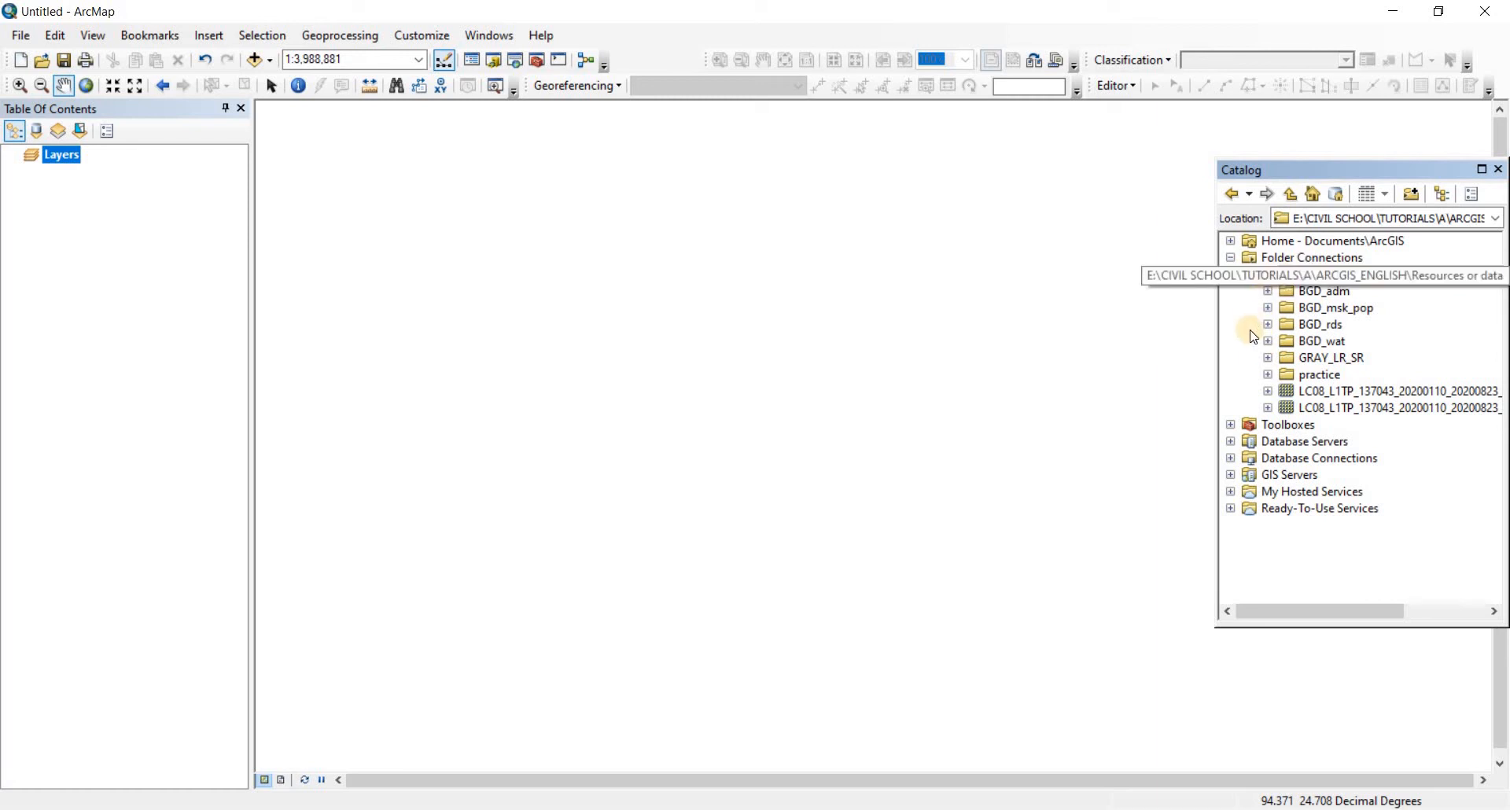
left_click(1391, 274)
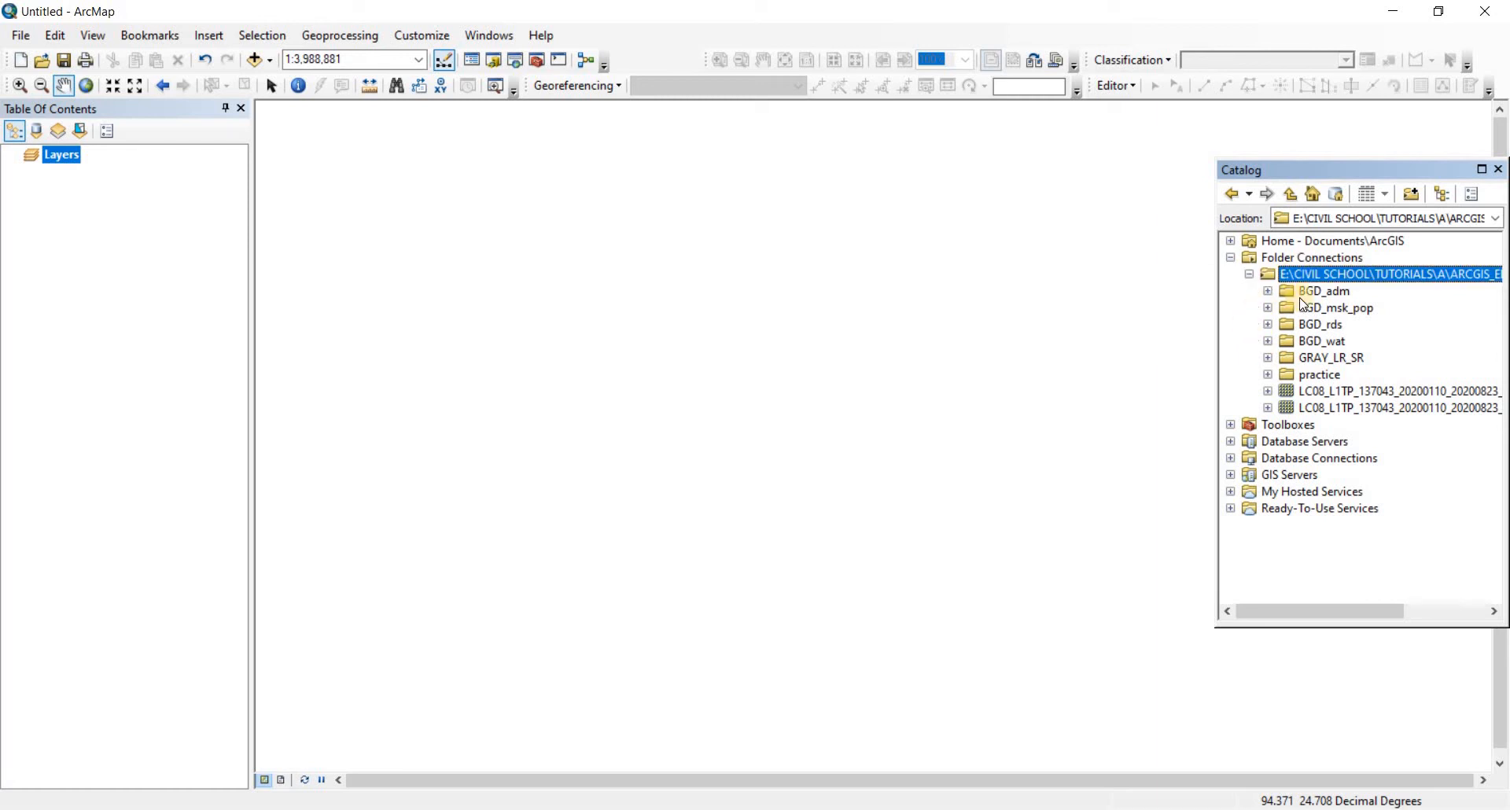
left_click(1267, 291)
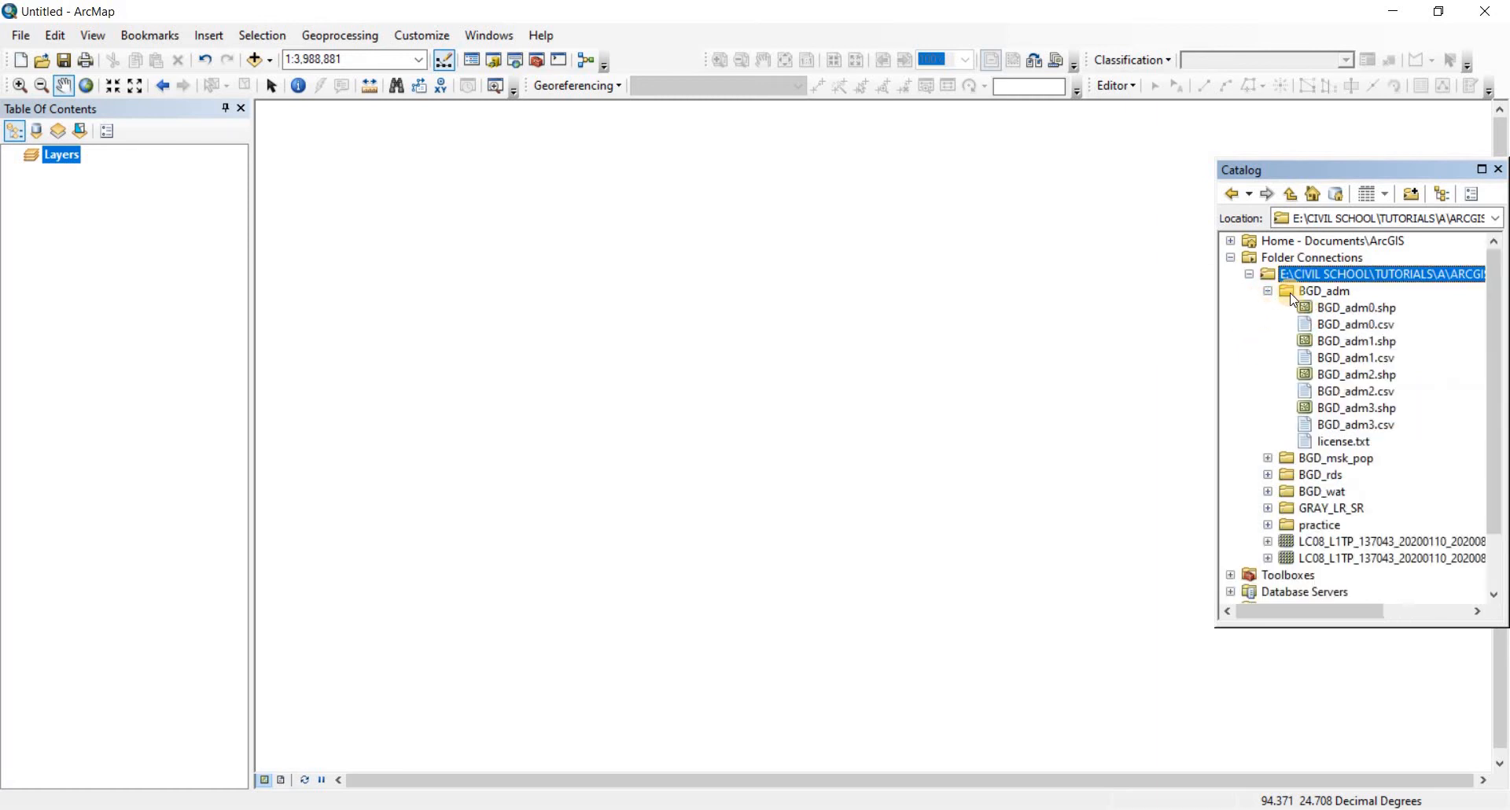
left_click(1357, 309)
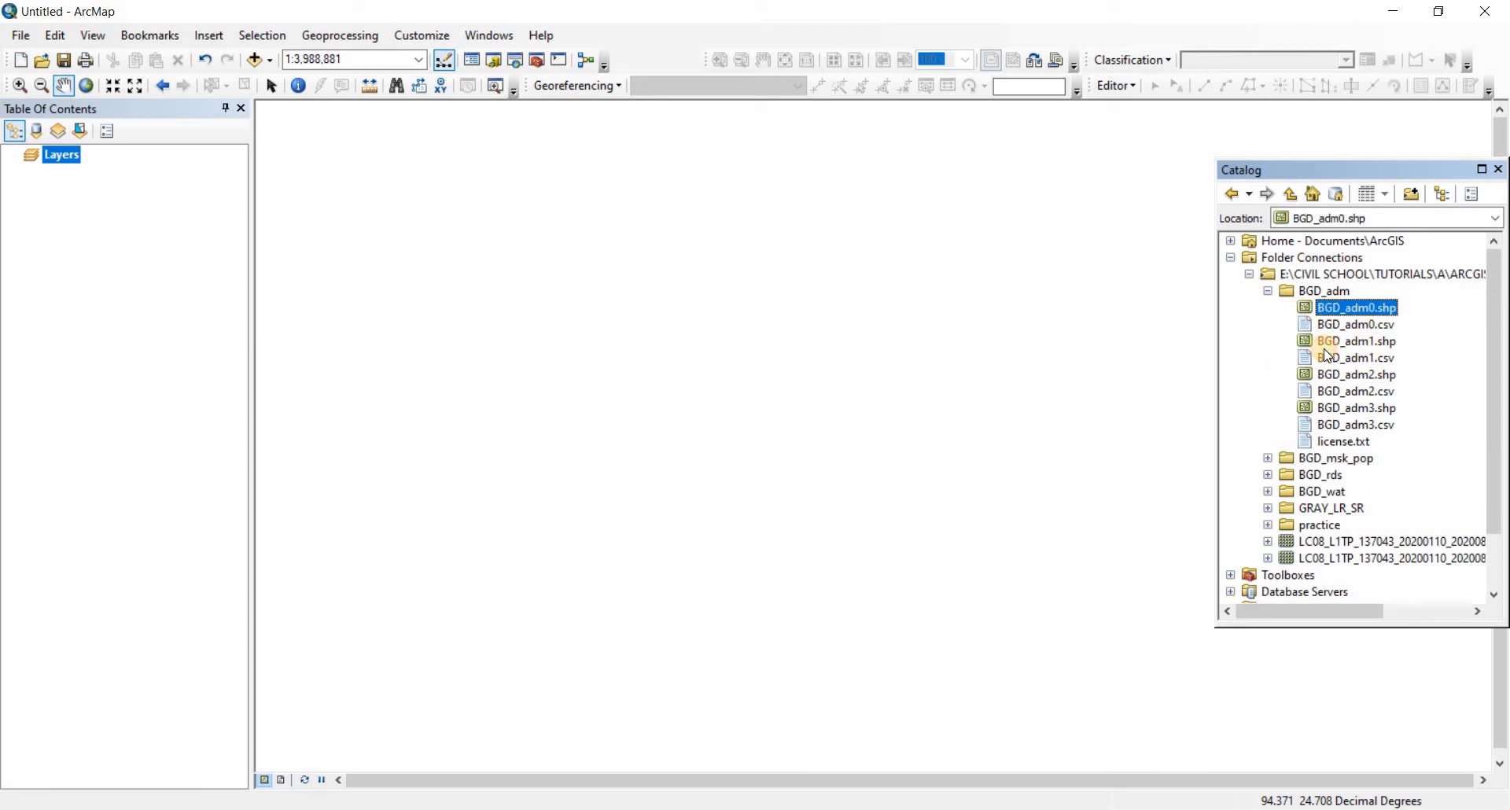
left_click(1353, 342)
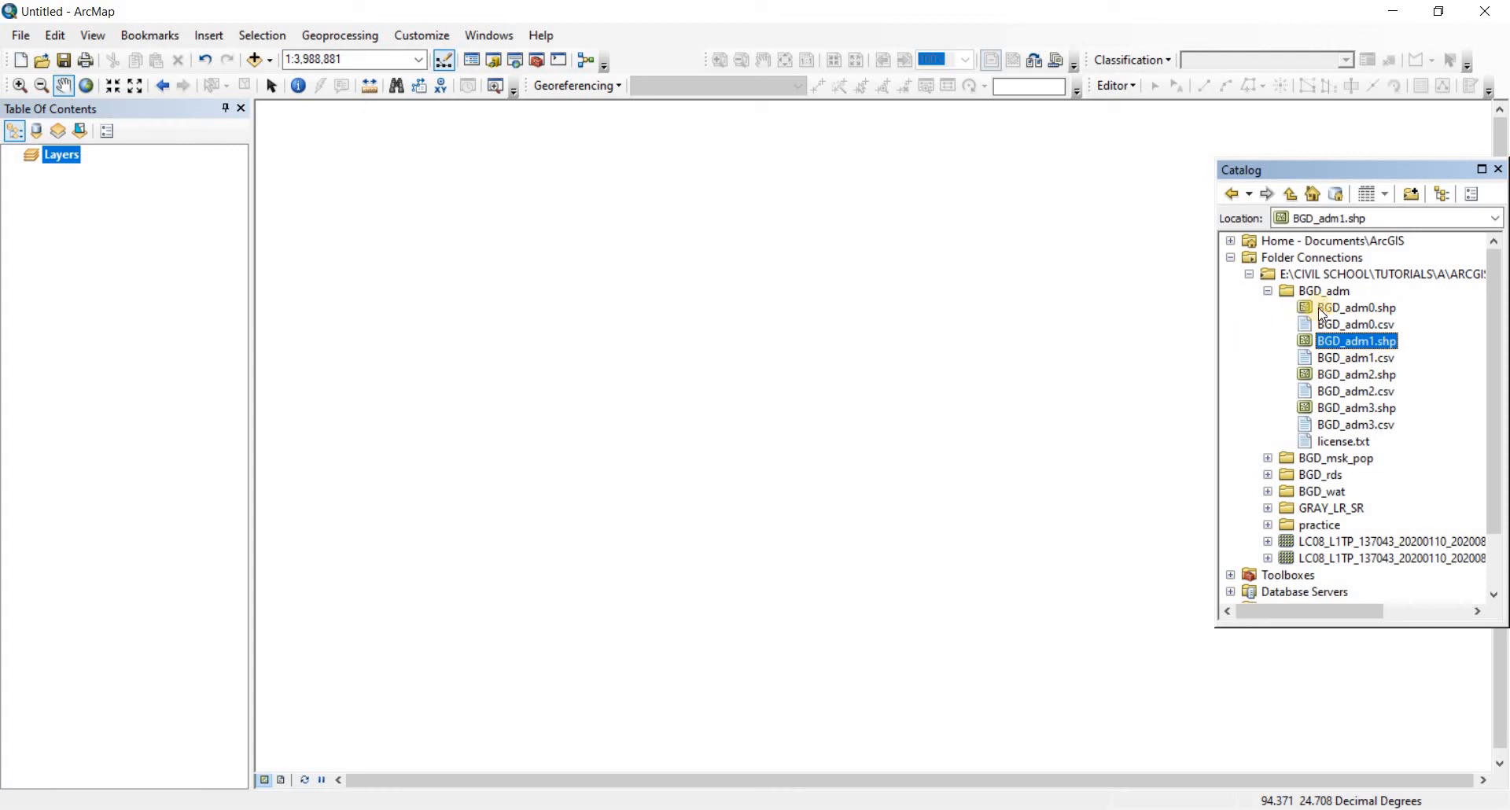
Step: Drag BGD_adm0, BGD_adm1 and BGD_adm3 onto the map, then remove the extra layers leaving only BGD_adm0
left_click(1350, 308)
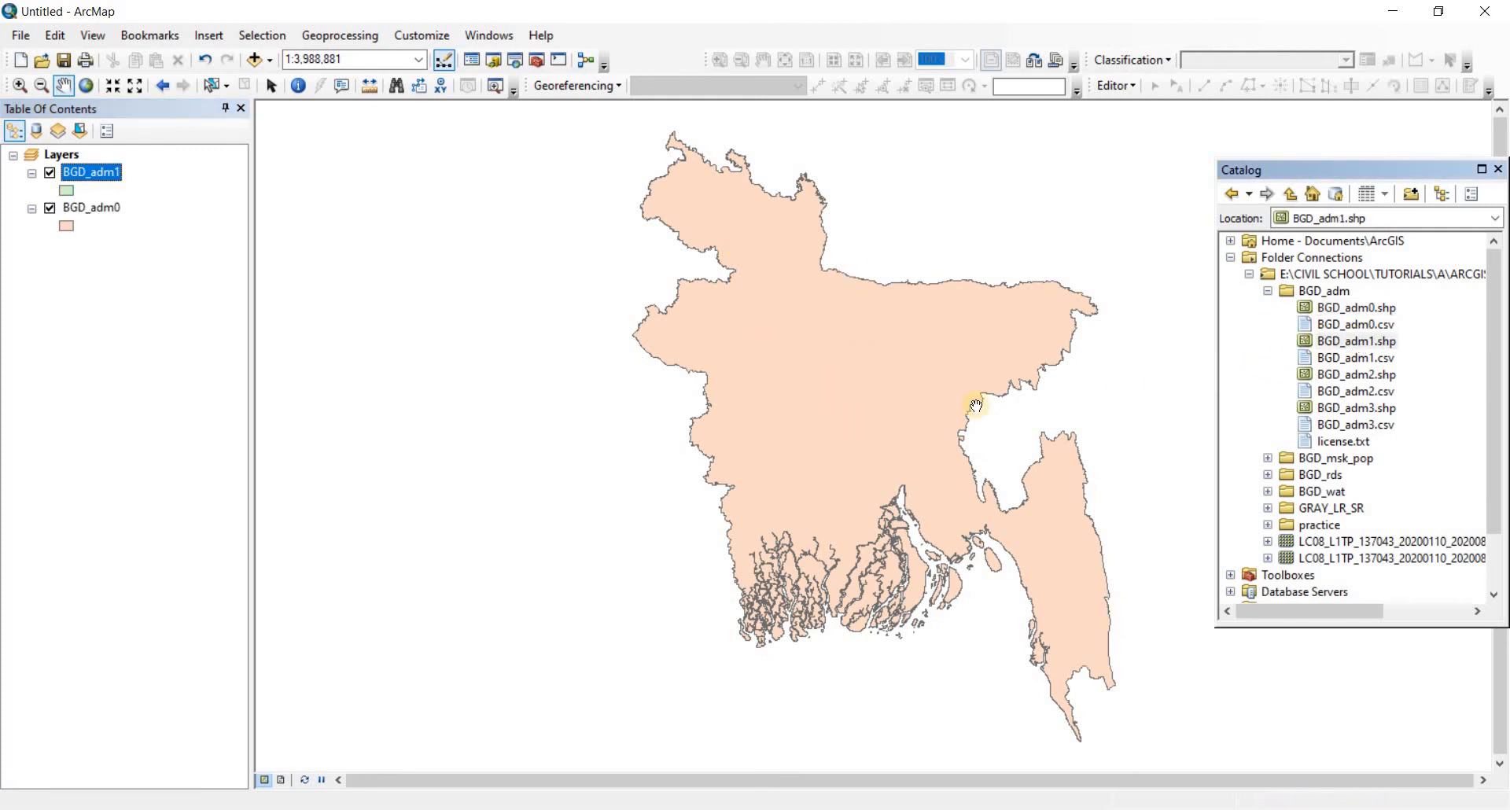
left_click(1349, 408)
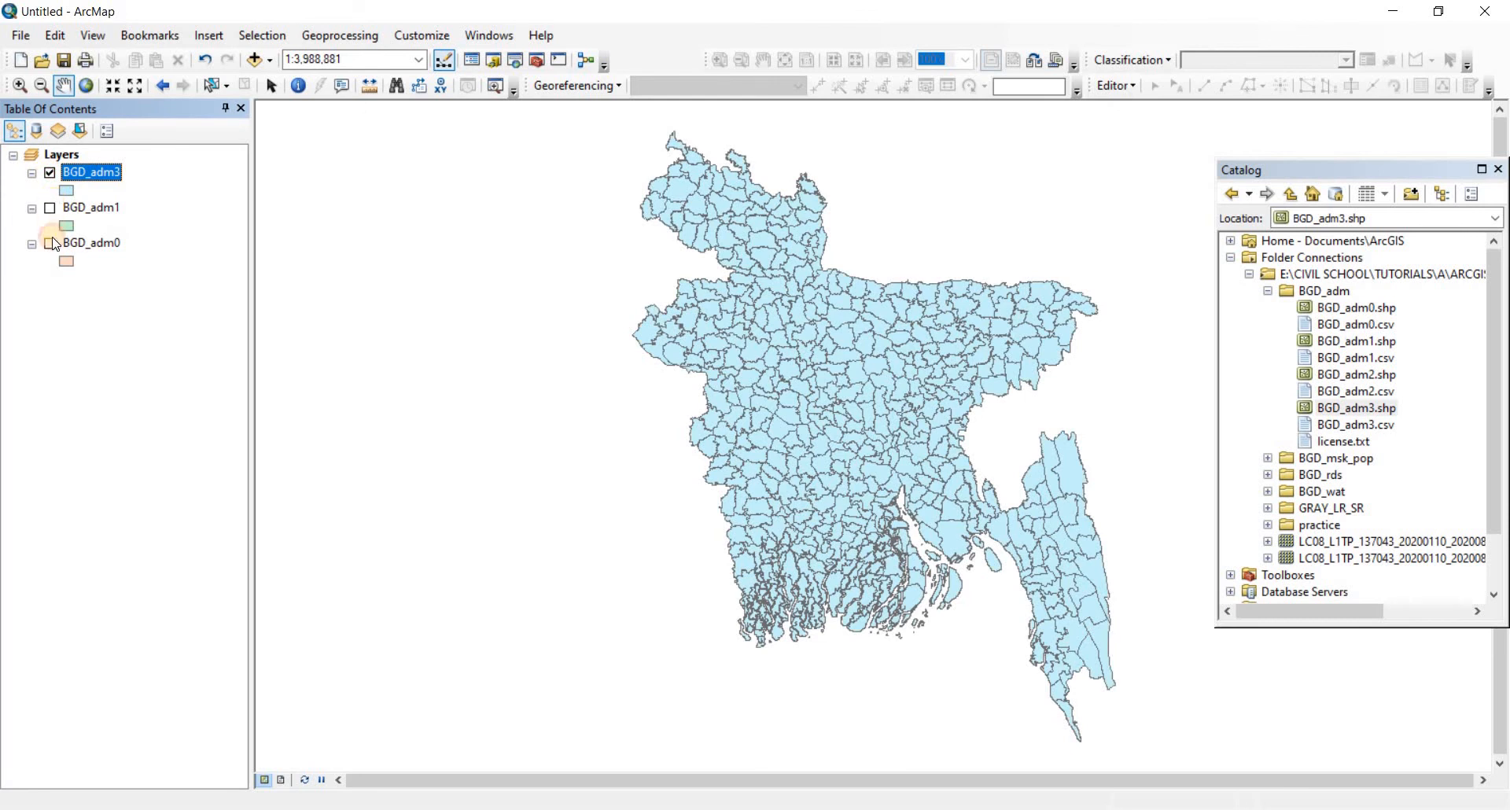
right_click(85, 173)
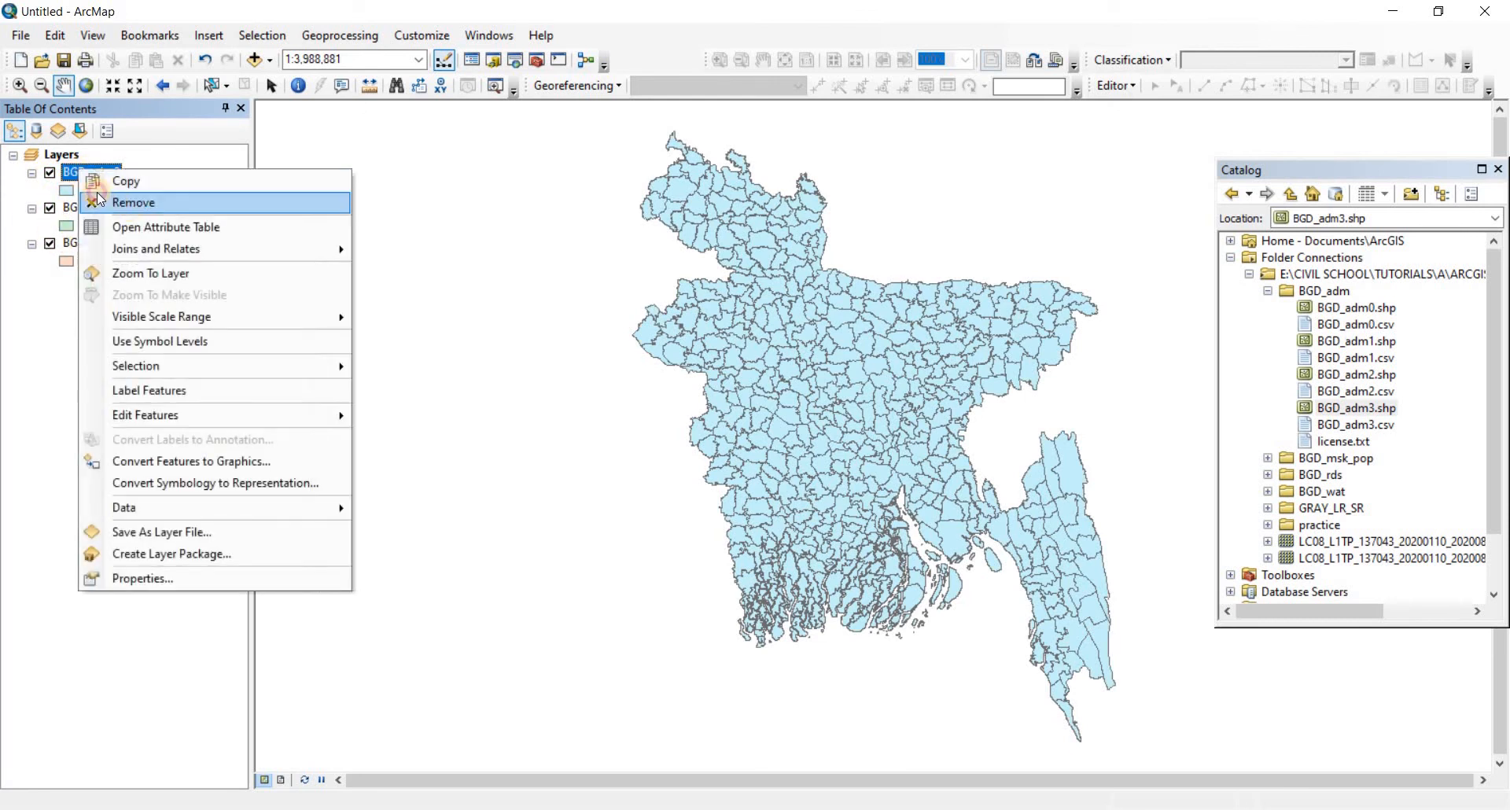
left_click(133, 203)
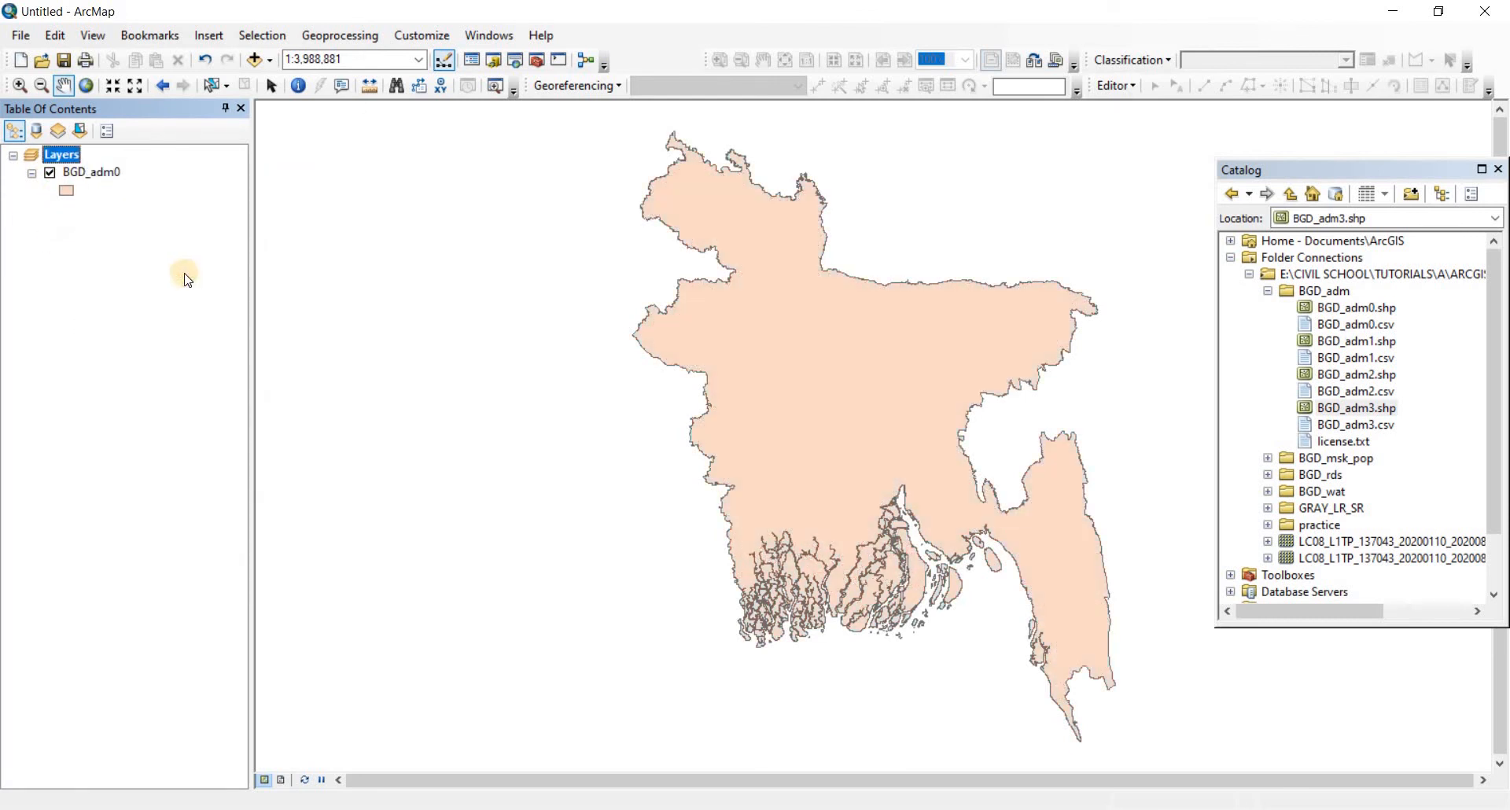
mouse_move(1007, 422)
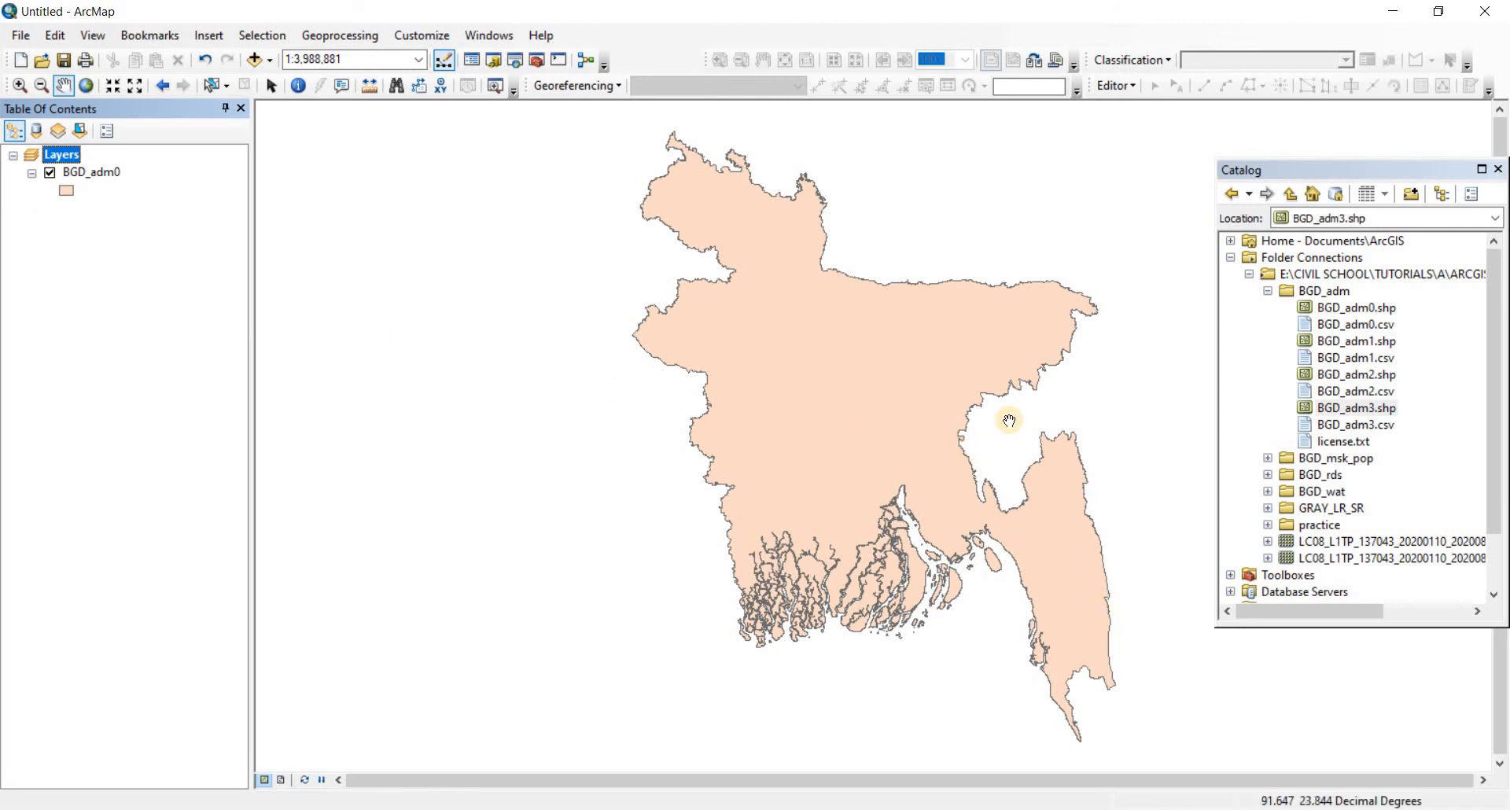
mouse_move(582, 271)
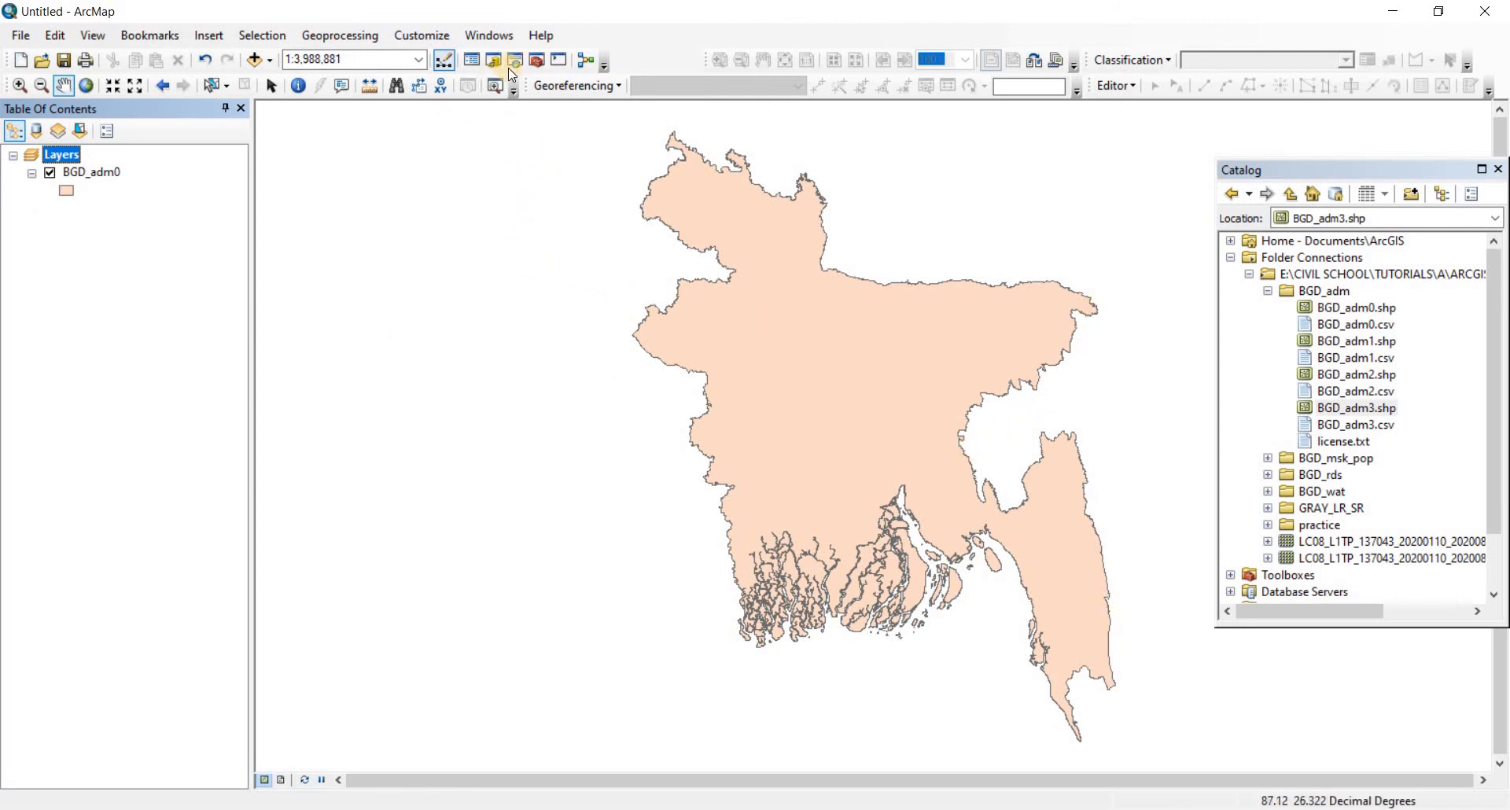
mouse_move(535, 60)
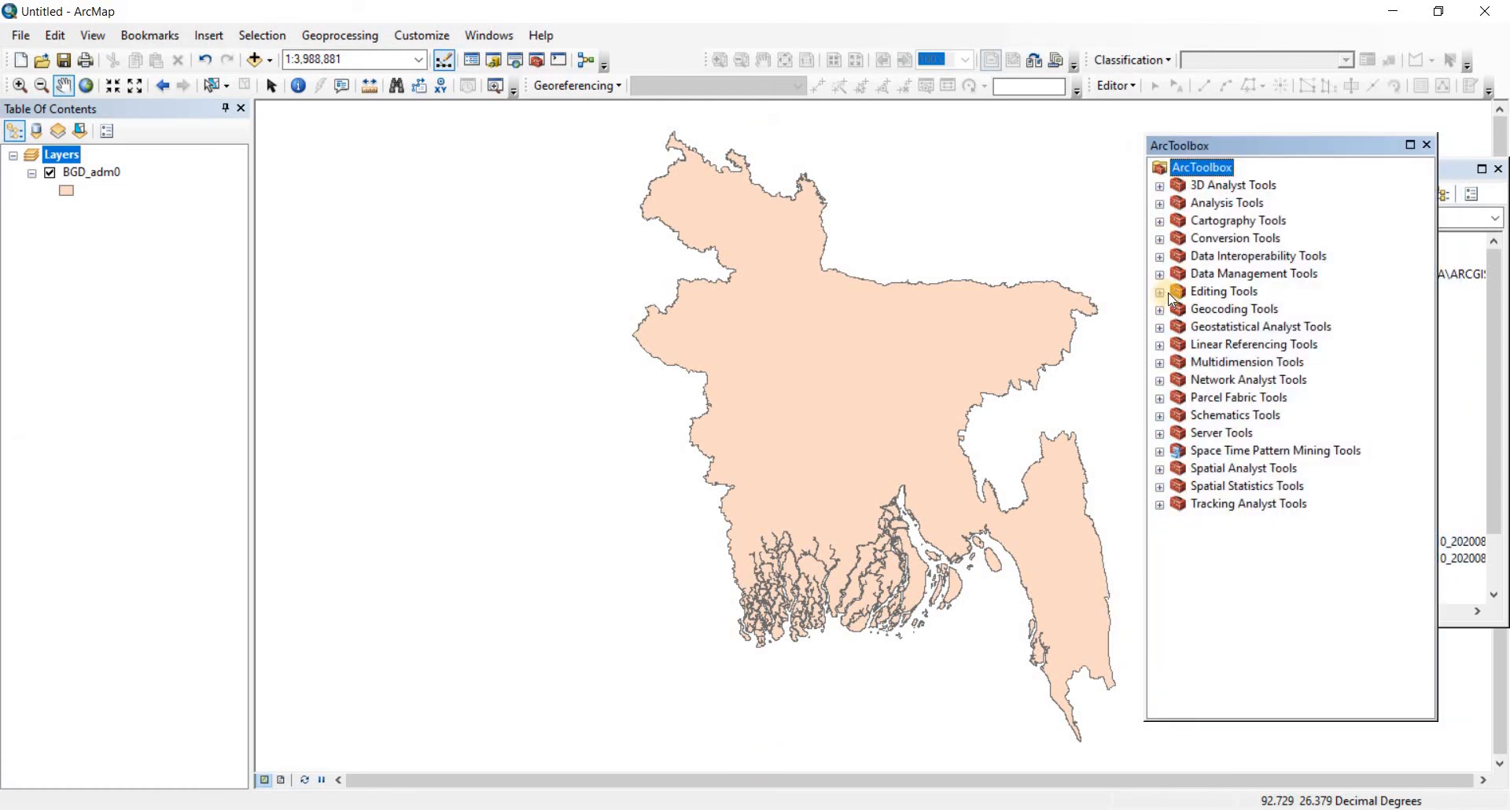
mouse_move(1246, 392)
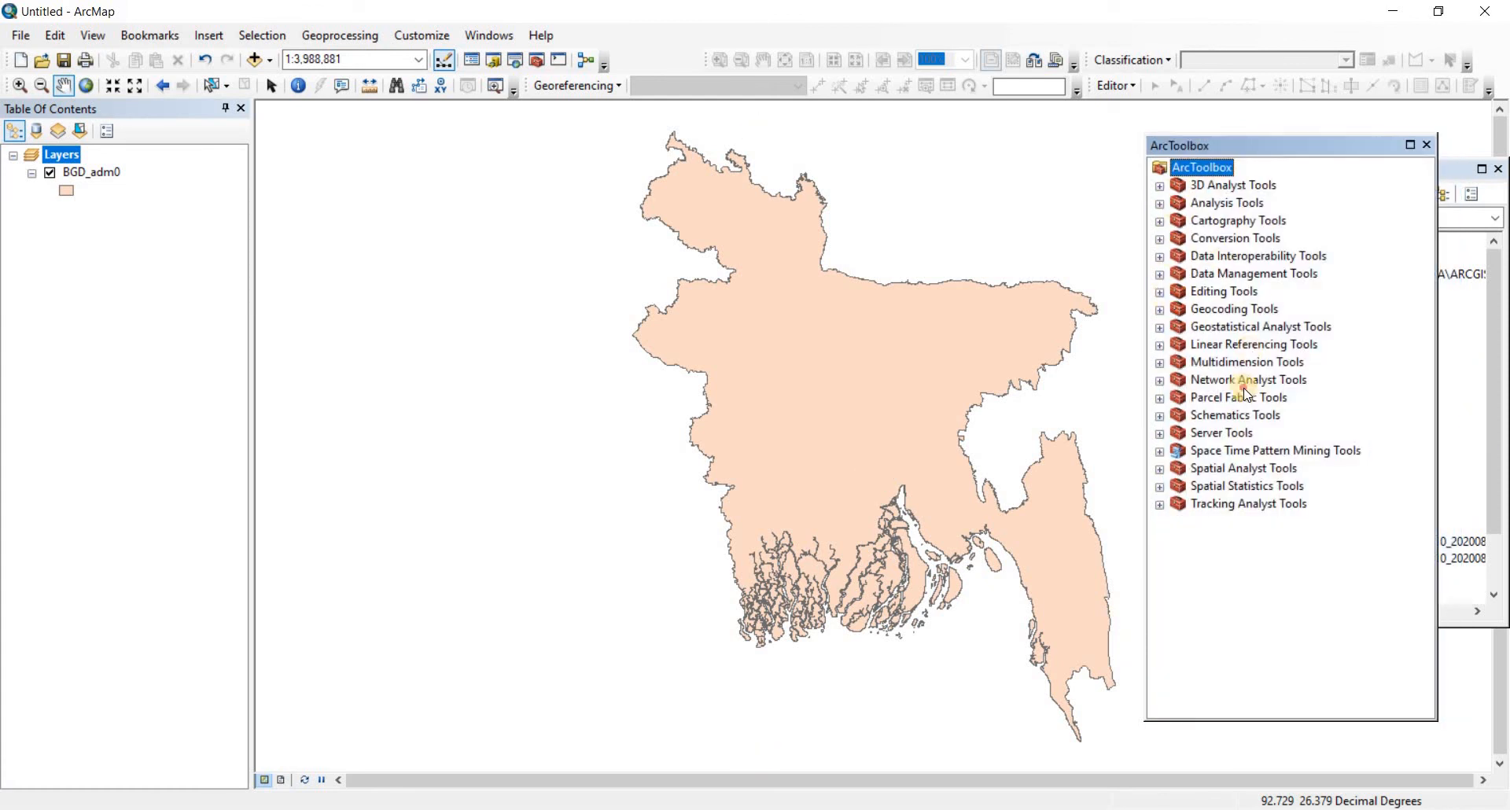
left_click(1233, 238)
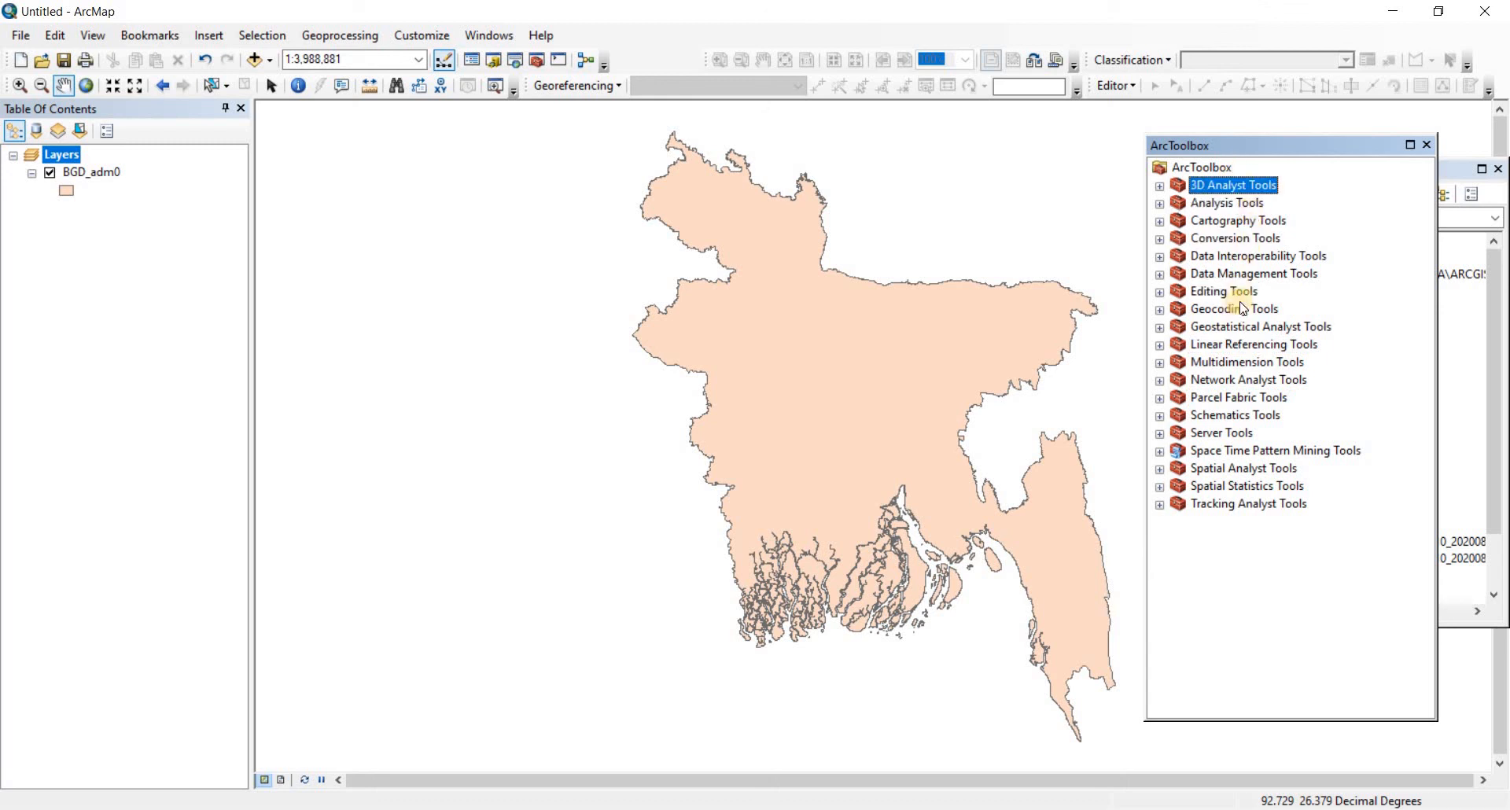
left_click(1249, 381)
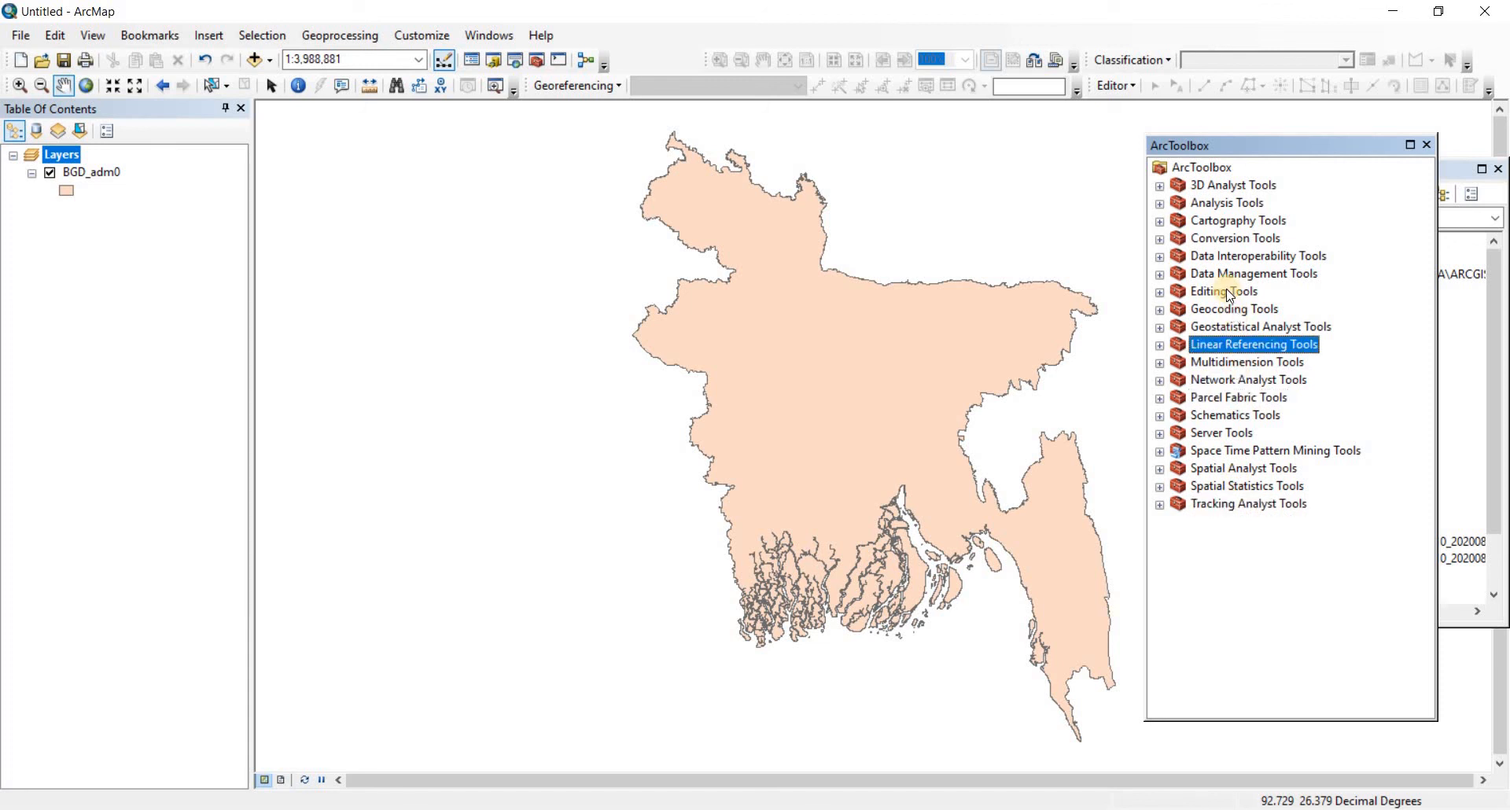
mouse_move(1232, 263)
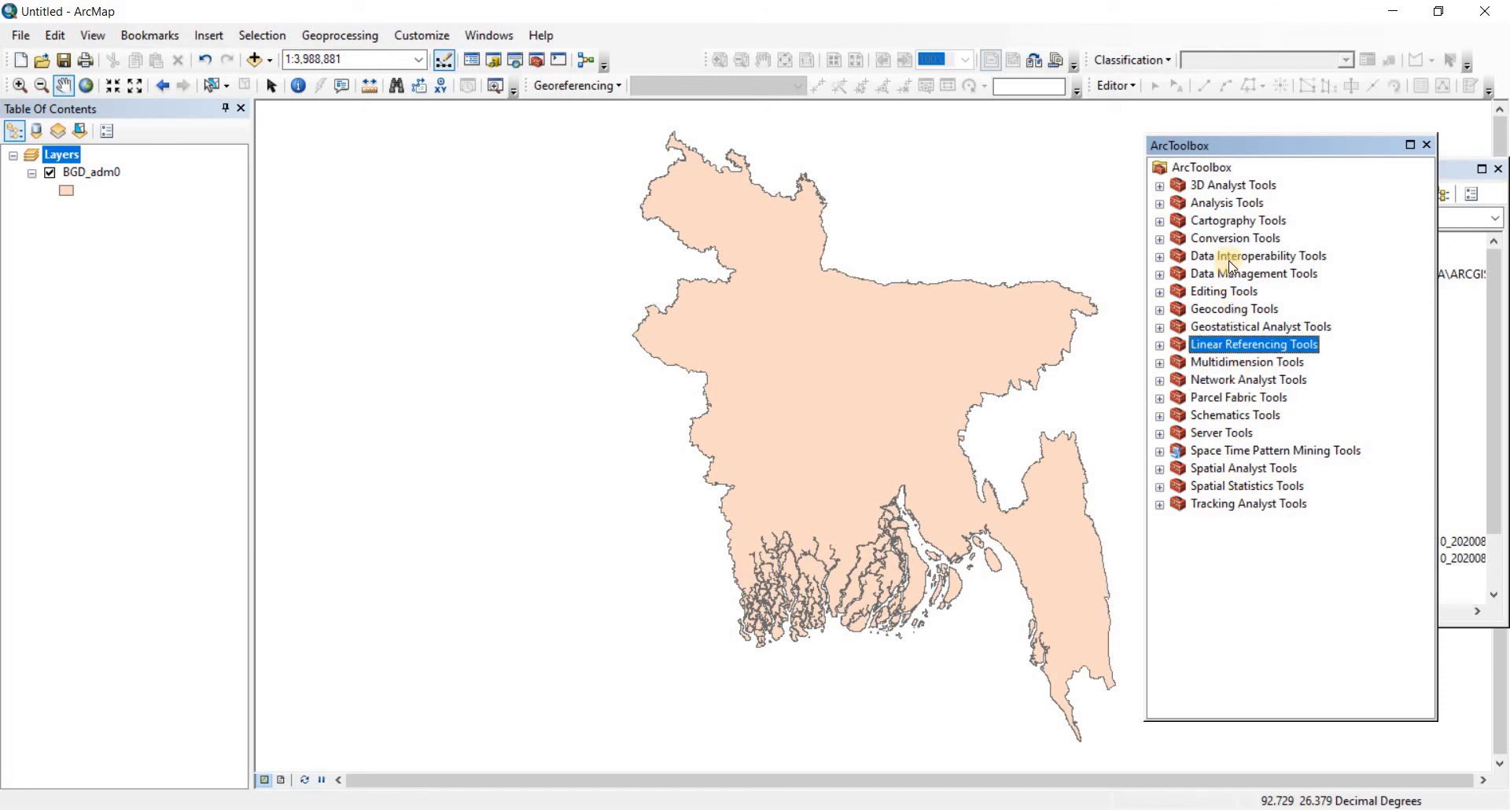
mouse_move(1230, 299)
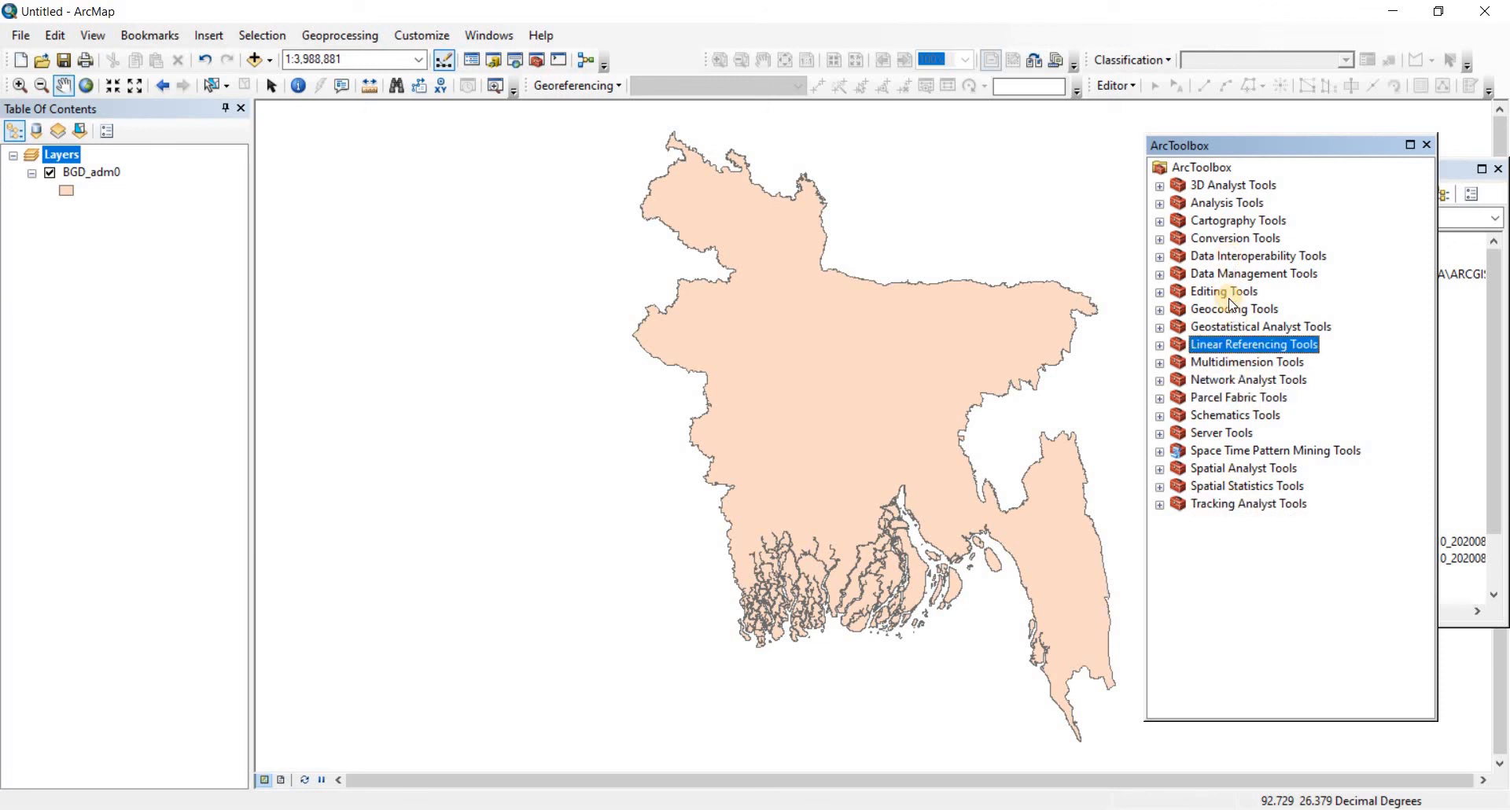
left_click(1258, 256)
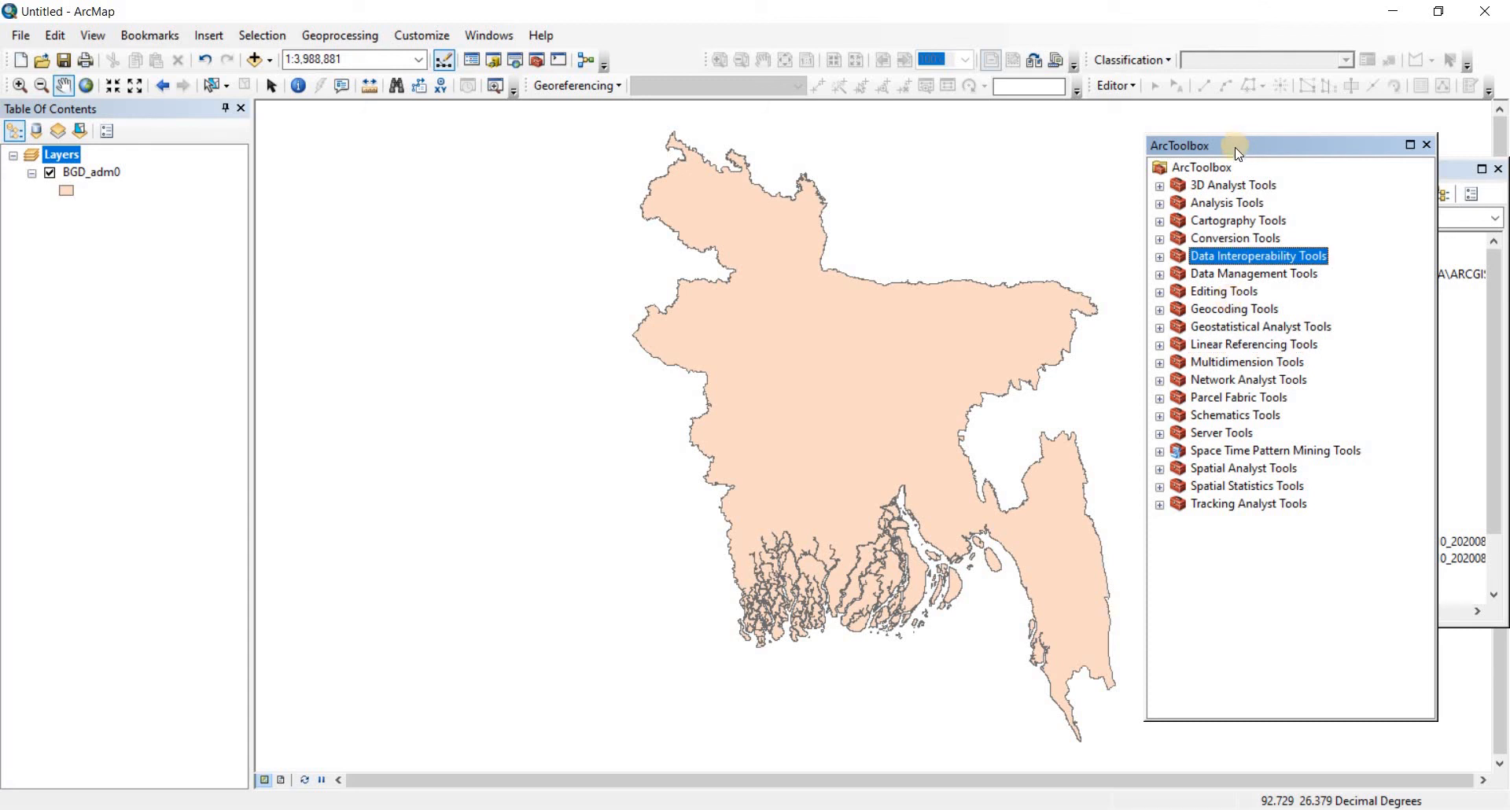
mouse_move(1328, 156)
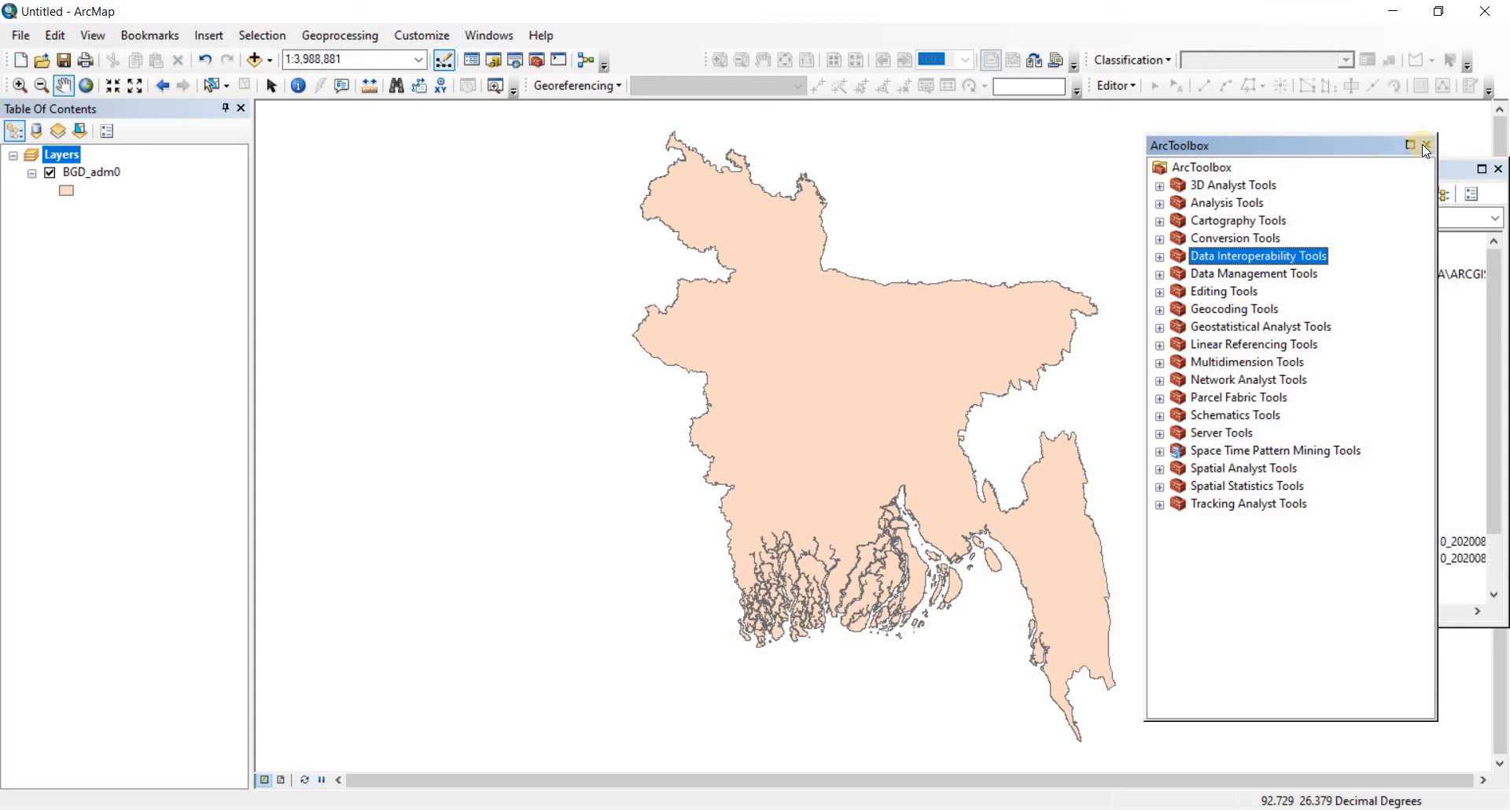
left_click(1426, 149)
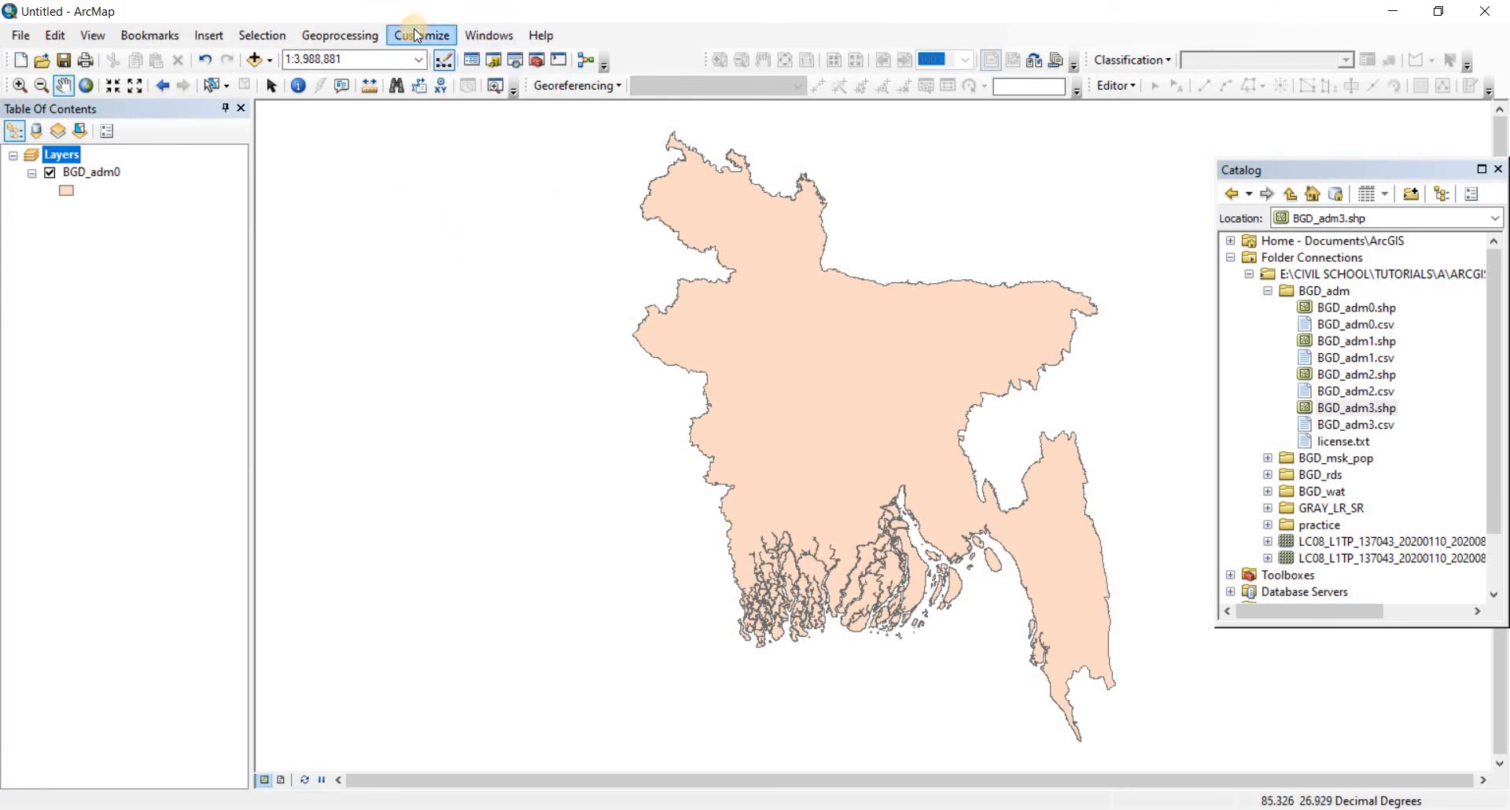
left_click(420, 34)
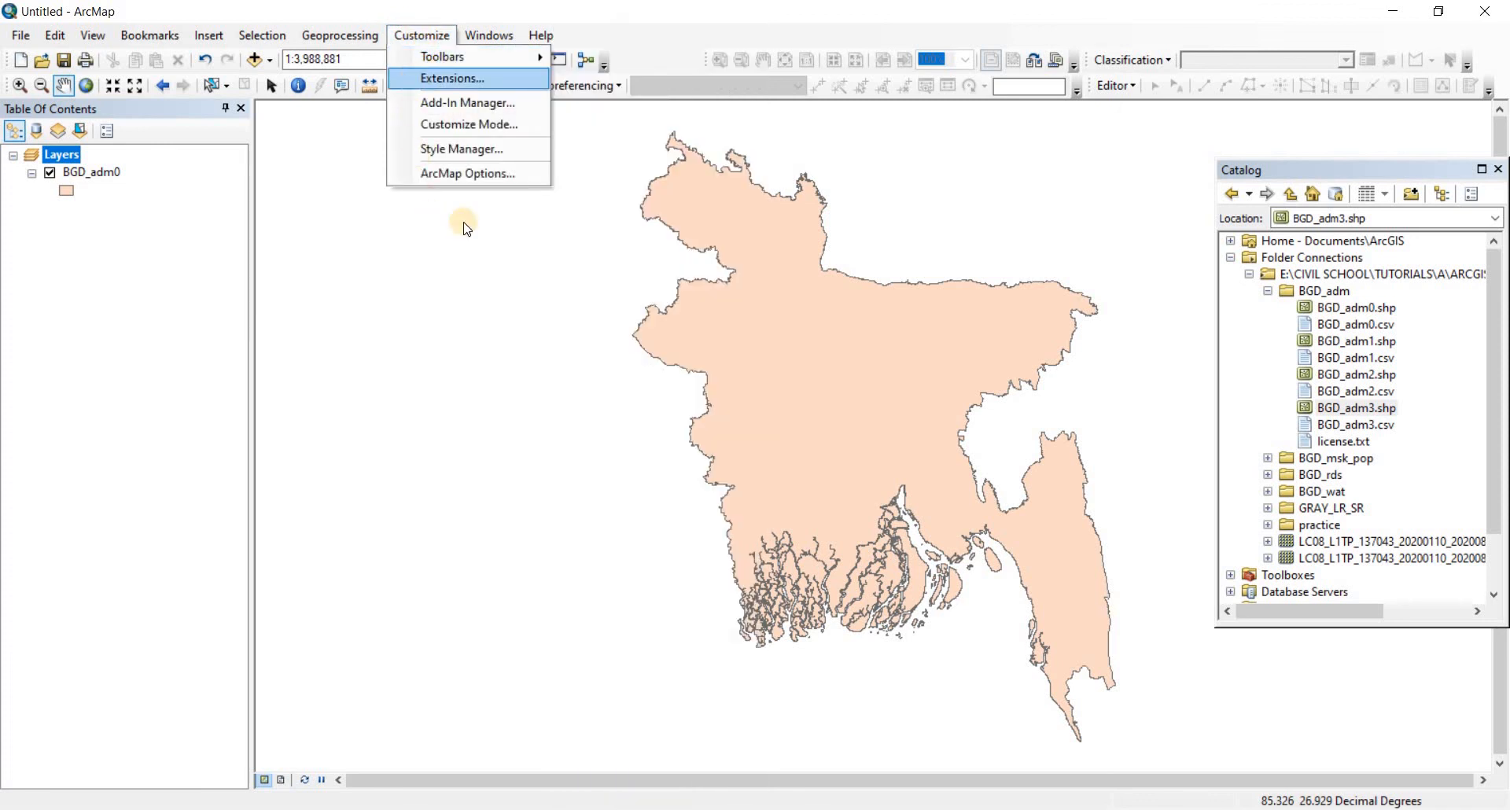
left_click(450, 79)
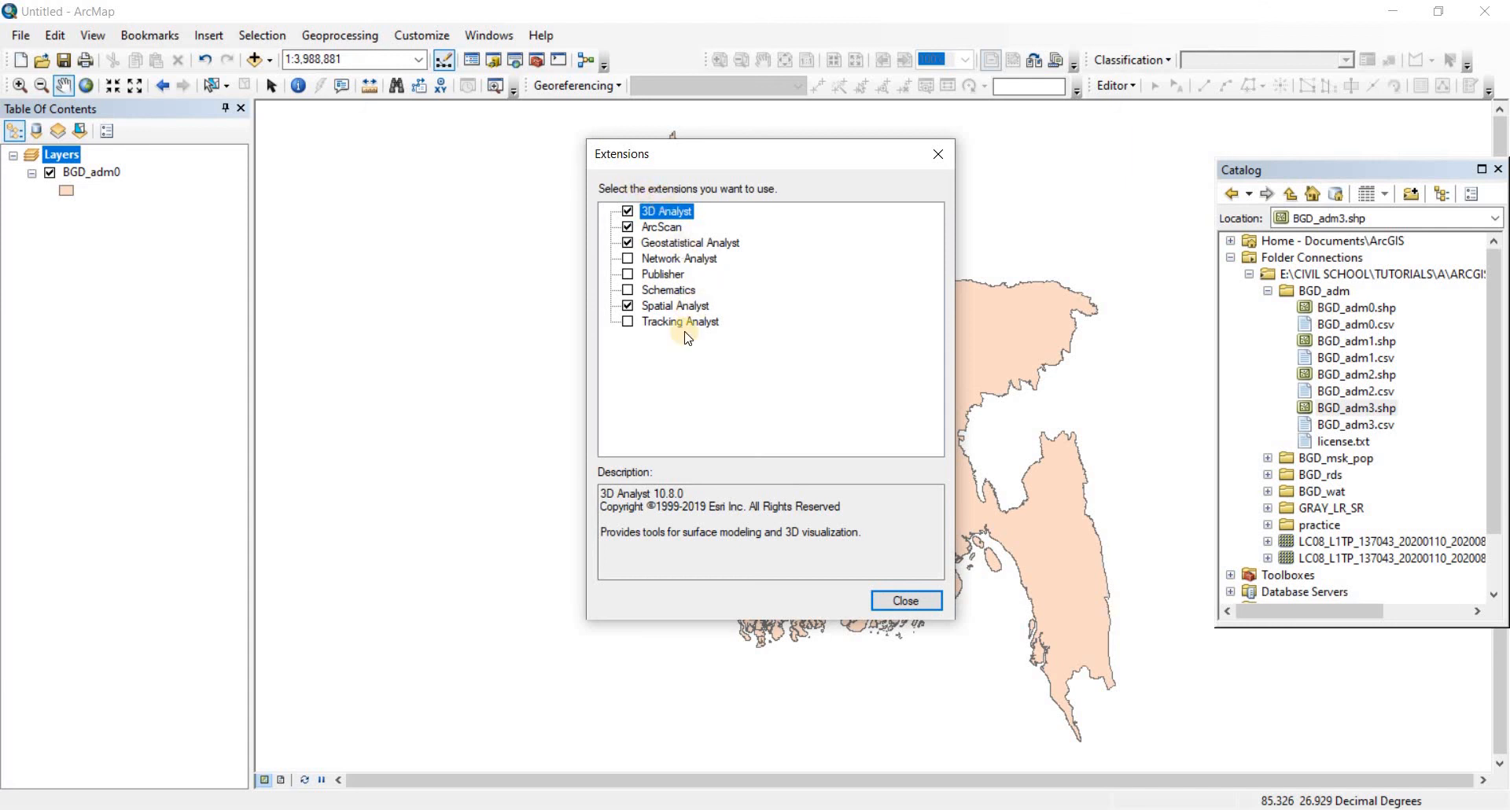
left_click(624, 211)
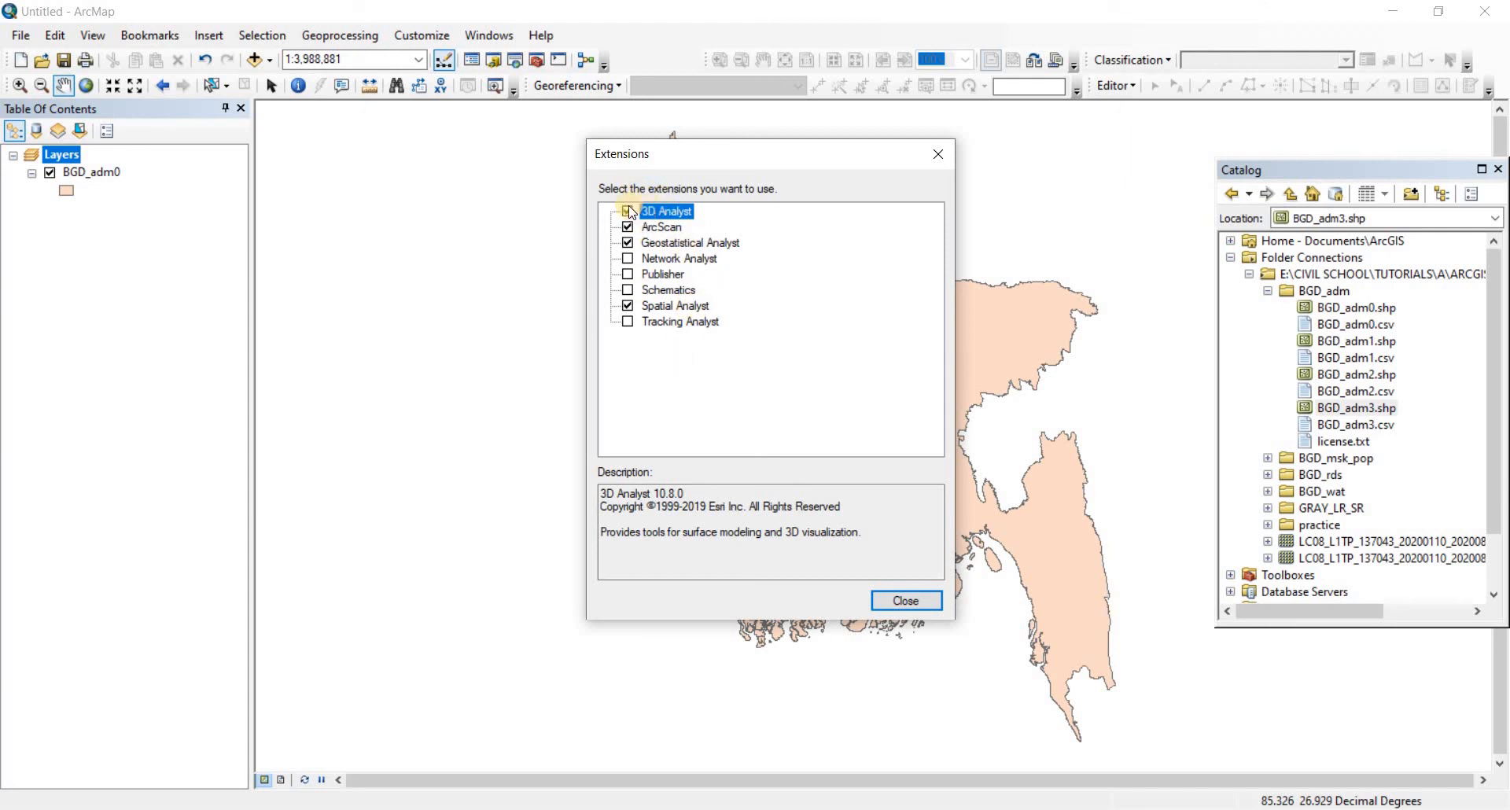
left_click(627, 210)
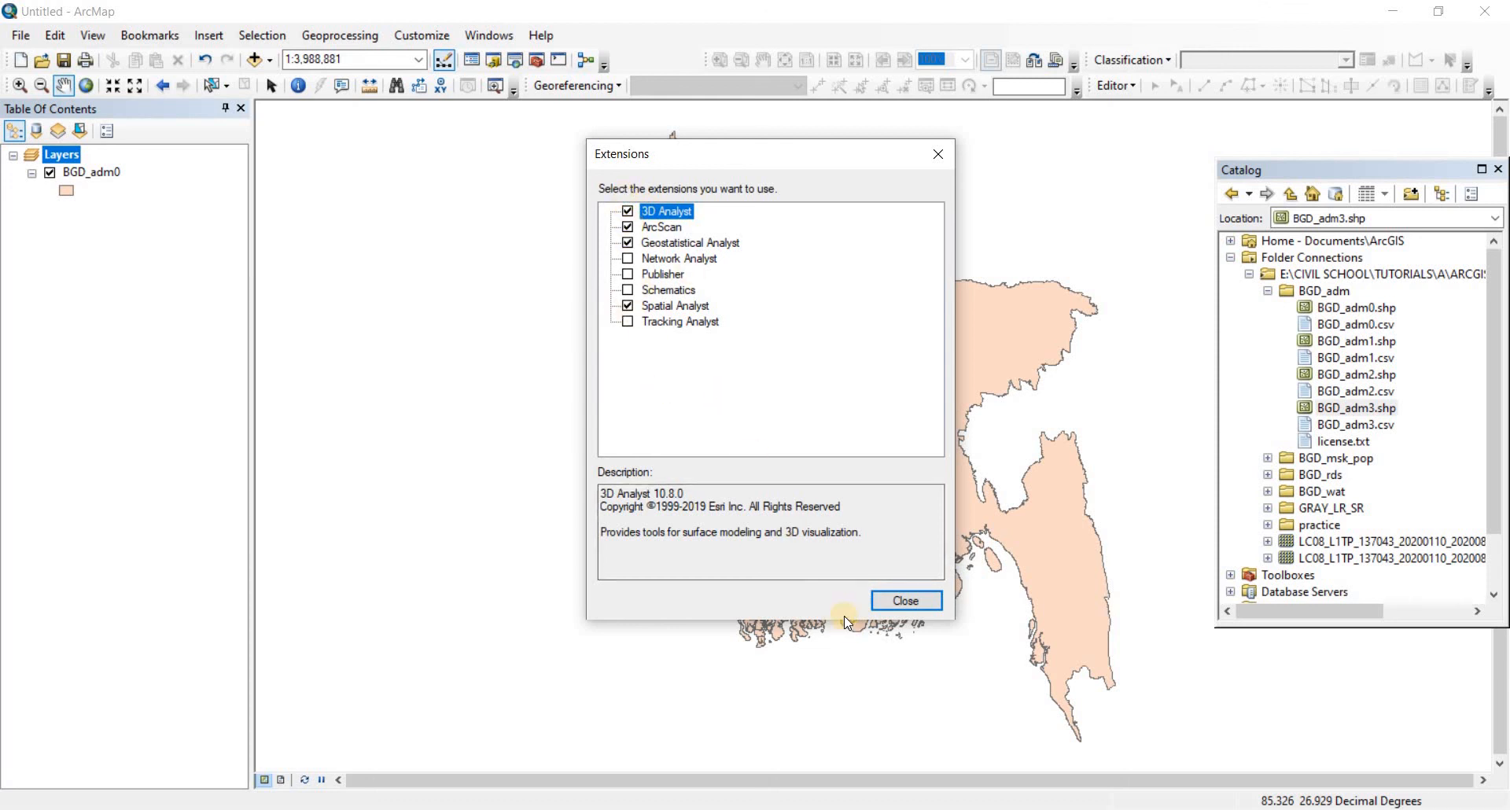
left_click(907, 601)
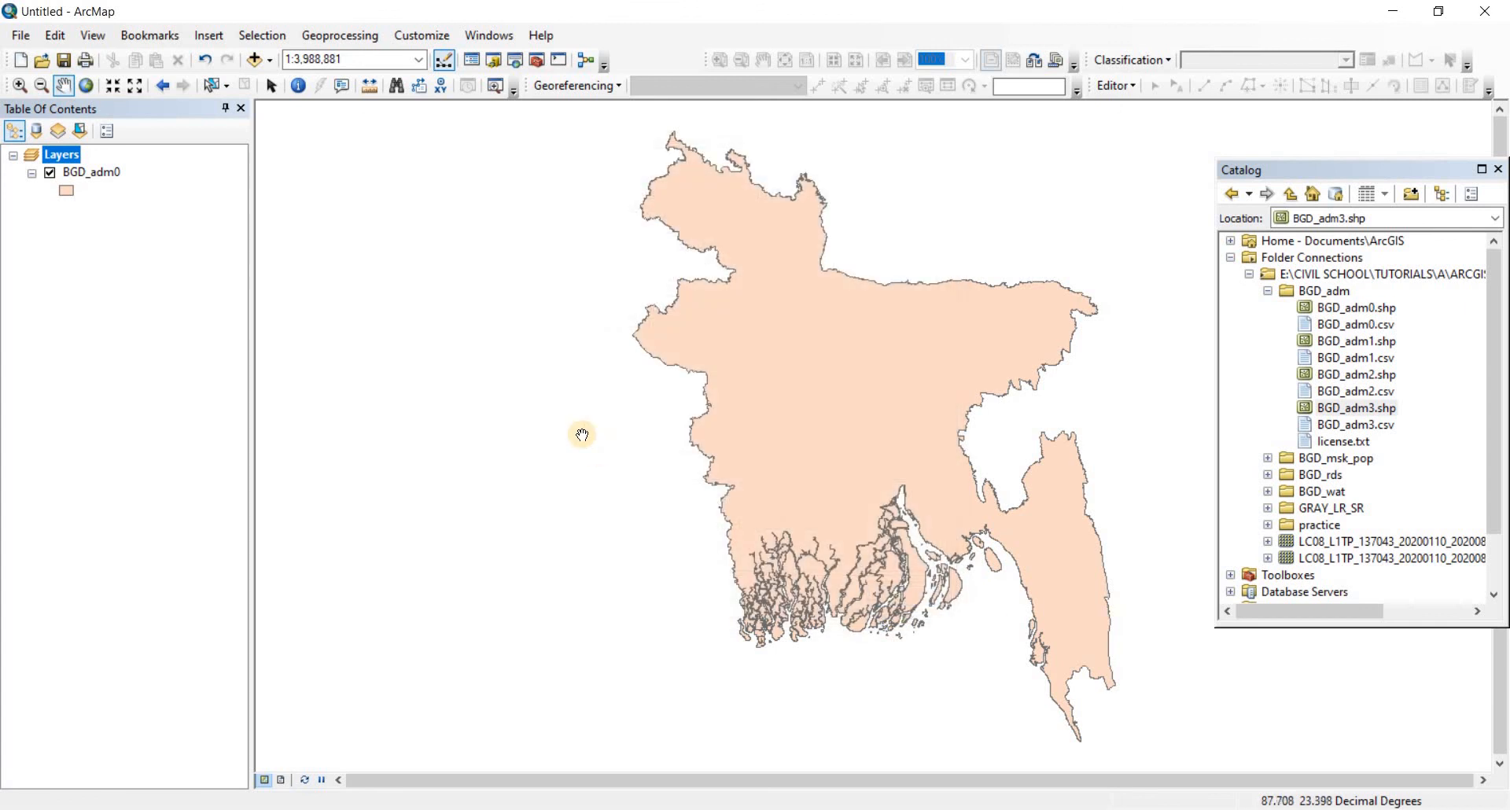
mouse_move(505, 318)
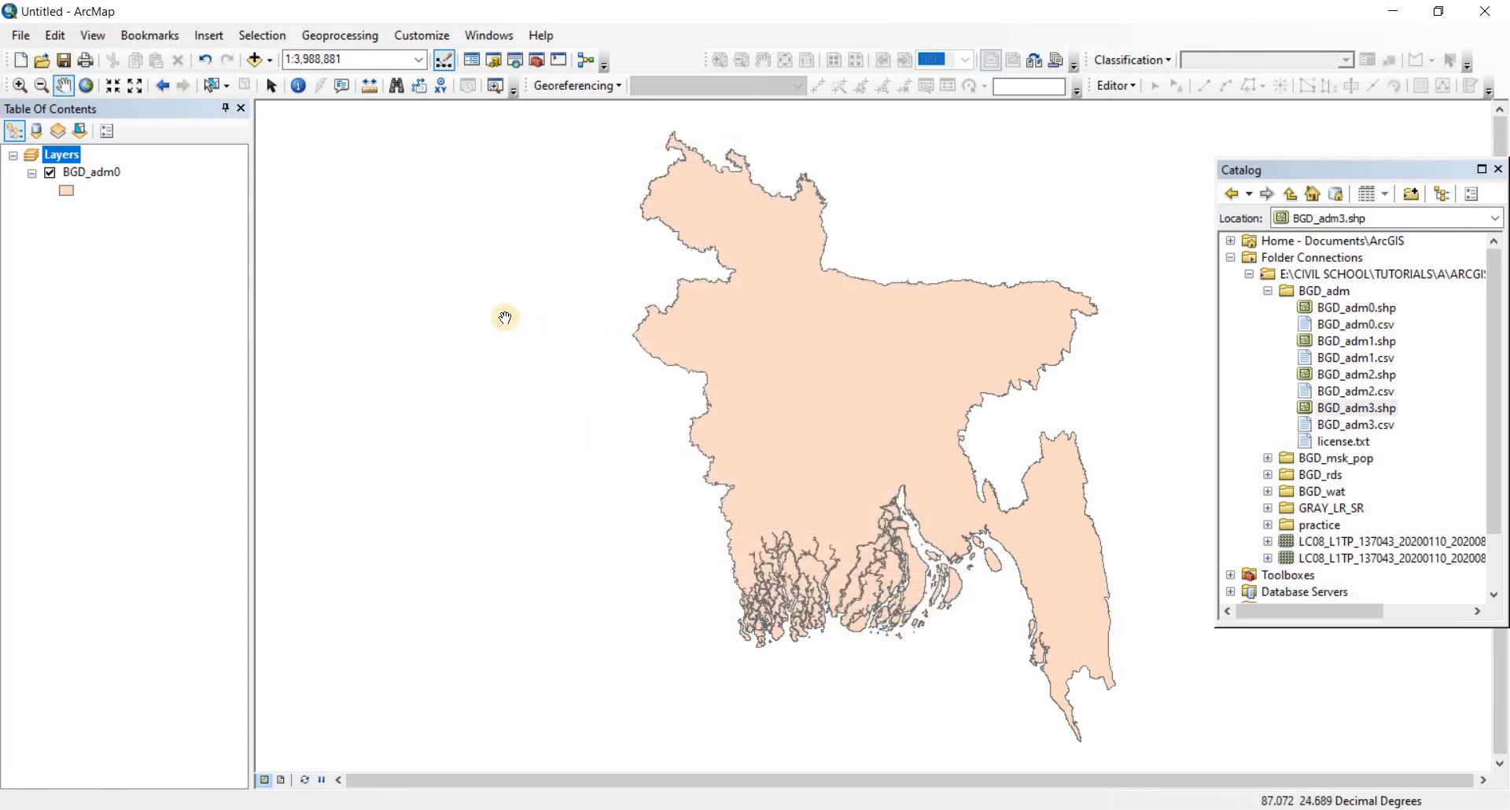
mouse_move(538, 308)
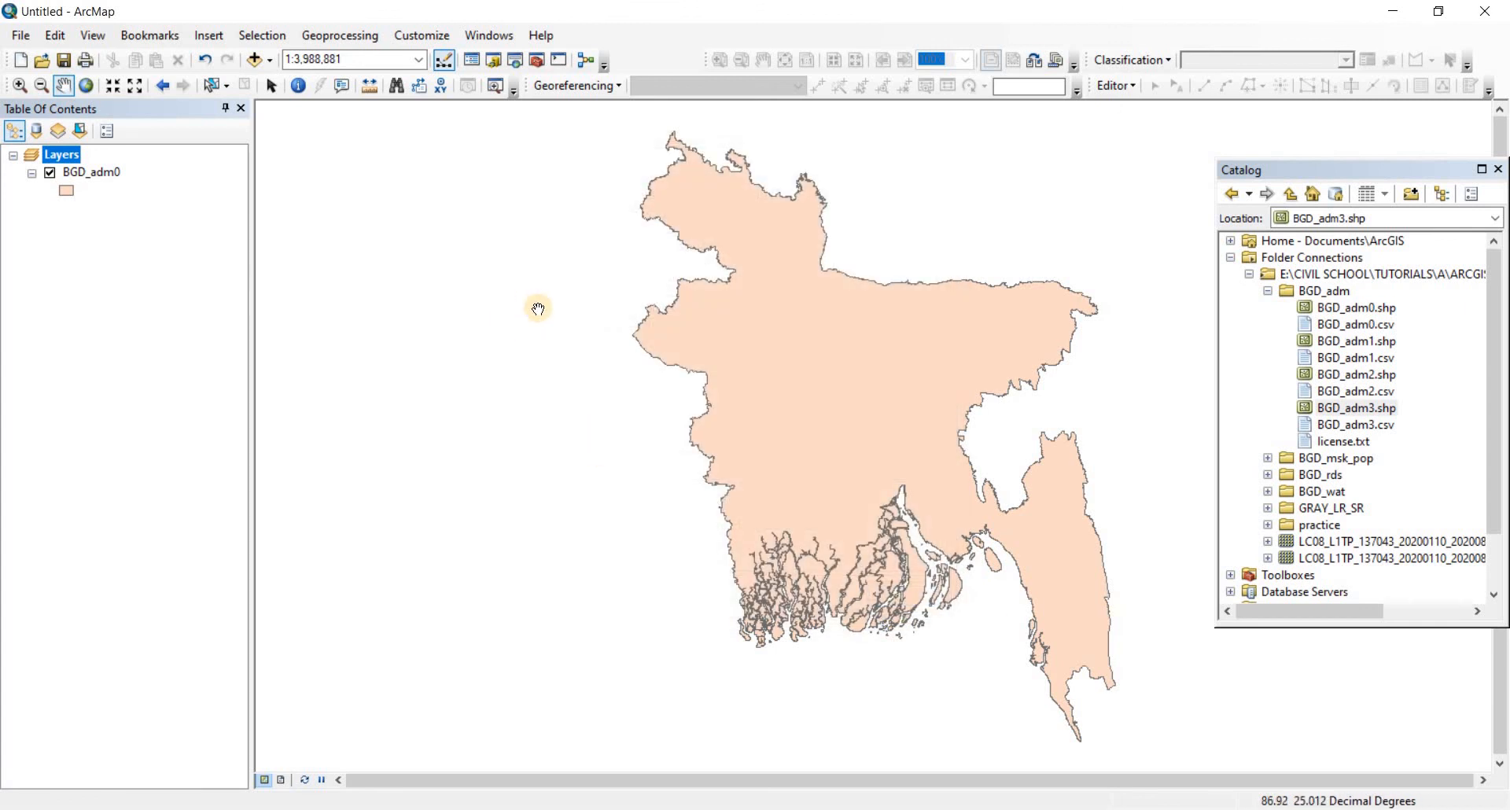
scroll("down", 3)
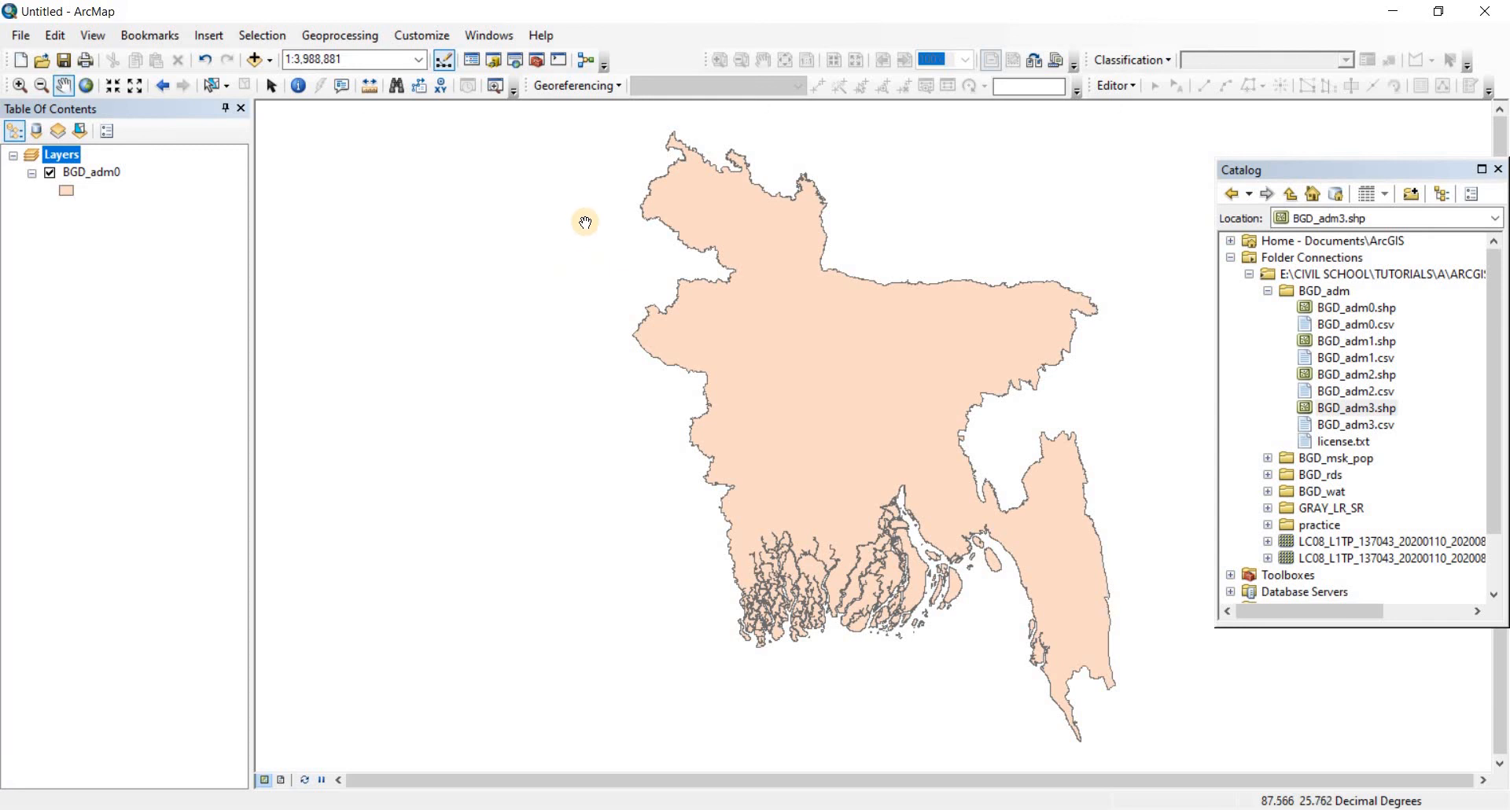
mouse_move(588, 221)
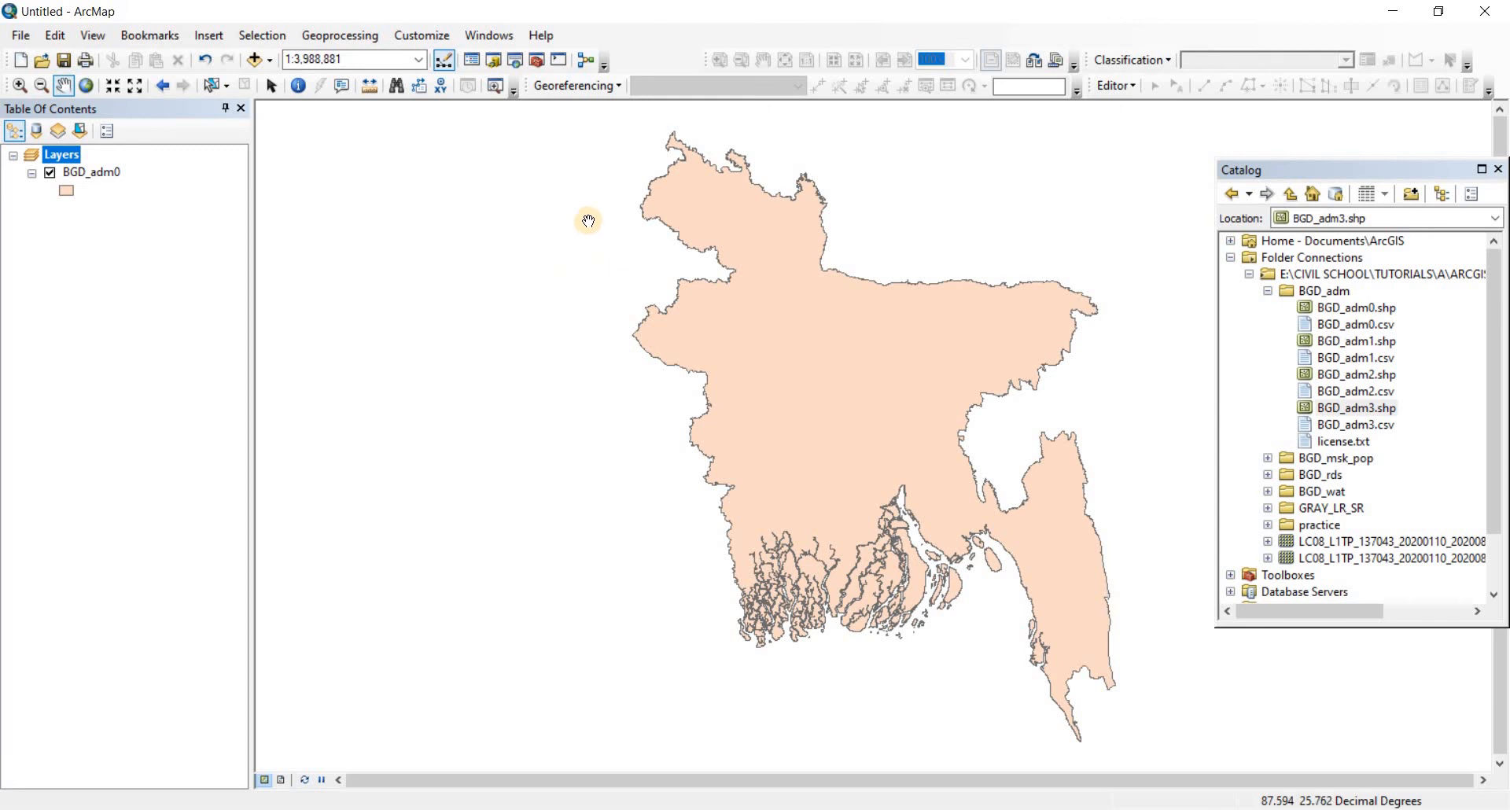